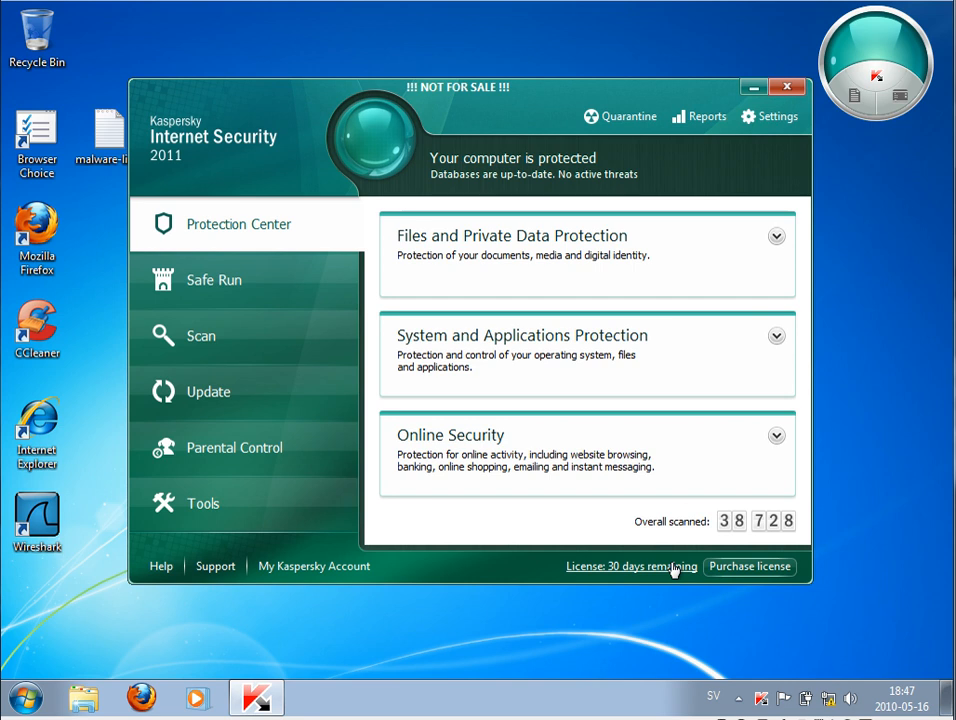
mouse_move(333, 289)
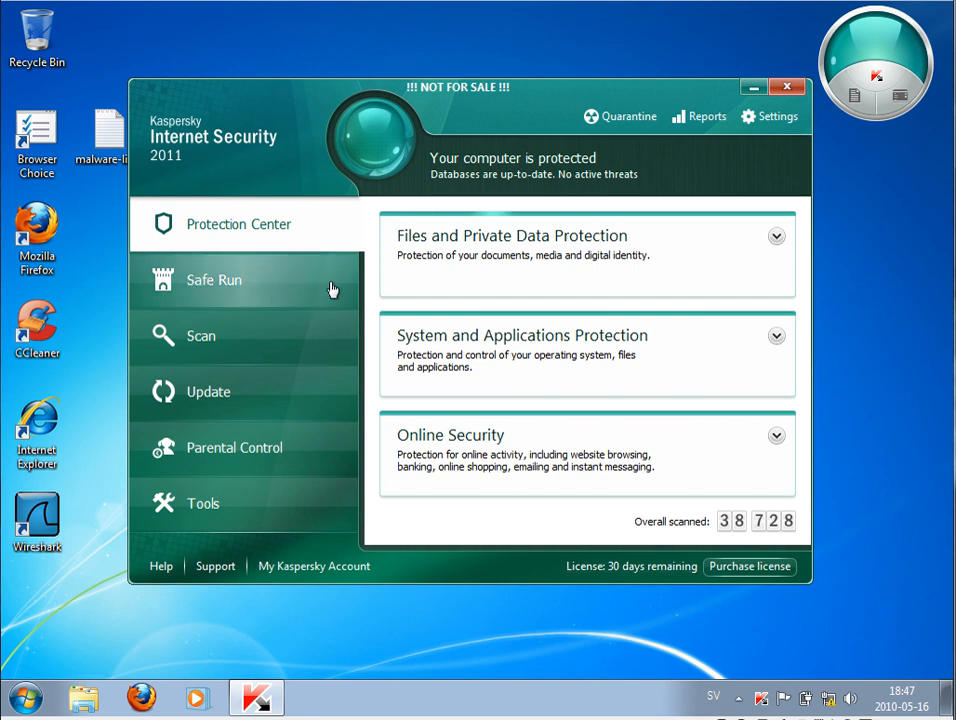
Show the Safe Run section with its safe application, website and virtual keyboard options.
left_click(214, 280)
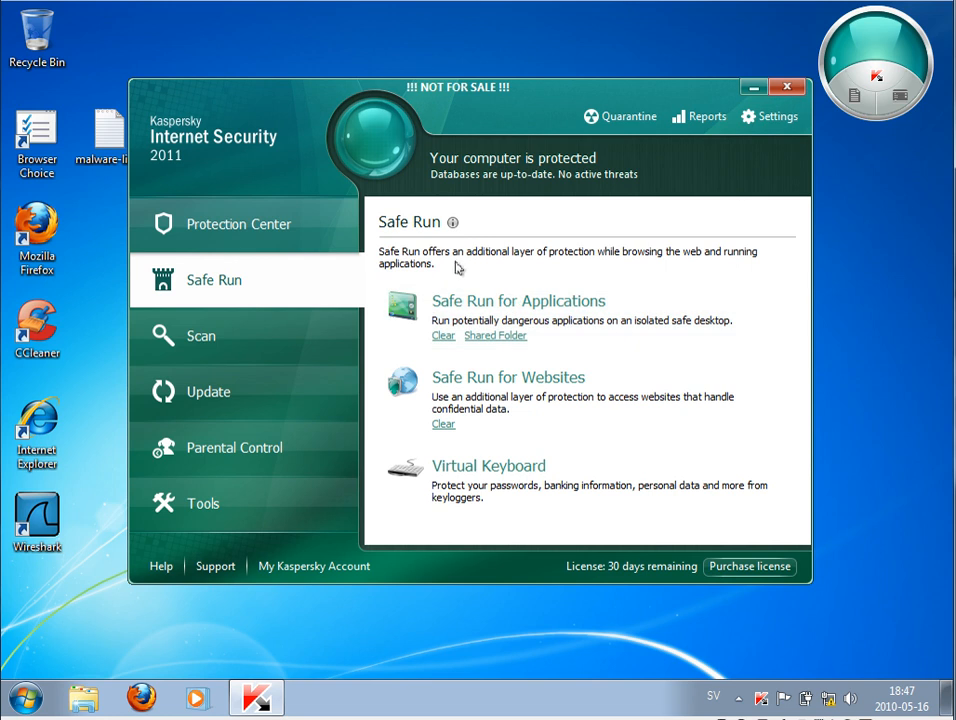
mouse_move(429, 257)
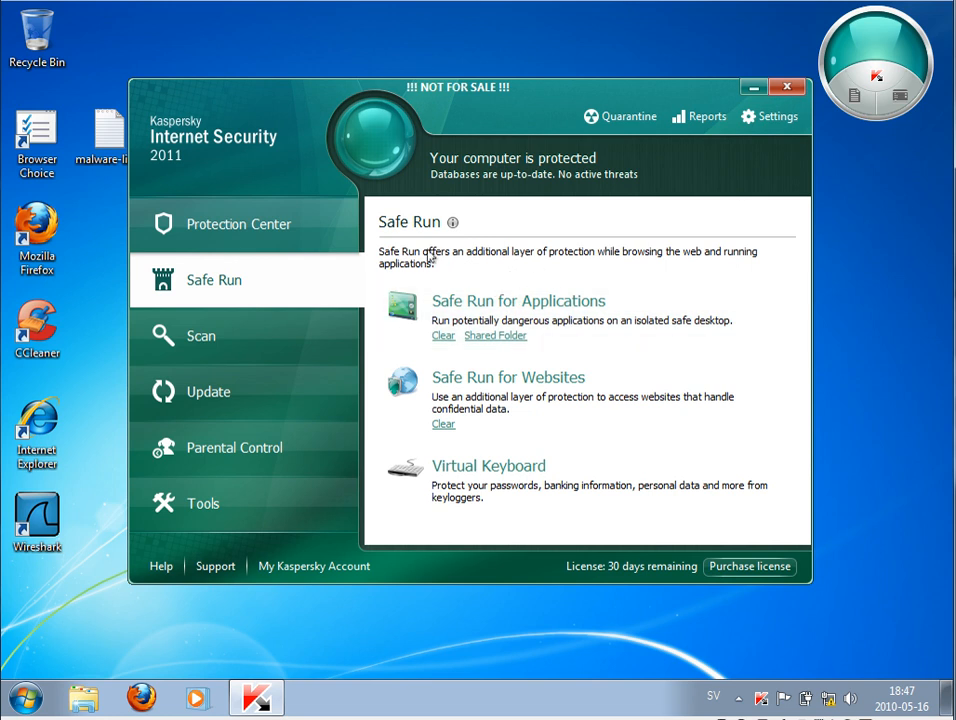
mouse_move(518, 300)
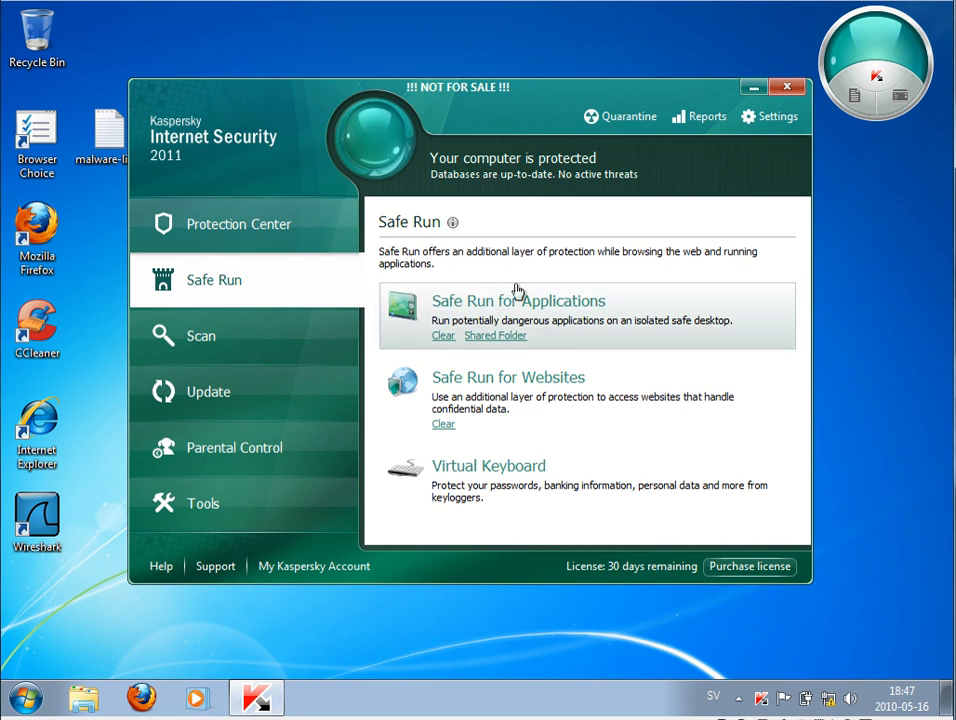
mouse_move(677, 294)
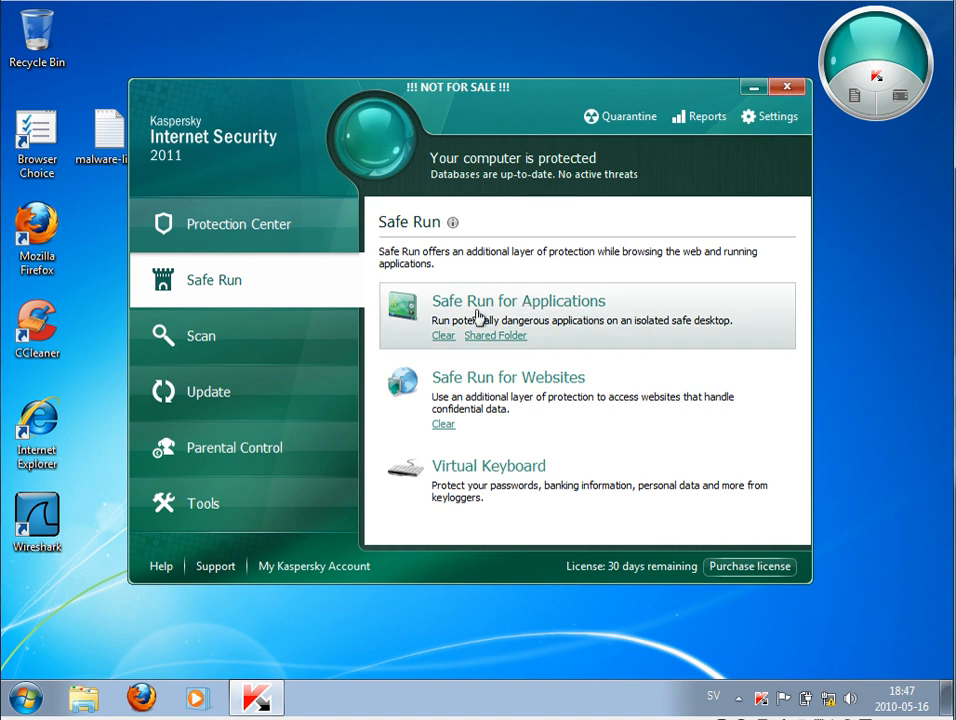
mouse_move(665, 302)
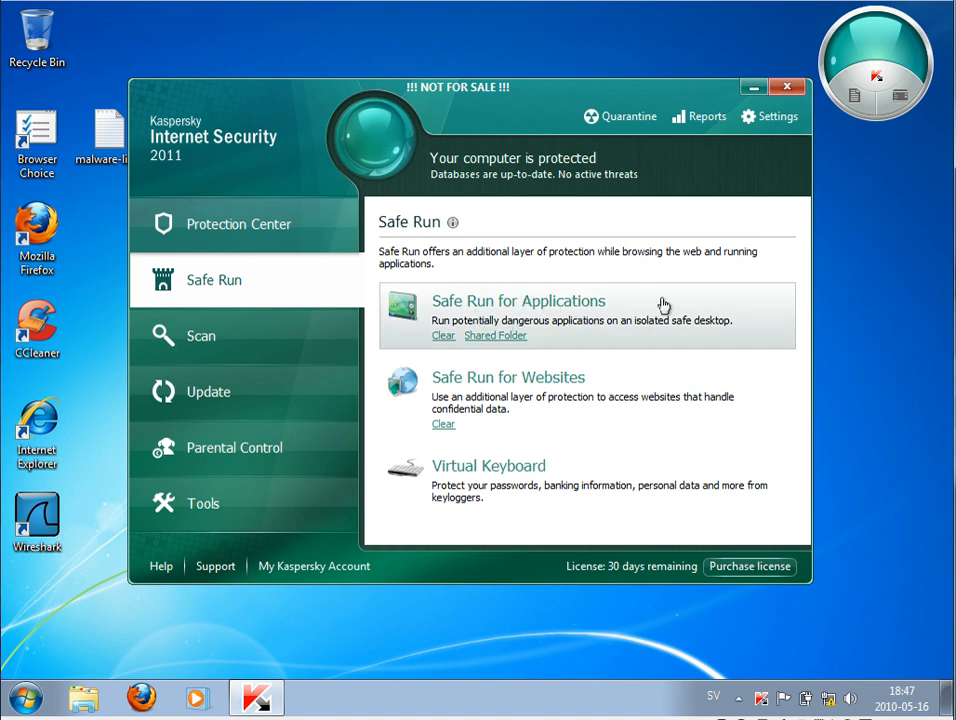
mouse_move(735, 304)
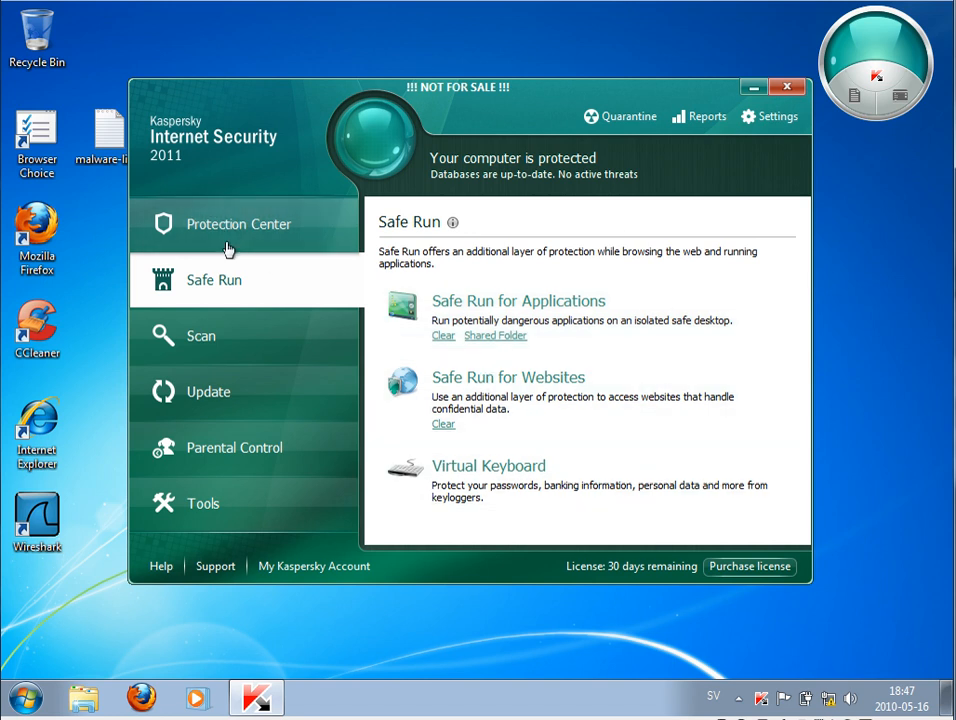
mouse_move(810, 195)
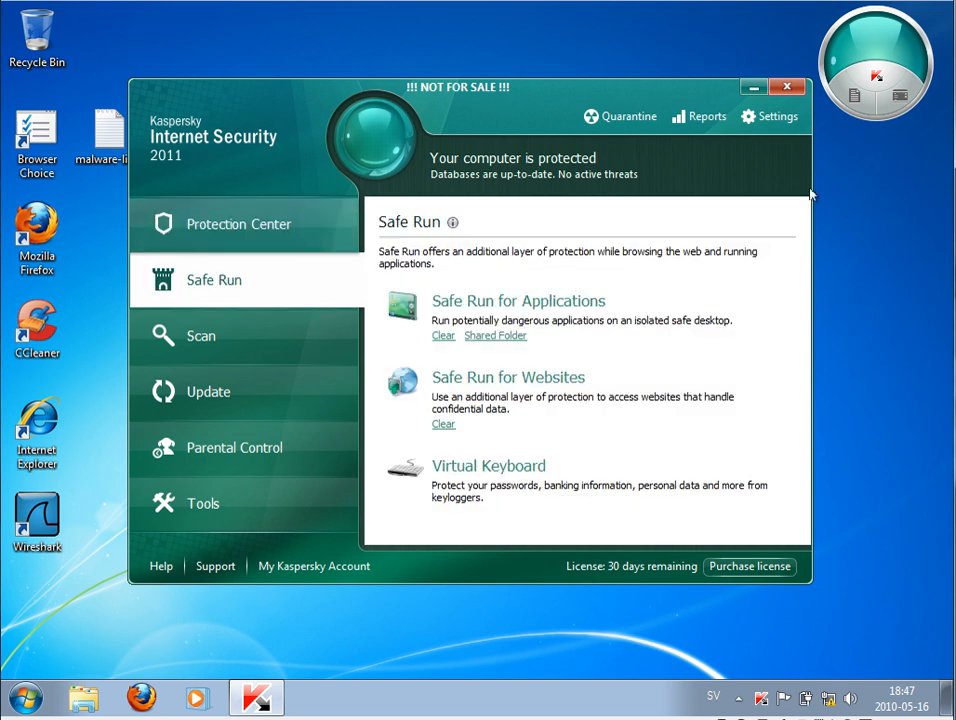
Check the four sites on Web Anti-Virus's Online Banking list, then close settings.
left_click(769, 116)
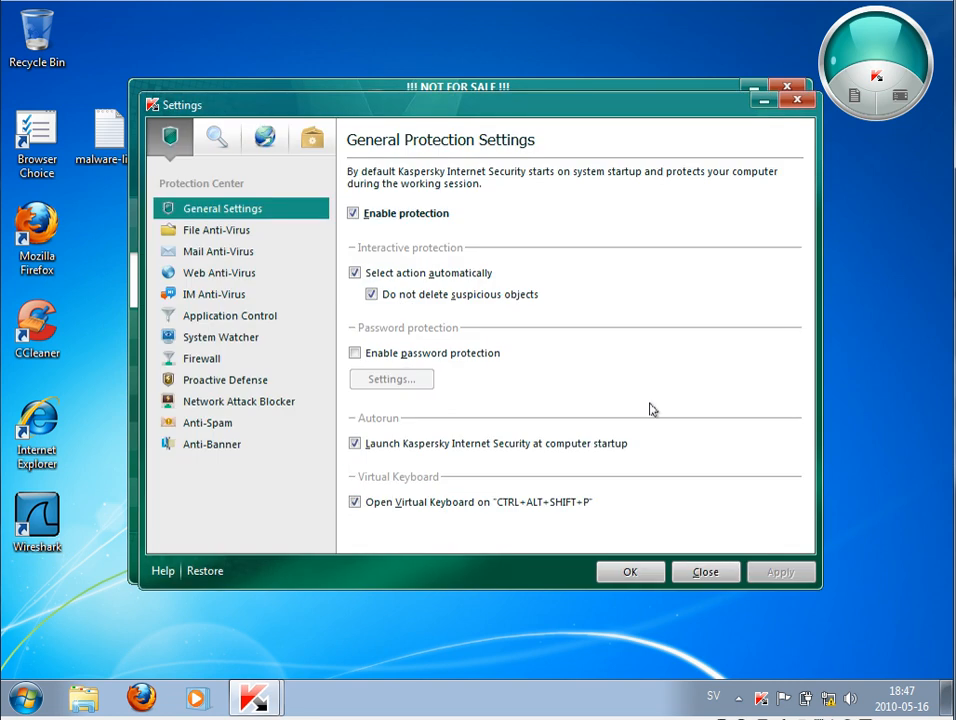
left_click(219, 272)
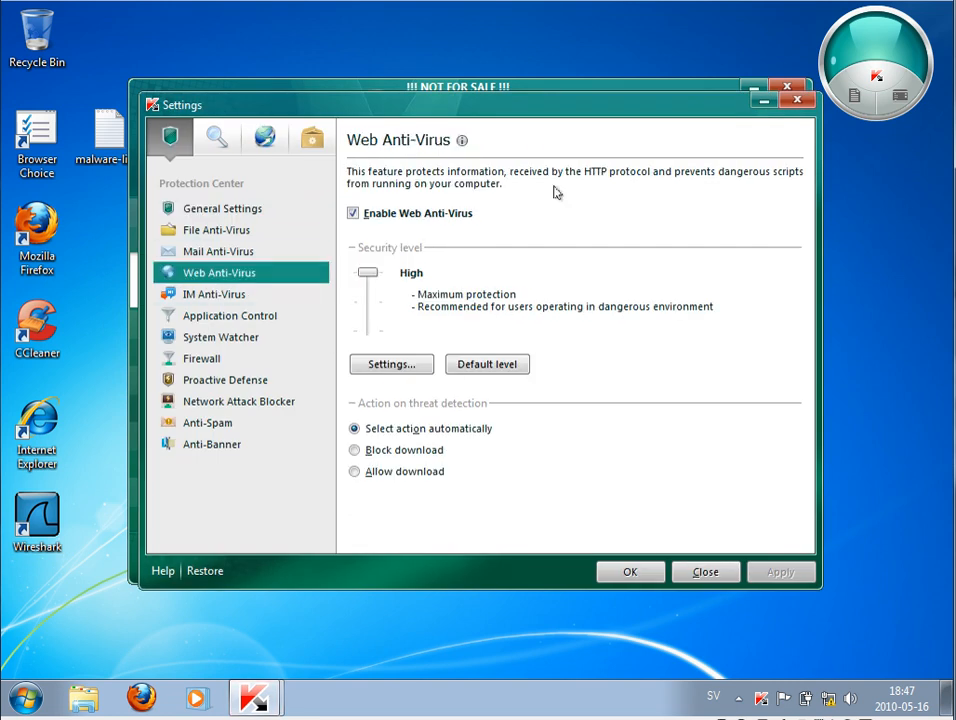
left_click(391, 364)
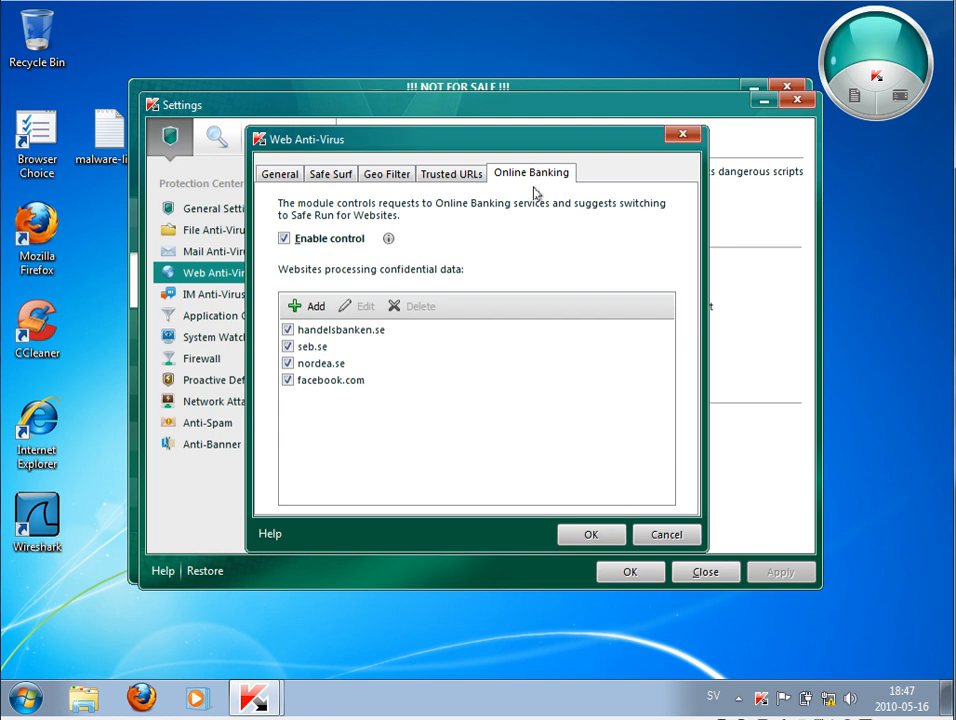
mouse_move(287, 220)
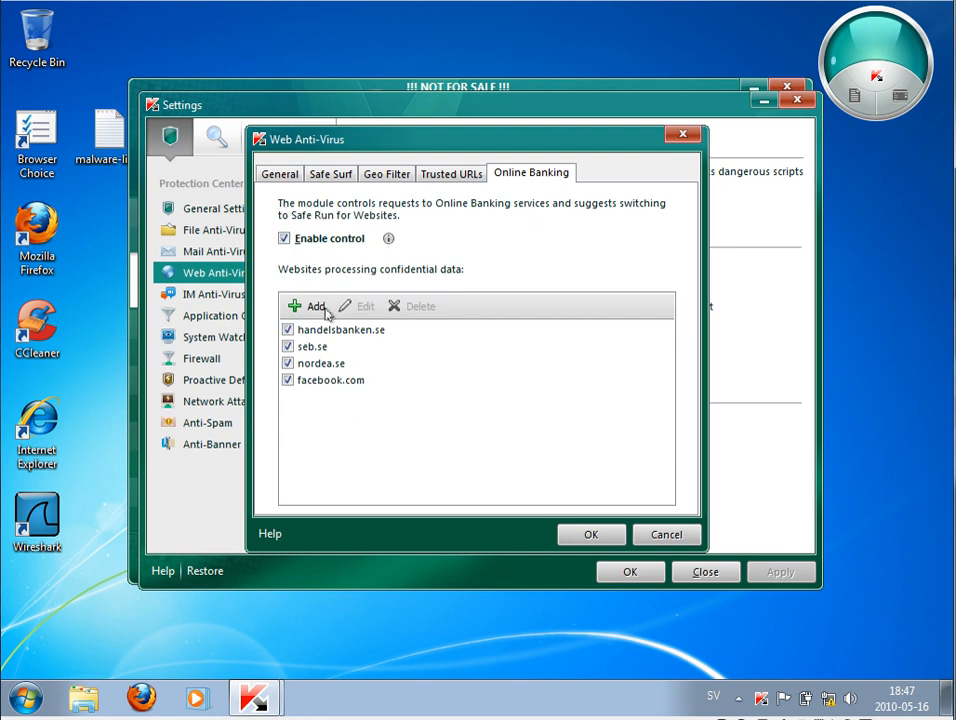
mouse_move(377, 356)
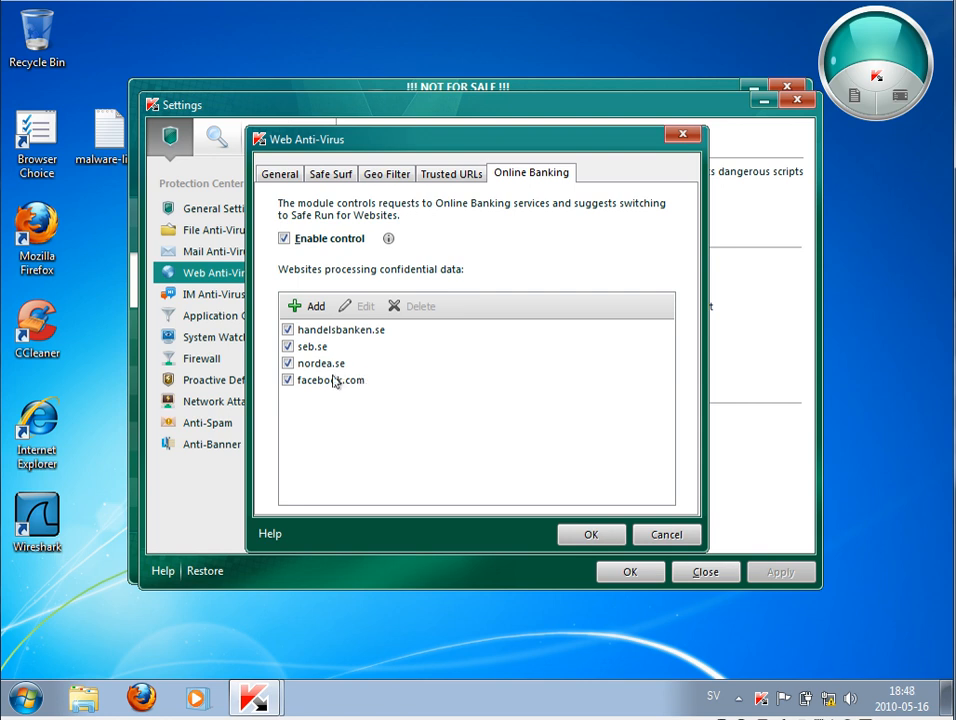
mouse_move(320, 393)
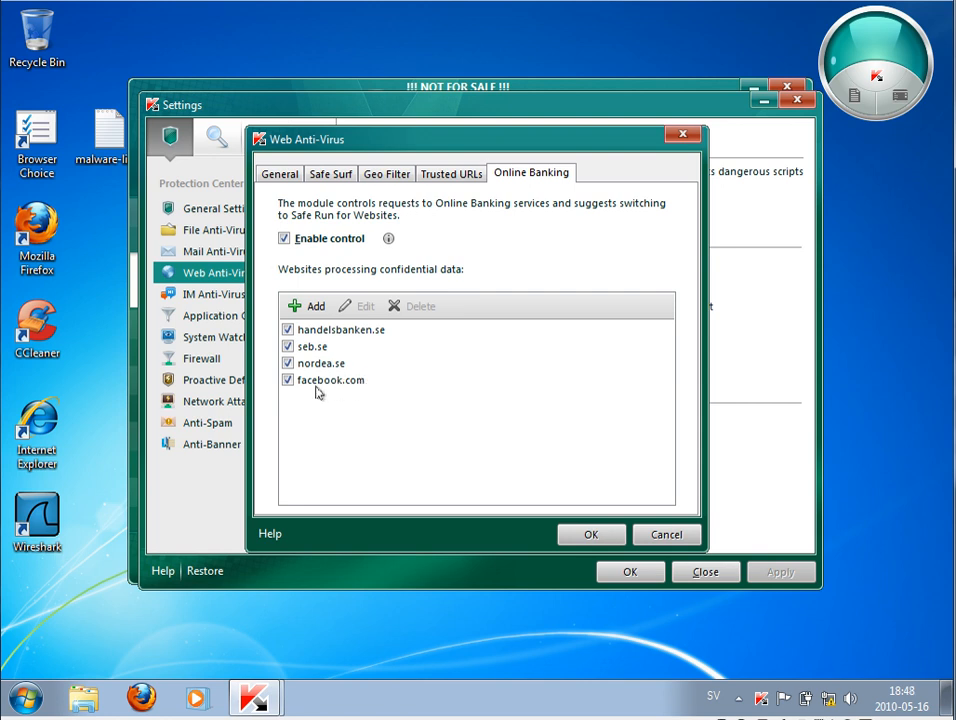
mouse_move(400, 419)
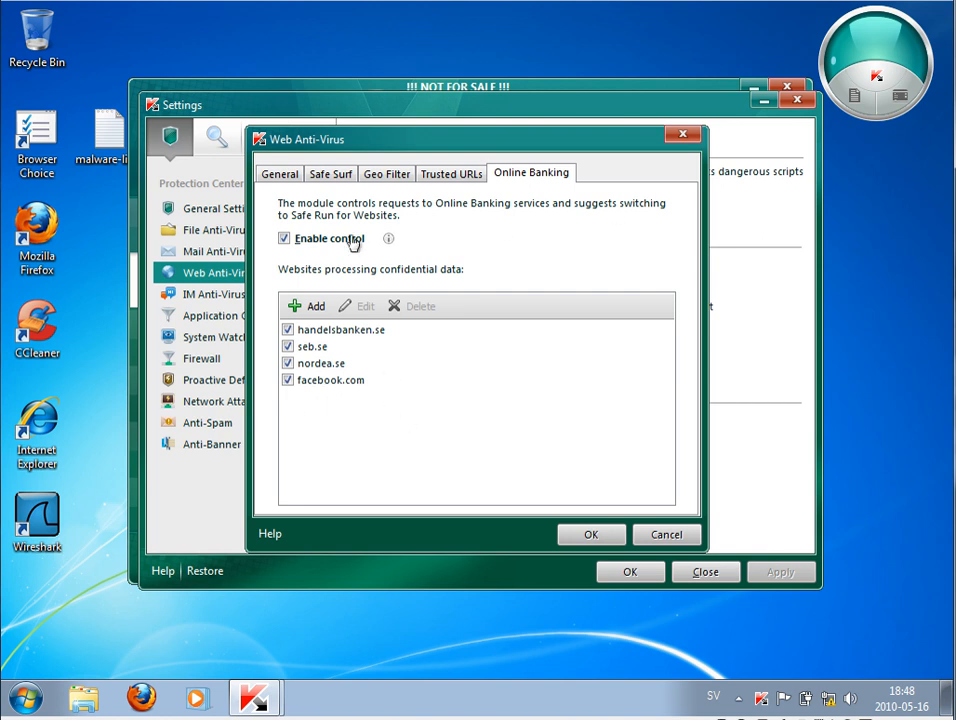
mouse_move(370, 388)
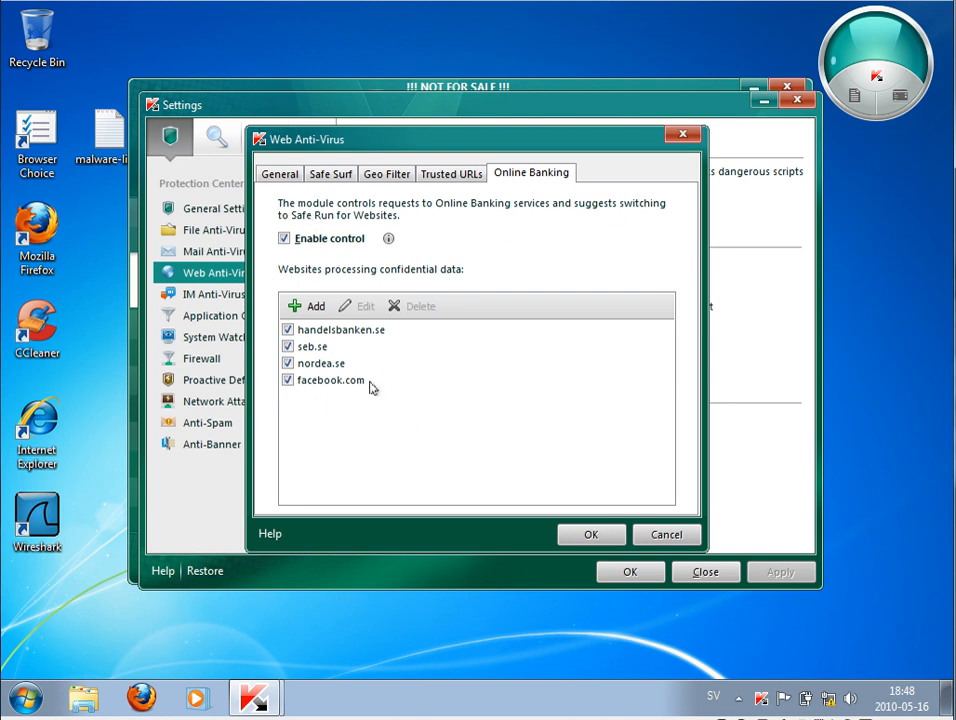
mouse_move(277, 386)
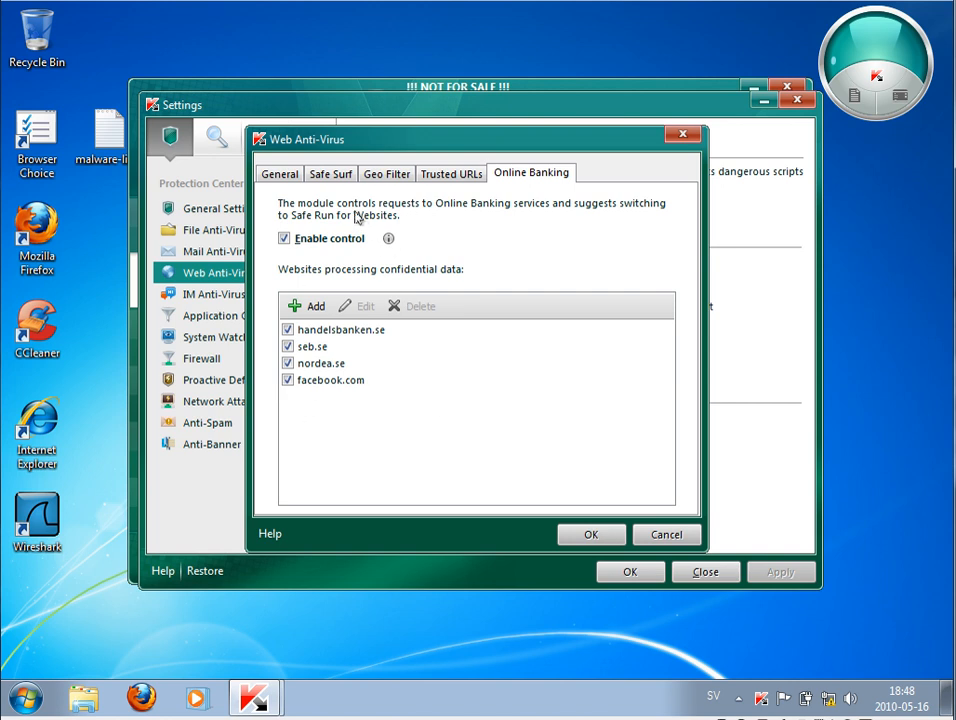
mouse_move(477, 251)
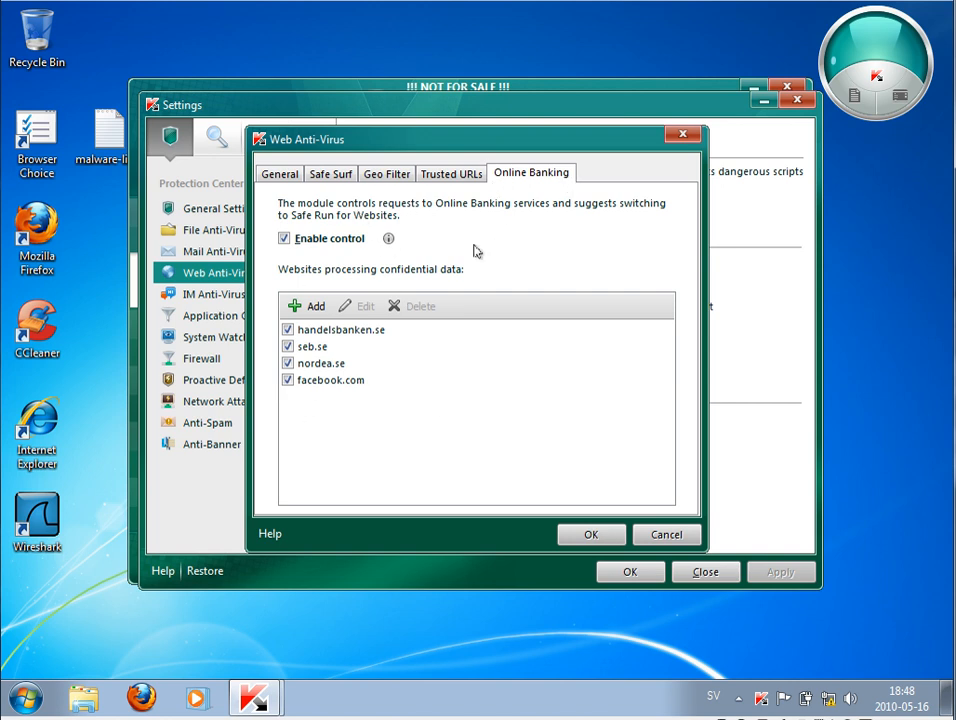
mouse_move(418, 216)
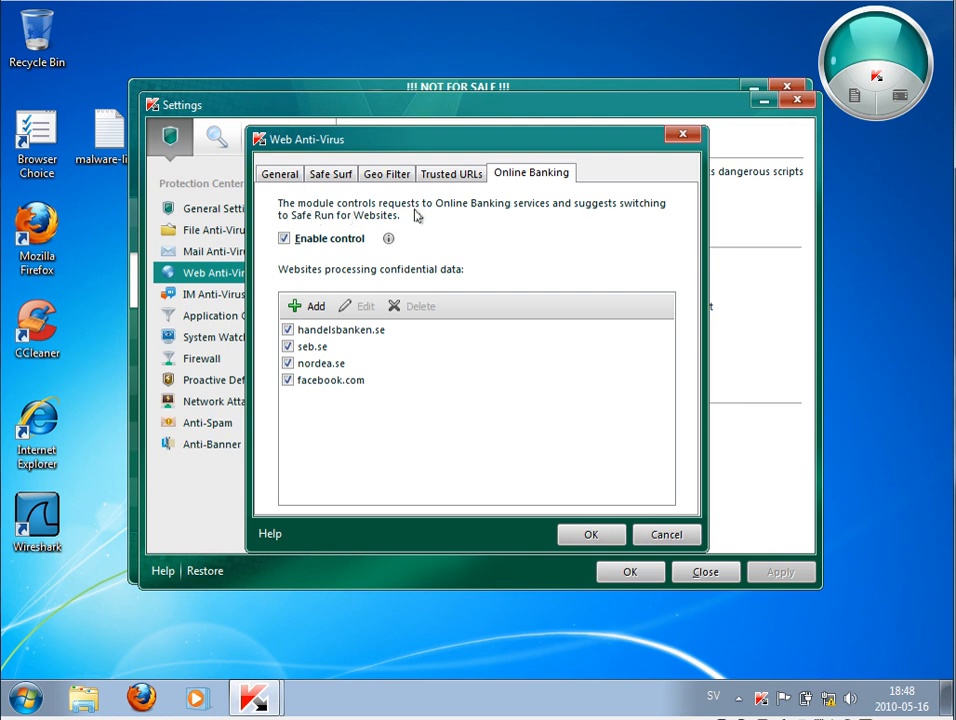
mouse_move(354, 338)
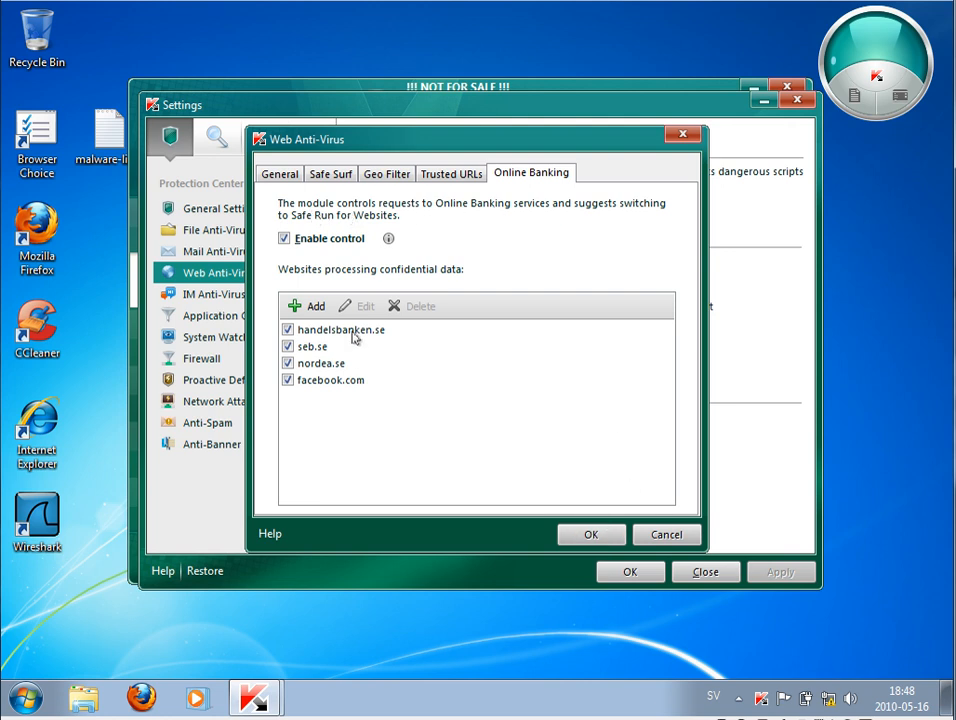
left_click(590, 534)
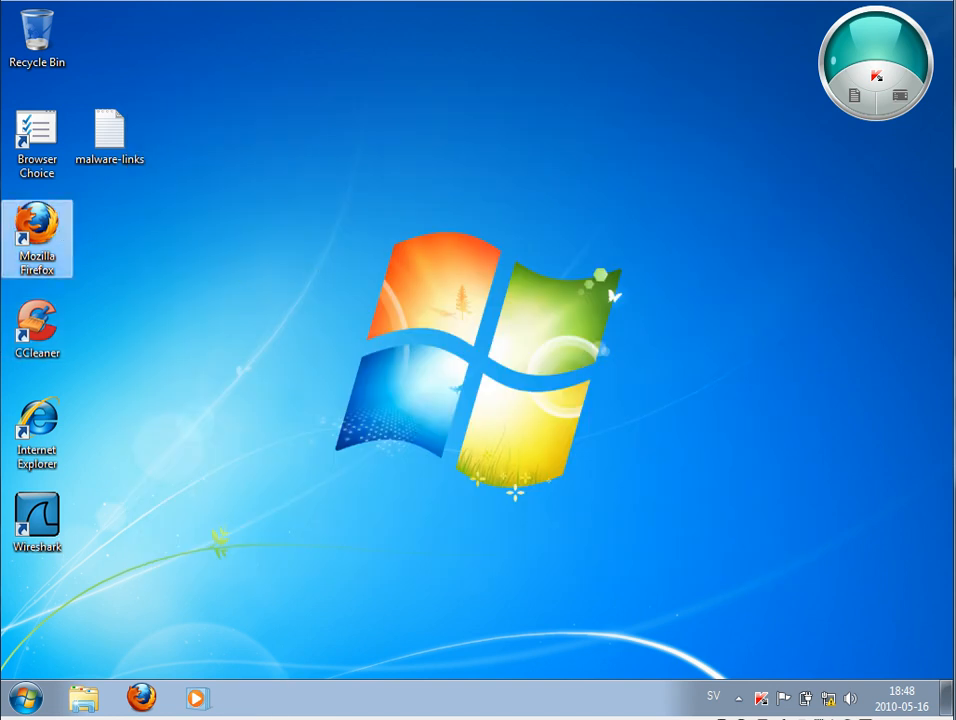
Launch Firefox and follow links from Google Sweden to a Sveriges Radio news article.
double_click(37, 238)
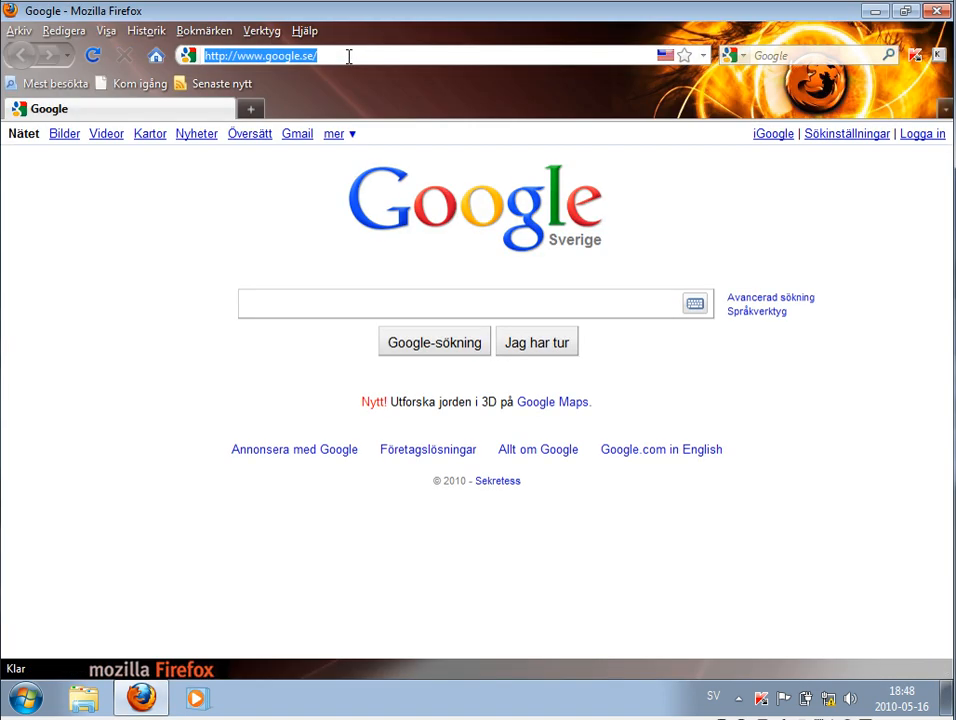
left_click(297, 133)
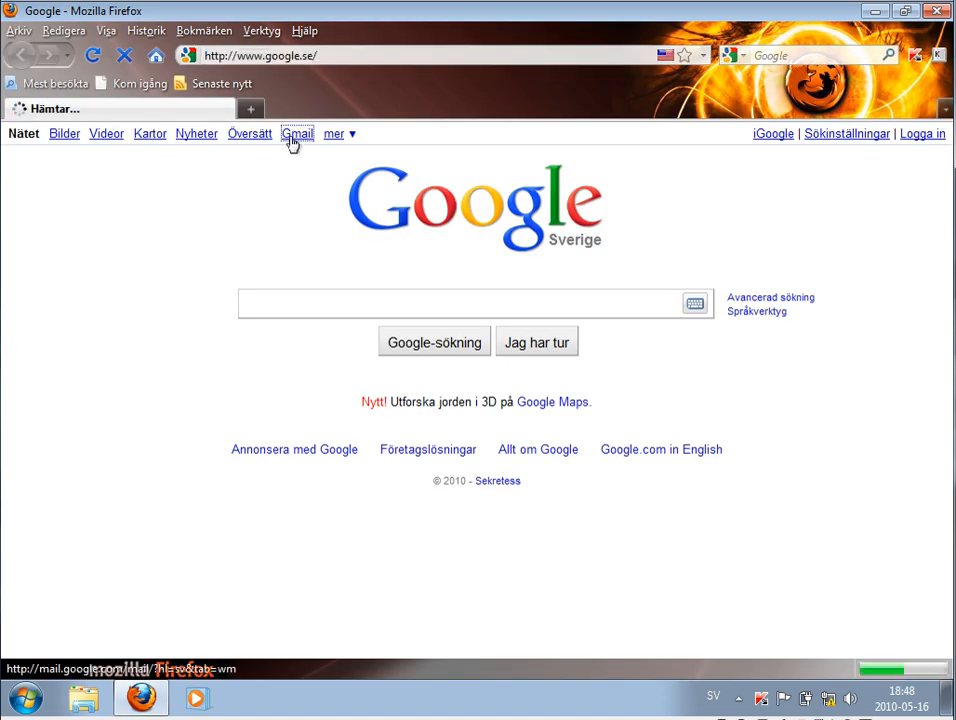
left_click(297, 133)
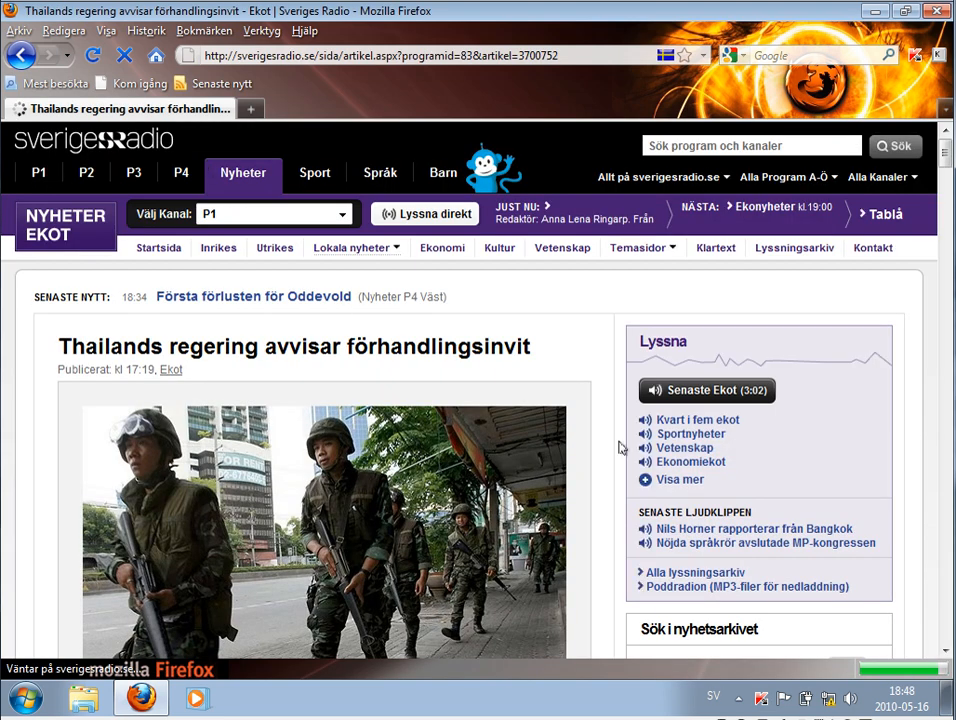
scroll("down", 3)
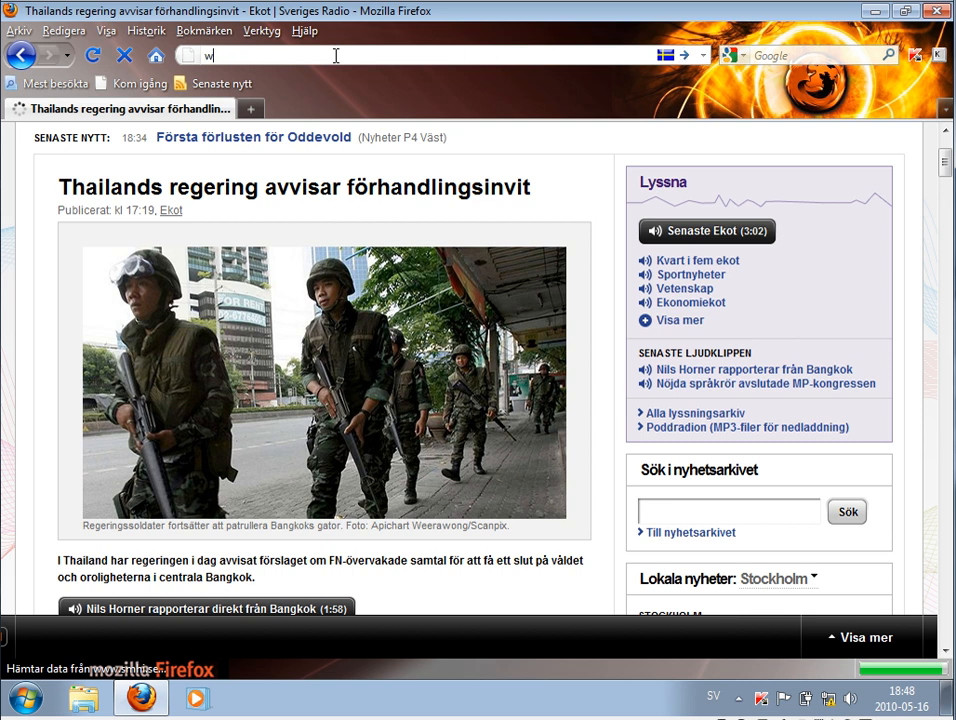
type("ww.h")
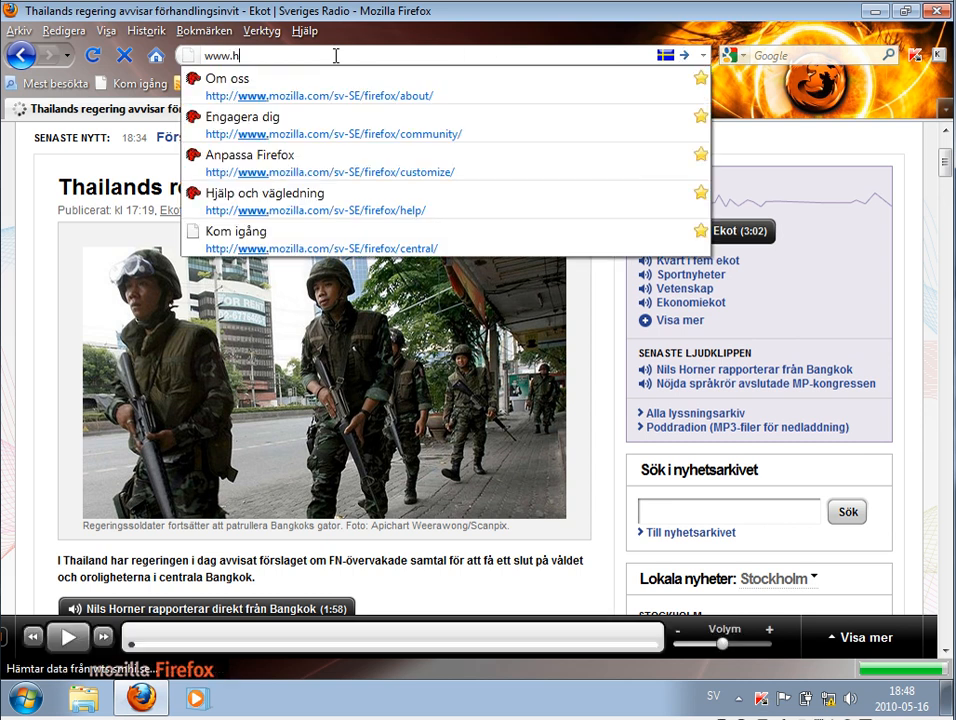
type("andelsbanken")
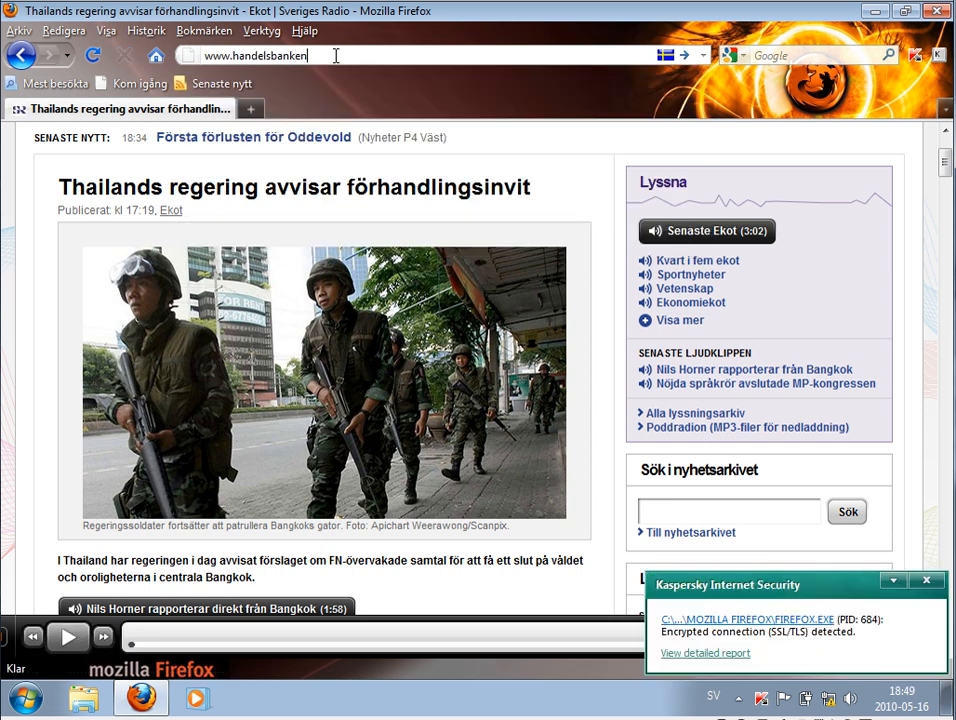
key("Return")
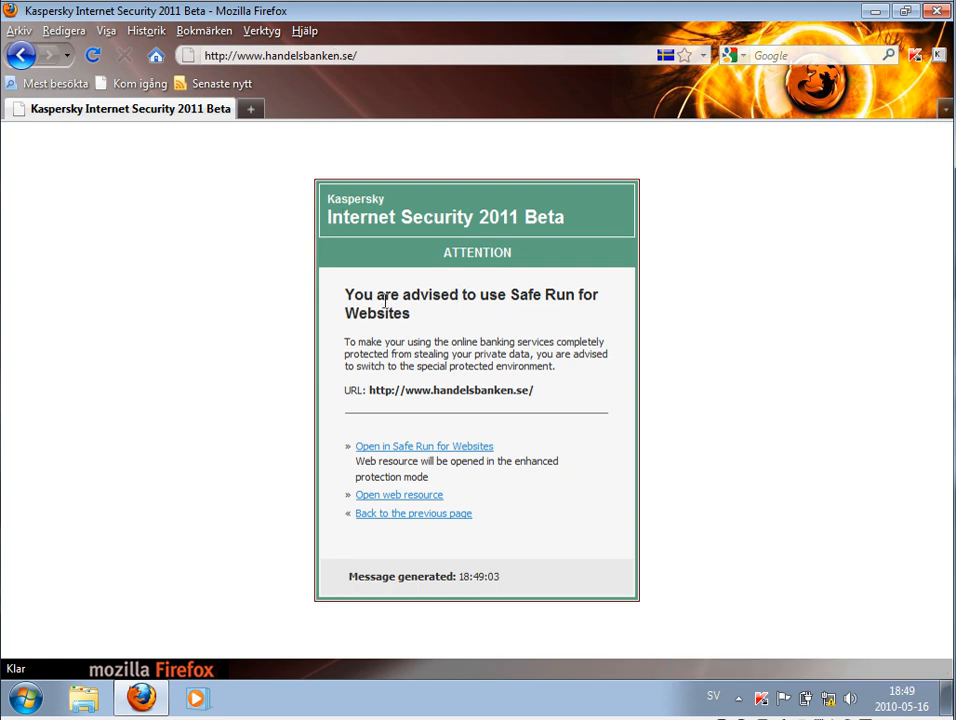
mouse_move(605, 293)
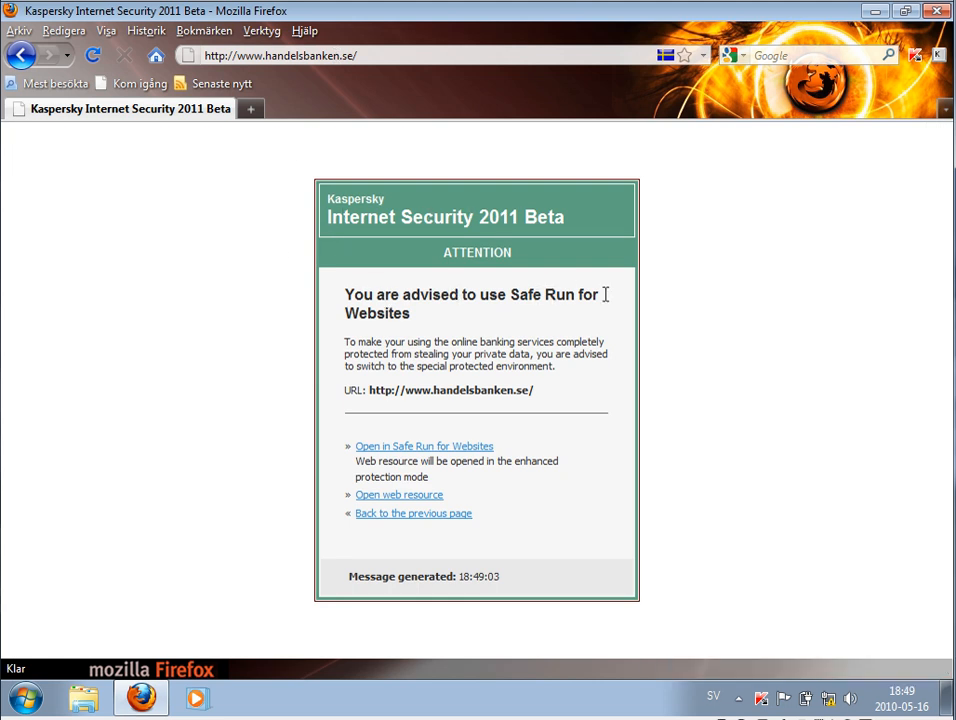
mouse_move(489, 337)
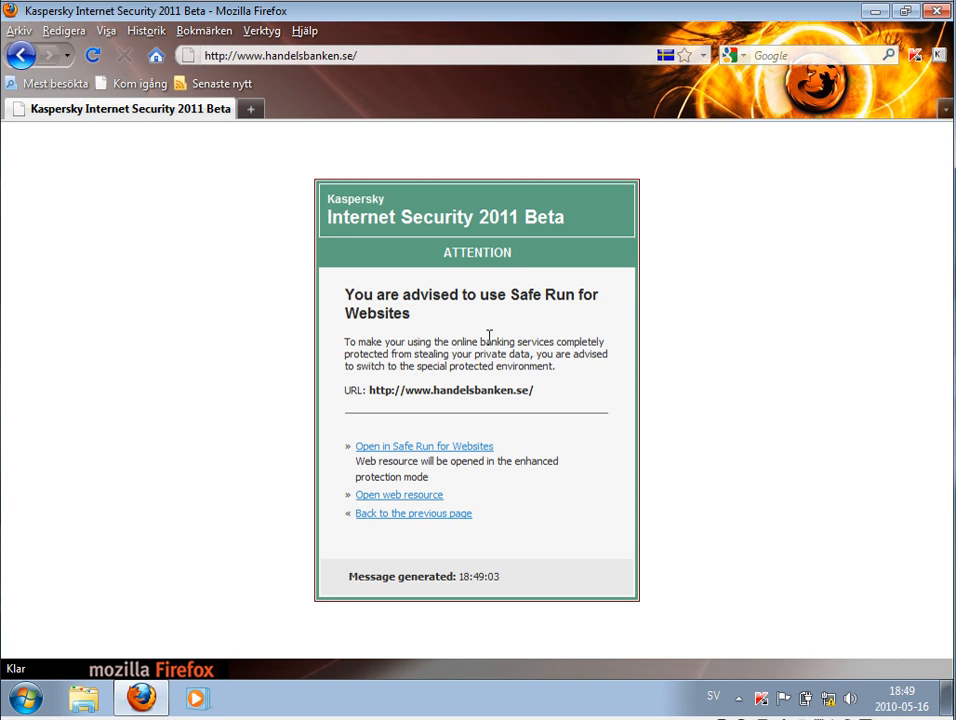
mouse_move(597, 347)
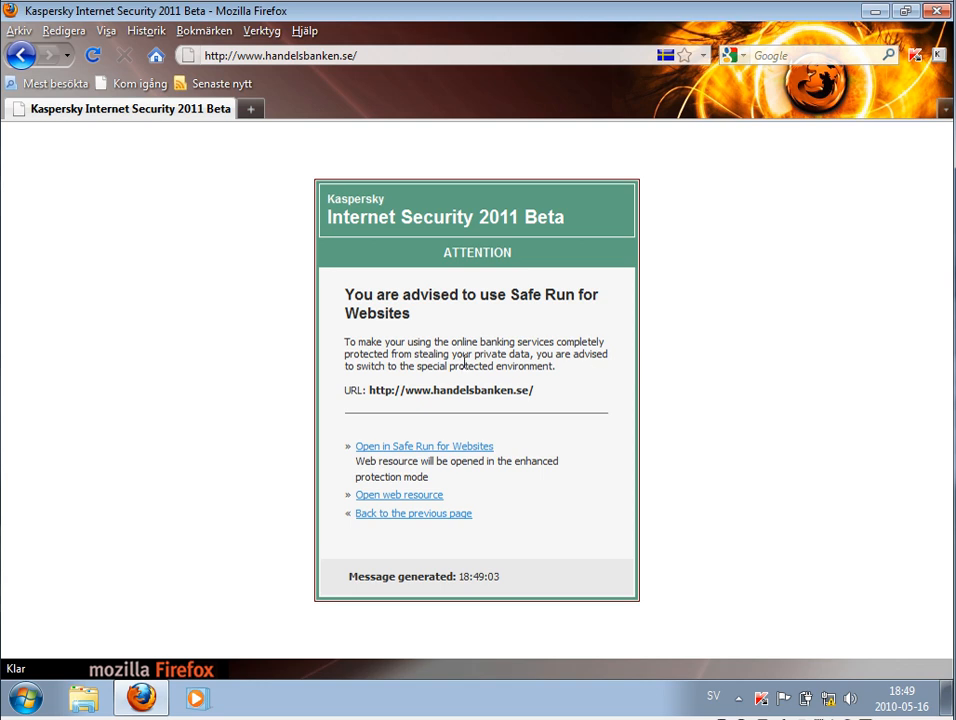
mouse_move(401, 457)
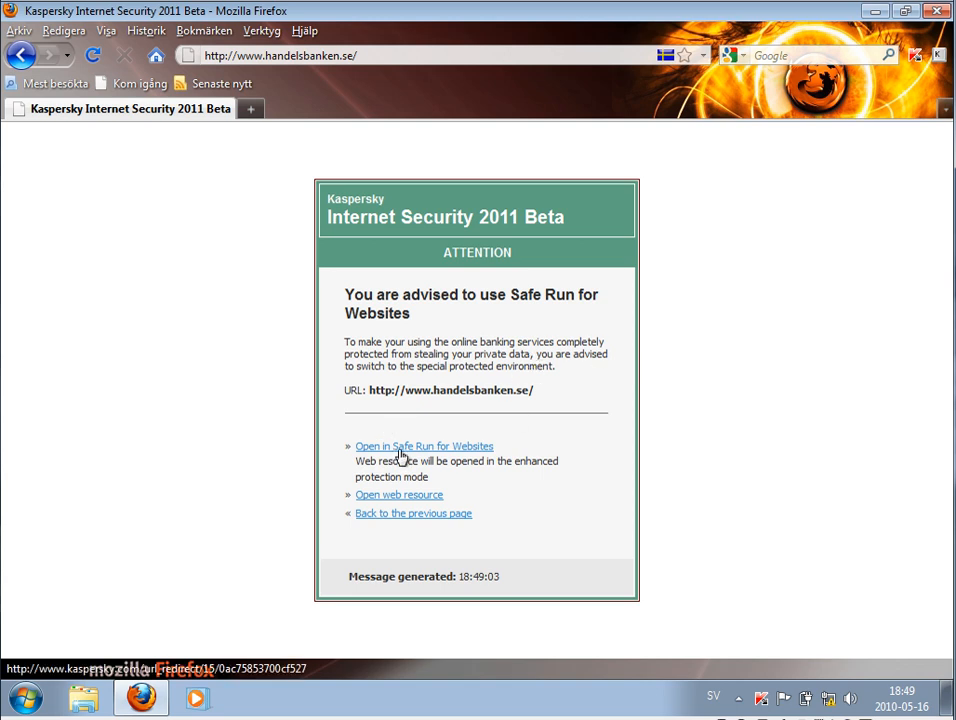
Open the Handelsbanken page in Safe Run for Websites, then exit Firefox.
left_click(424, 446)
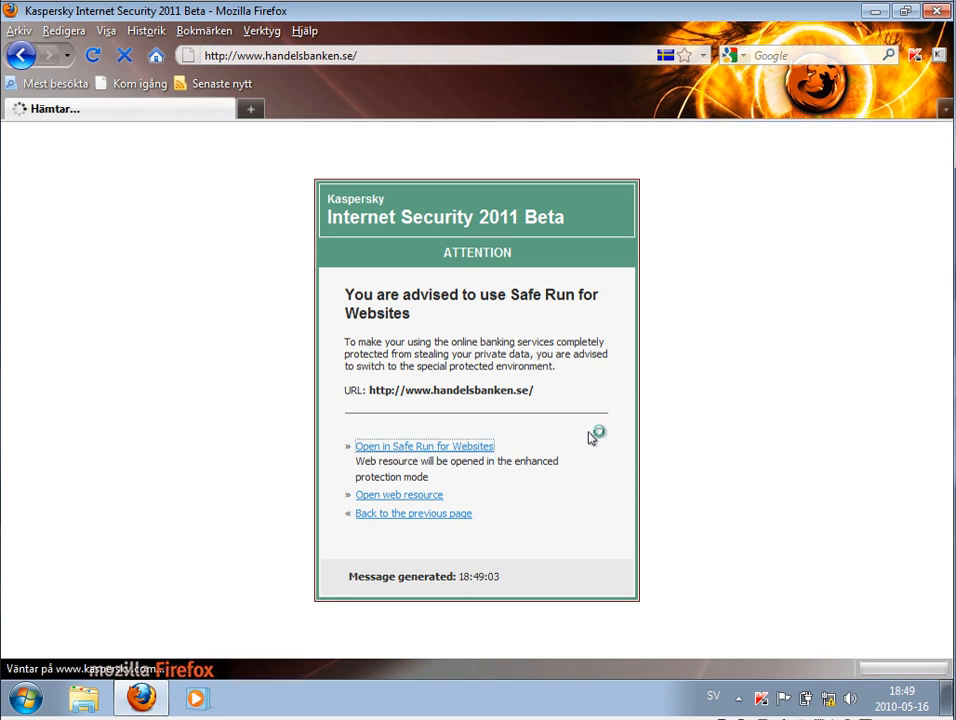
left_click(423, 446)
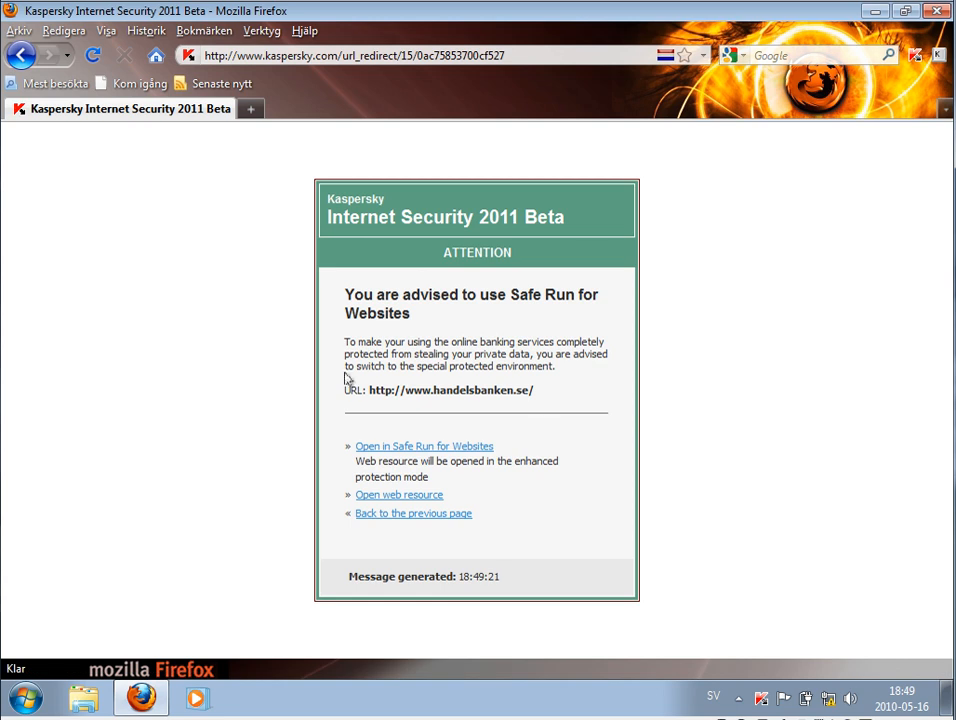
left_click(398, 494)
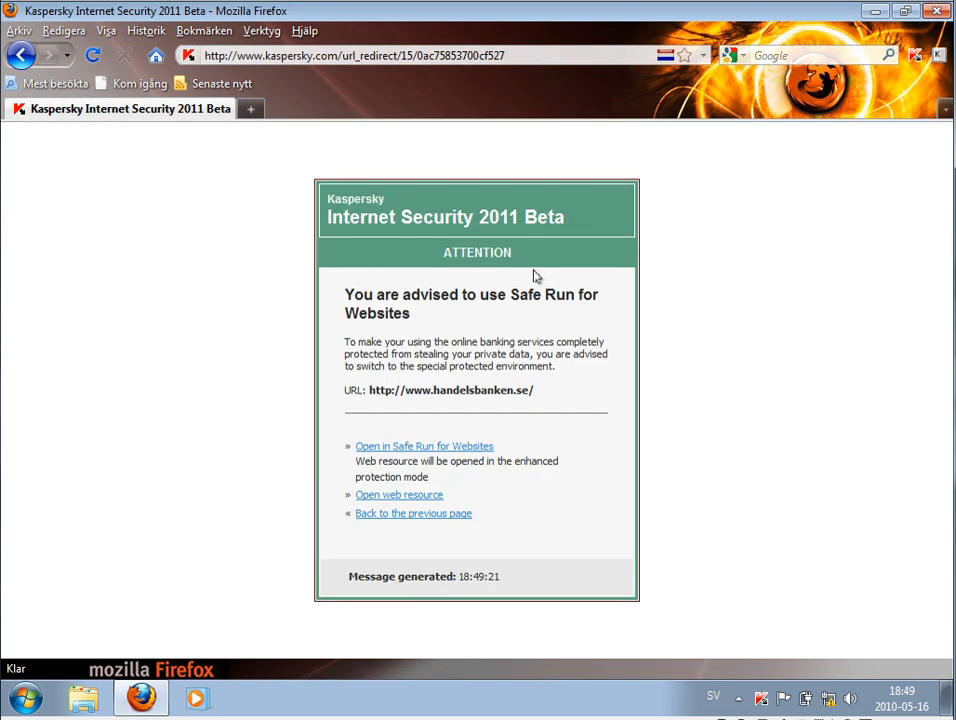
mouse_move(938, 11)
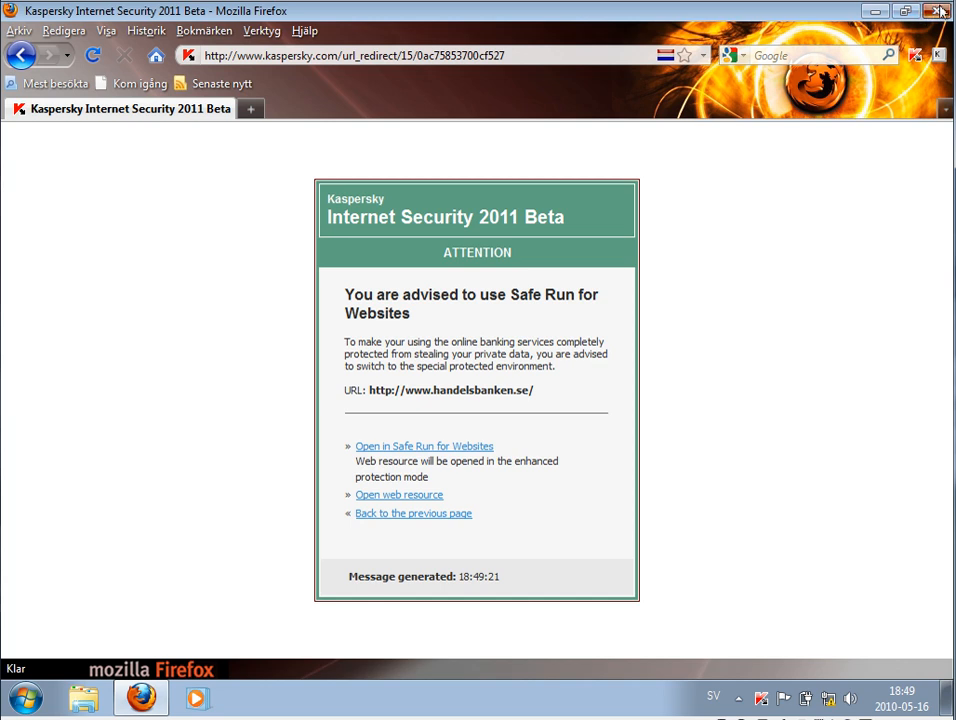
left_click(938, 11)
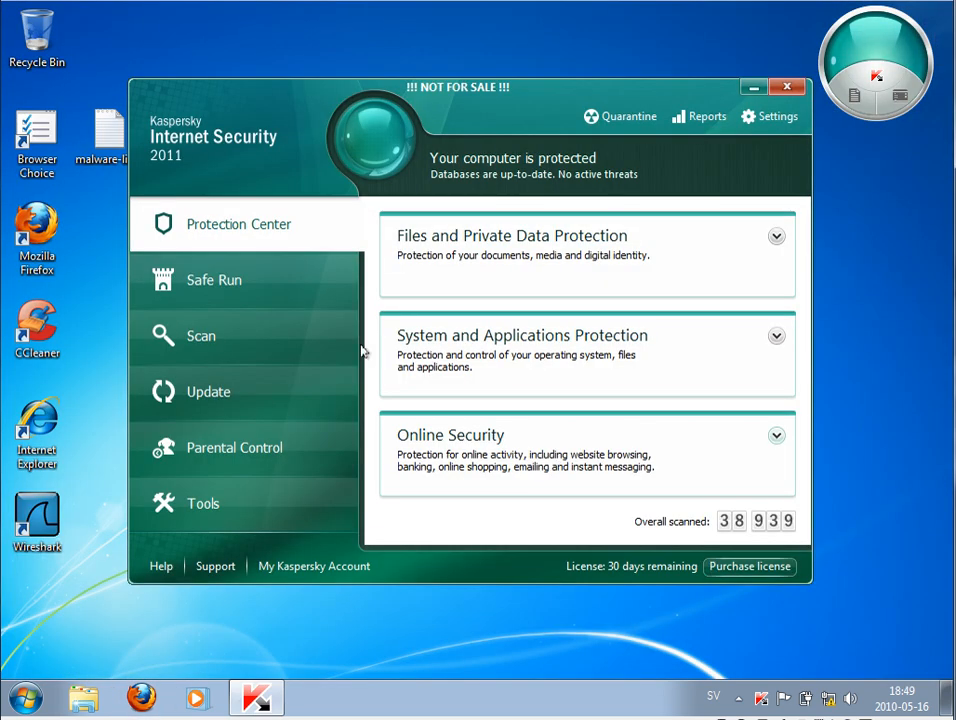
Launch Safe Run for Applications from Kaspersky's Safe Run section.
left_click(214, 279)
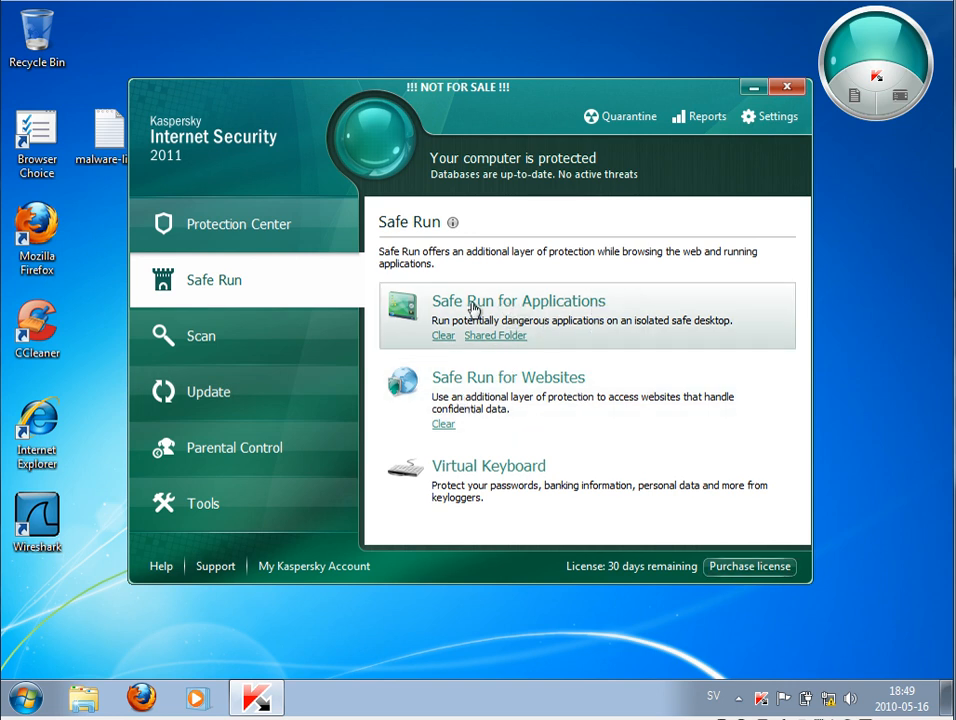
left_click(787, 87)
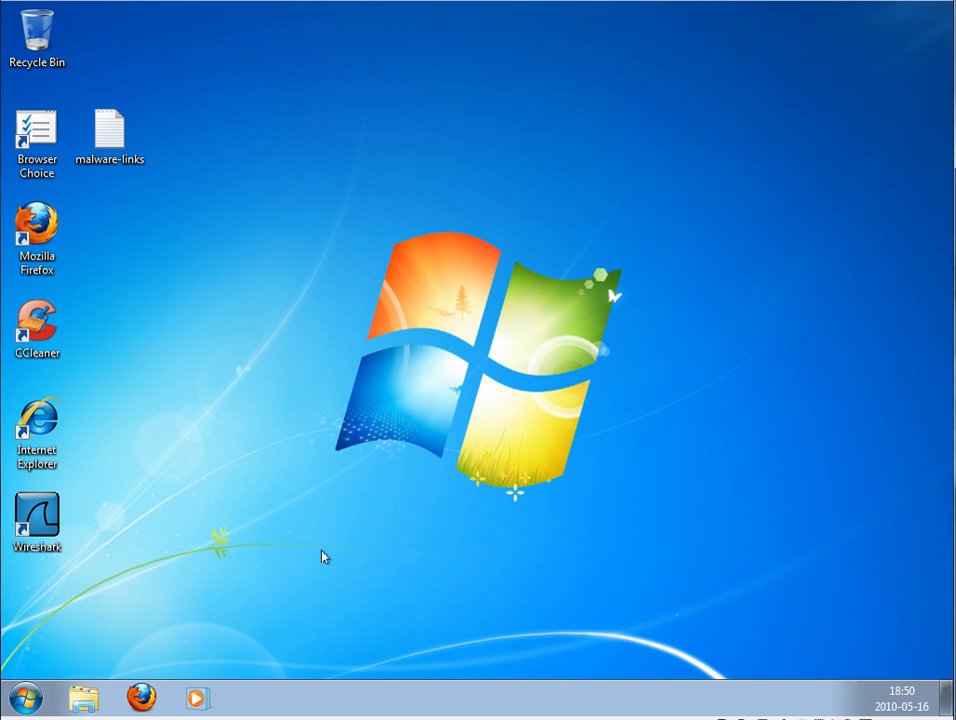
mouse_move(713, 387)
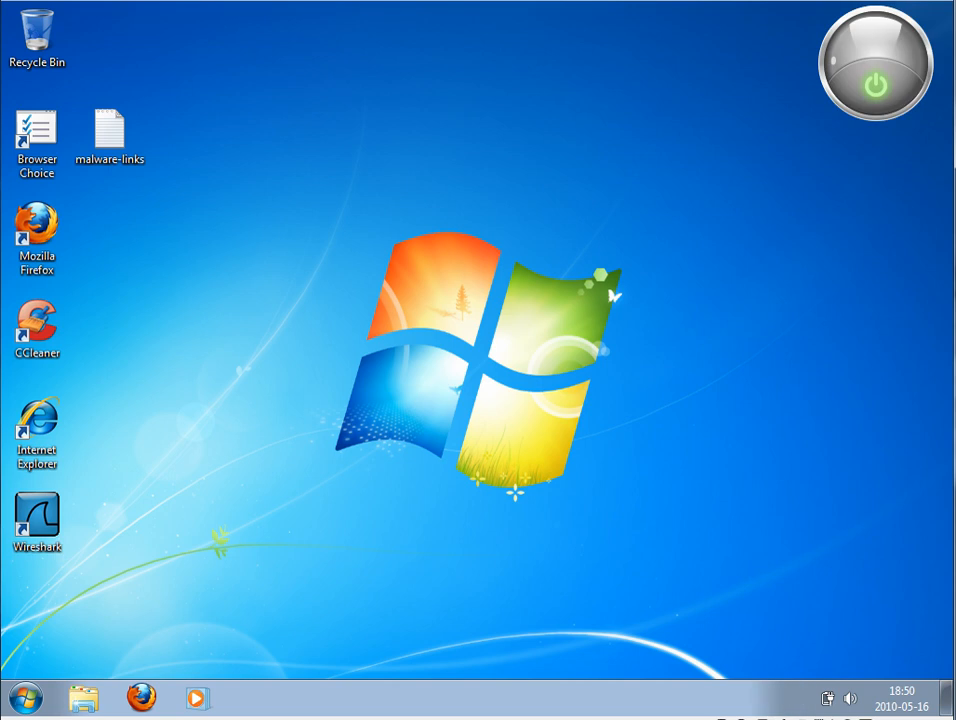
Wait for the Safe Run for Applications desktop to load and show its welcome notice.
left_click(875, 63)
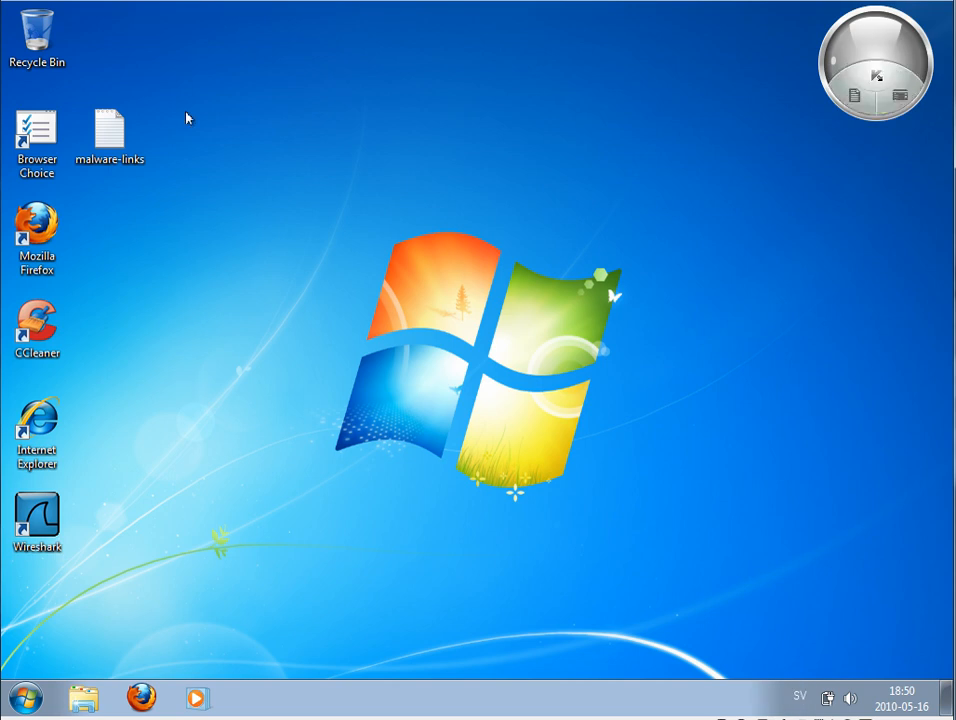
mouse_move(423, 423)
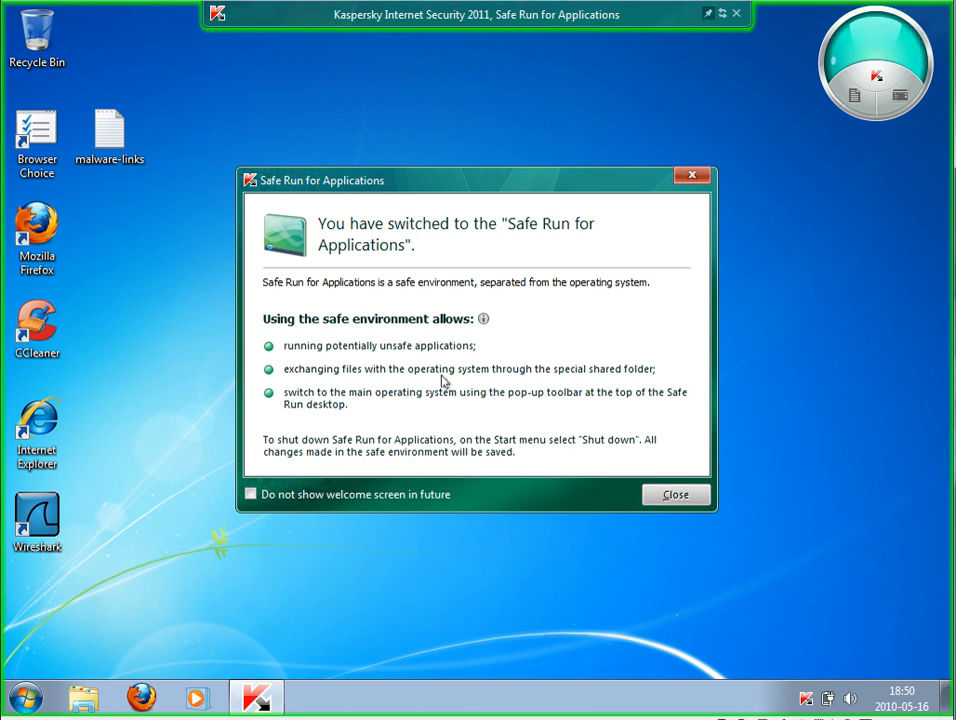
mouse_move(378, 237)
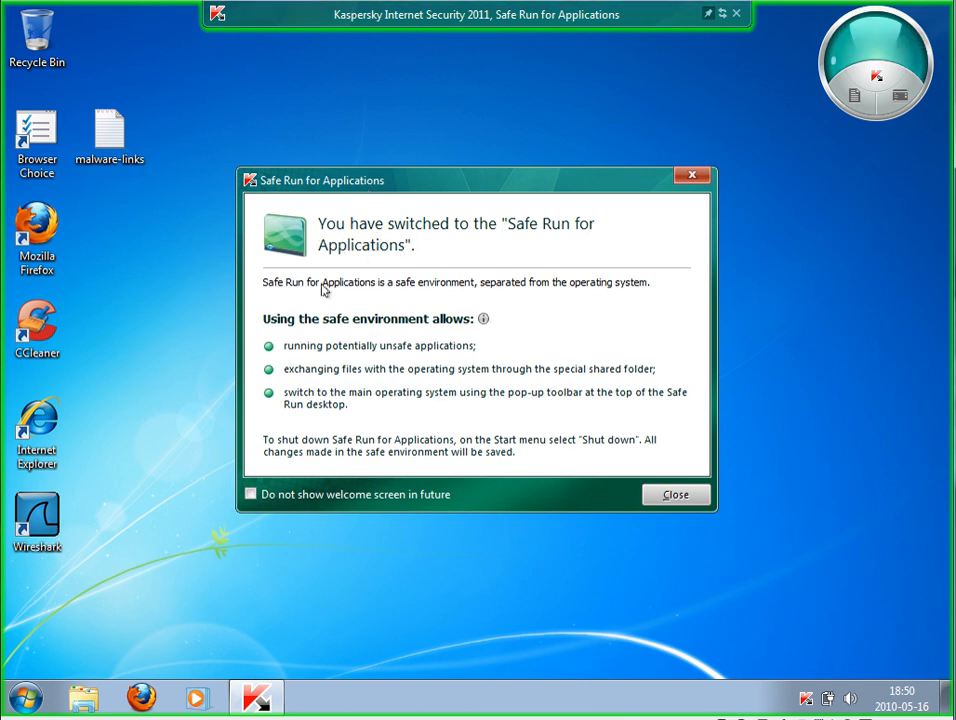
mouse_move(511, 290)
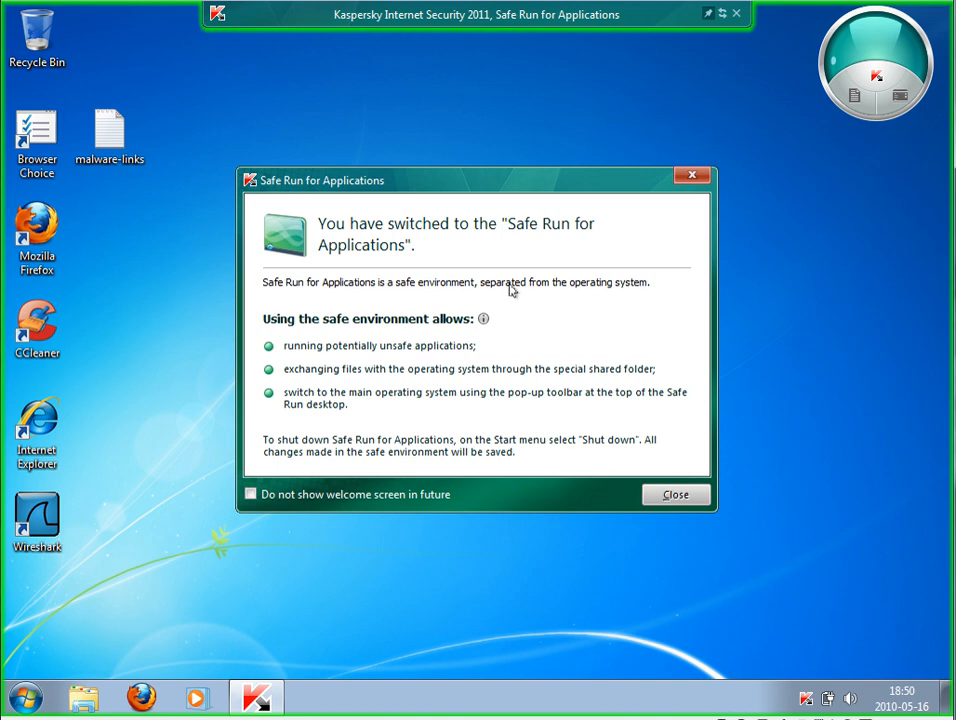
mouse_move(513, 310)
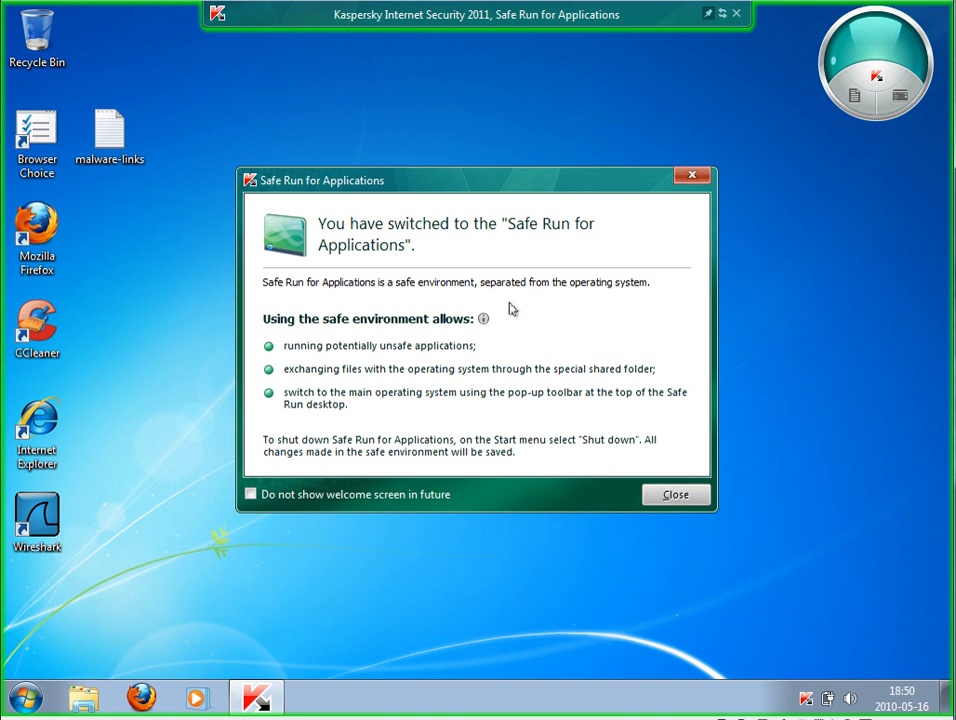
mouse_move(325, 358)
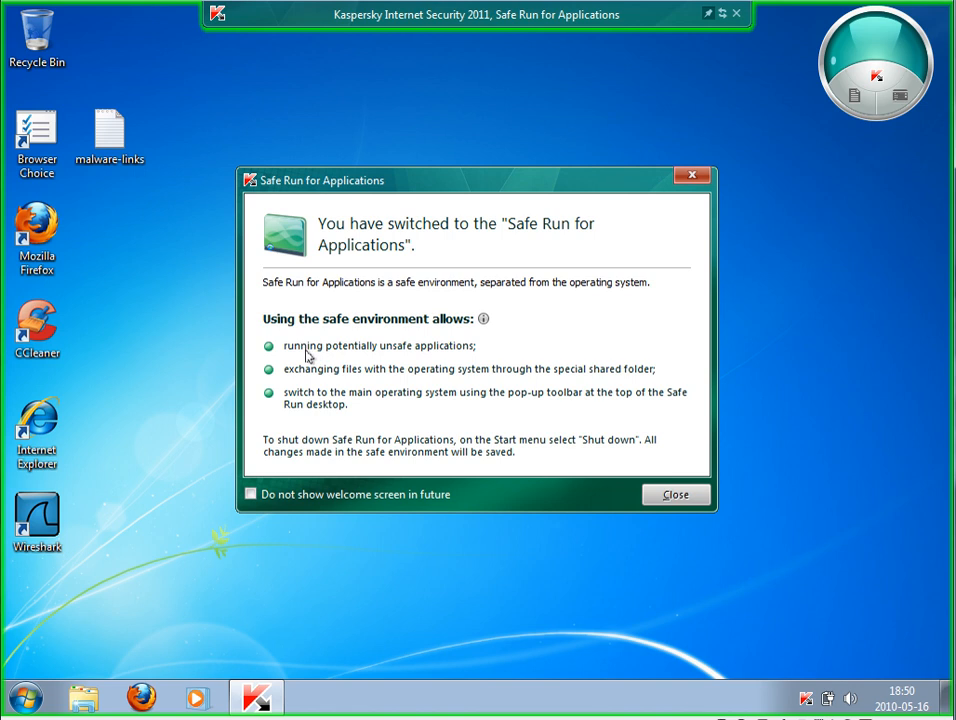
mouse_move(548, 430)
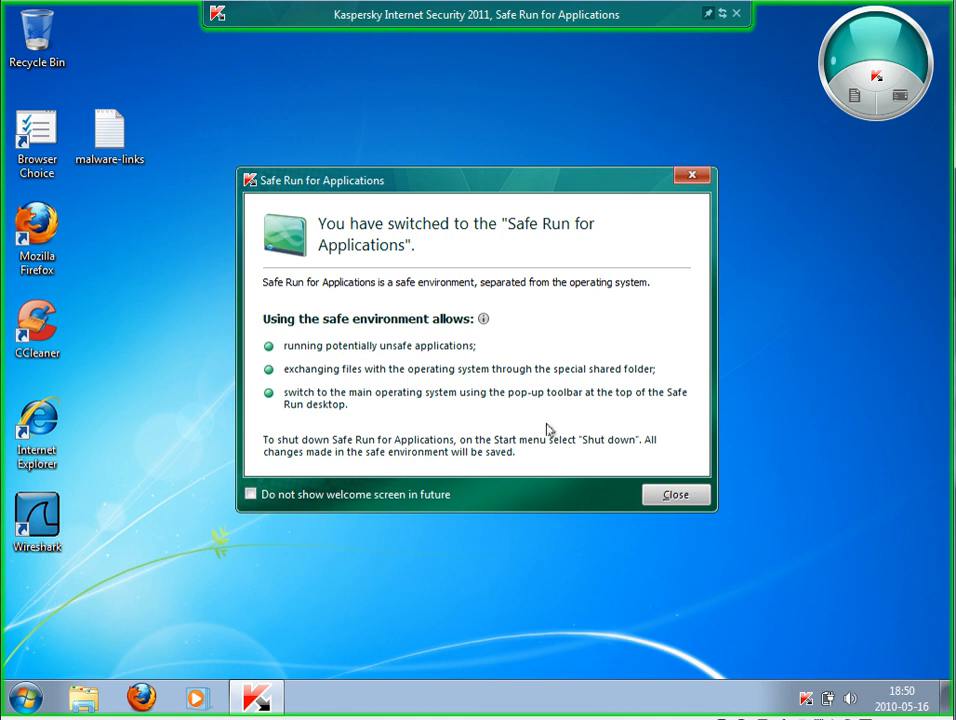
Dismiss the welcome notice, open malware-links in Notepad, view the first address, and close it.
left_click(676, 494)
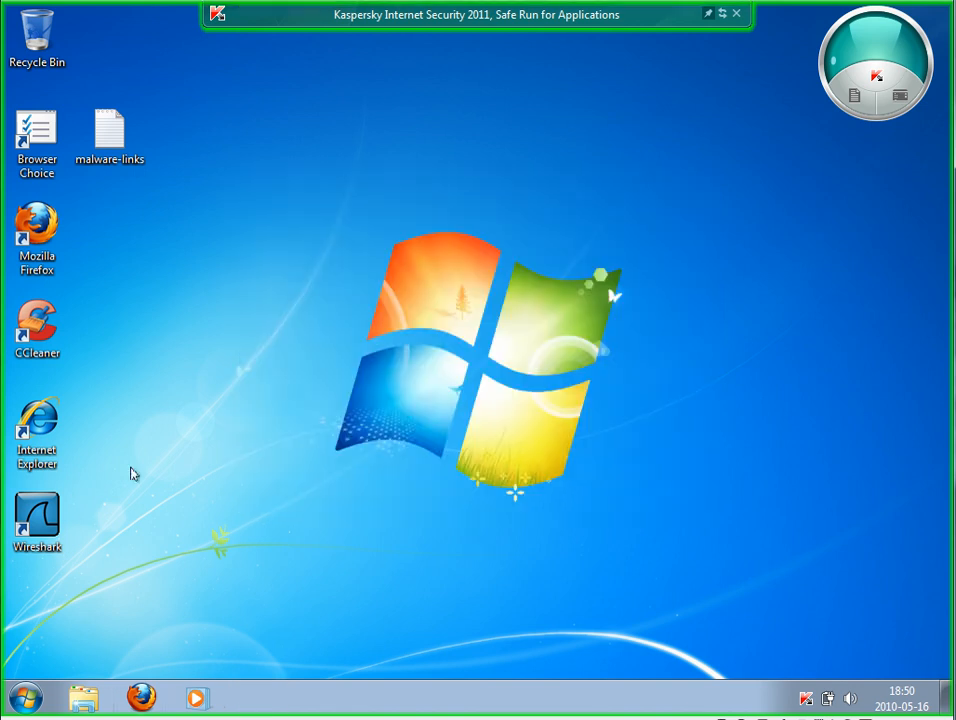
left_click(110, 135)
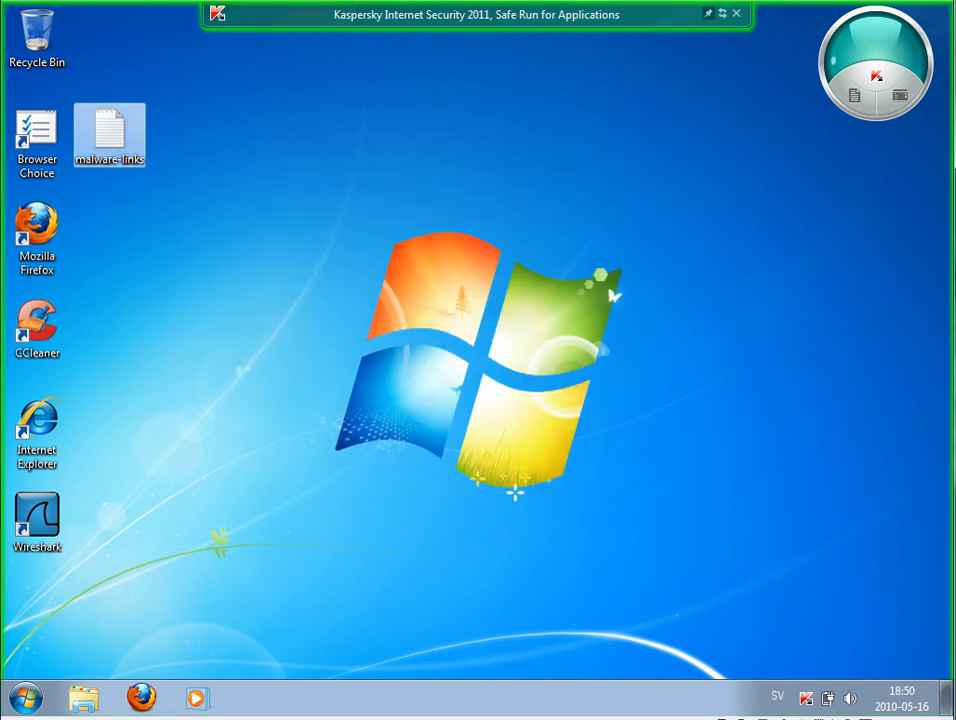
double_click(109, 135)
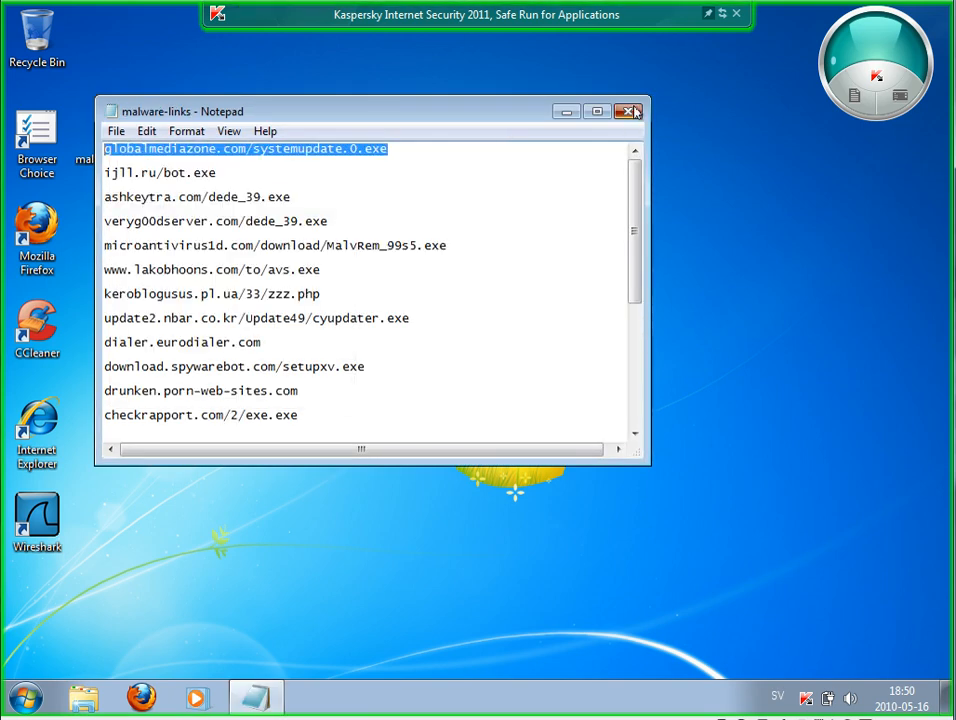
left_click(628, 111)
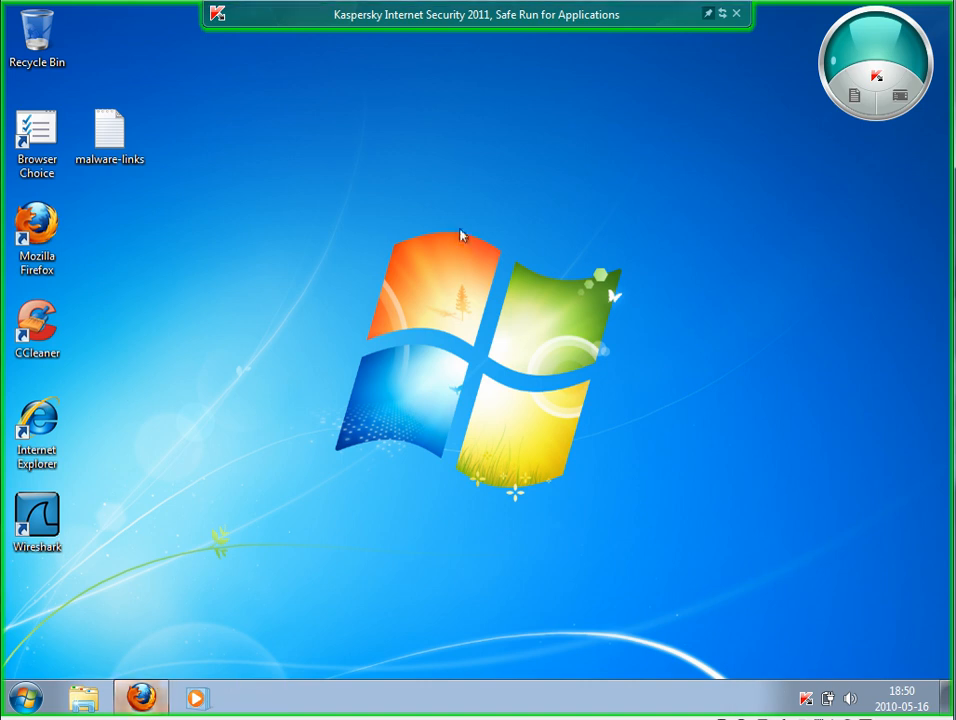
mouse_move(445, 230)
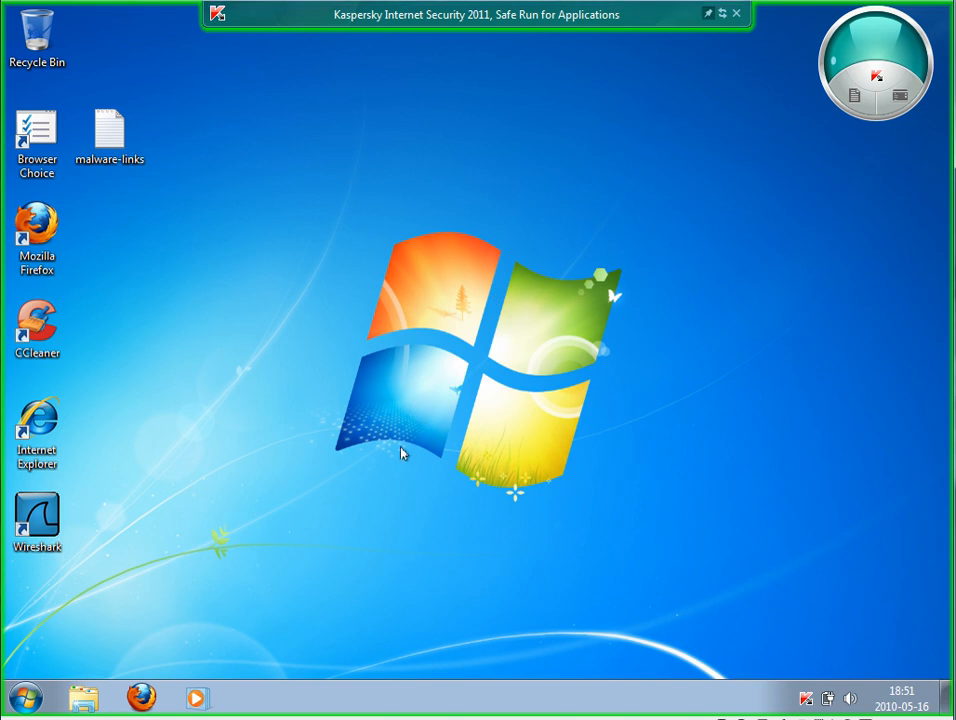
mouse_move(750, 660)
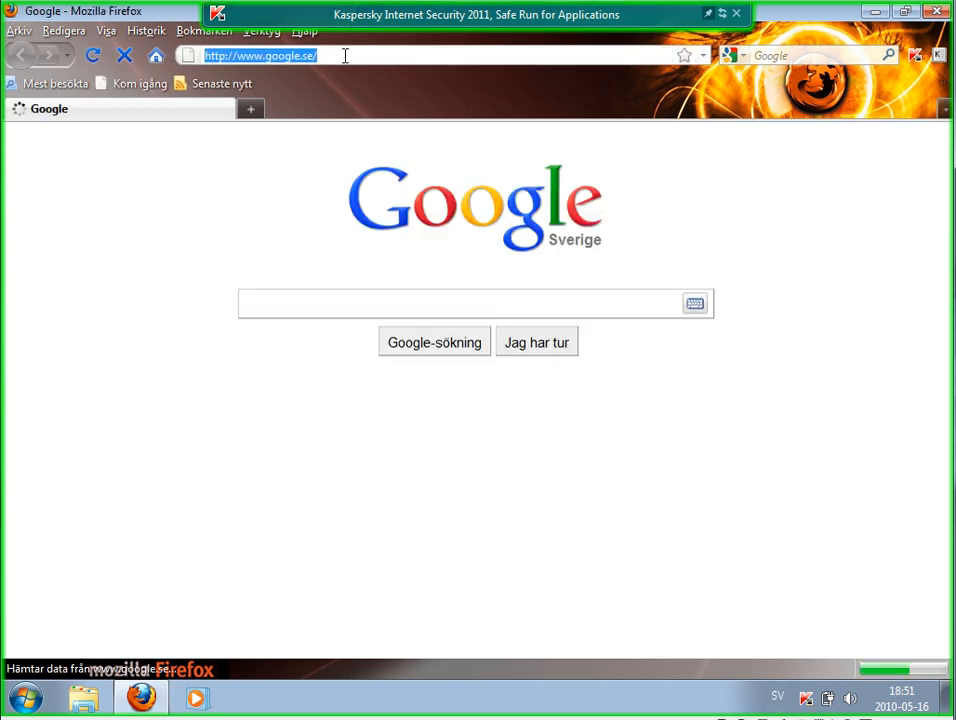
Download globalmediazone.com/systemupdate.0.exe in Firefox and select it in Downloads.
type("globalmediazone.com/systemupdate.0.exe")
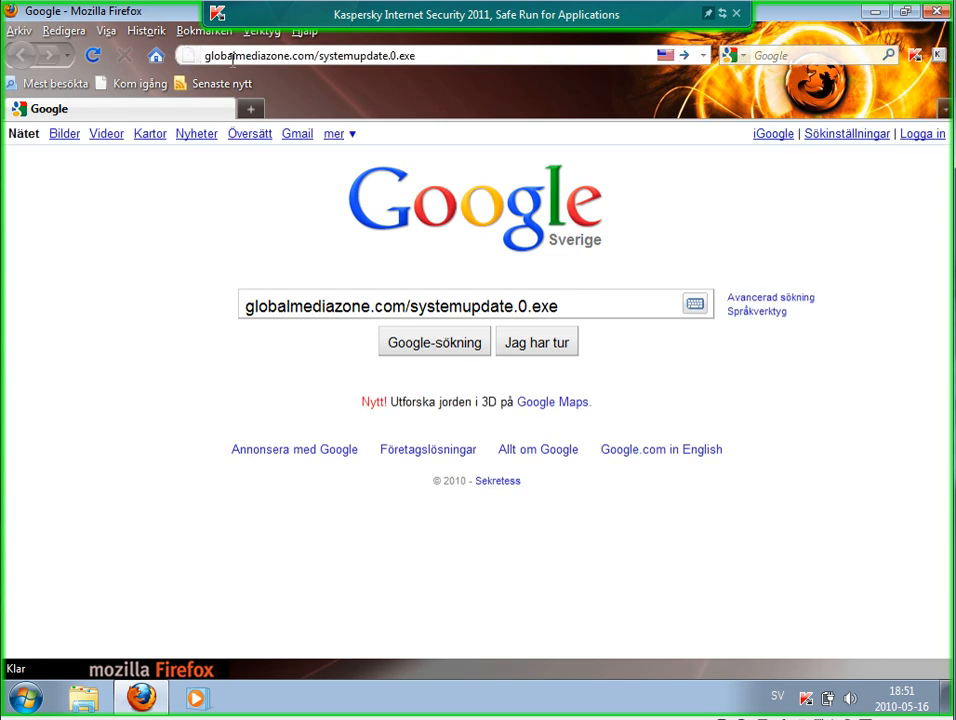
key("Return")
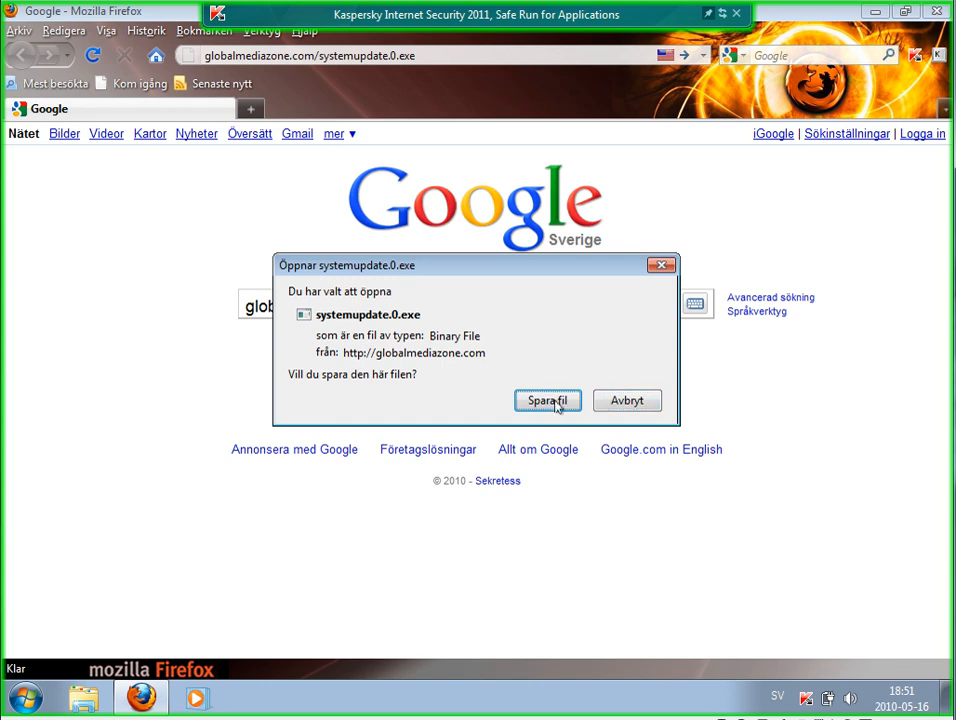
left_click(547, 400)
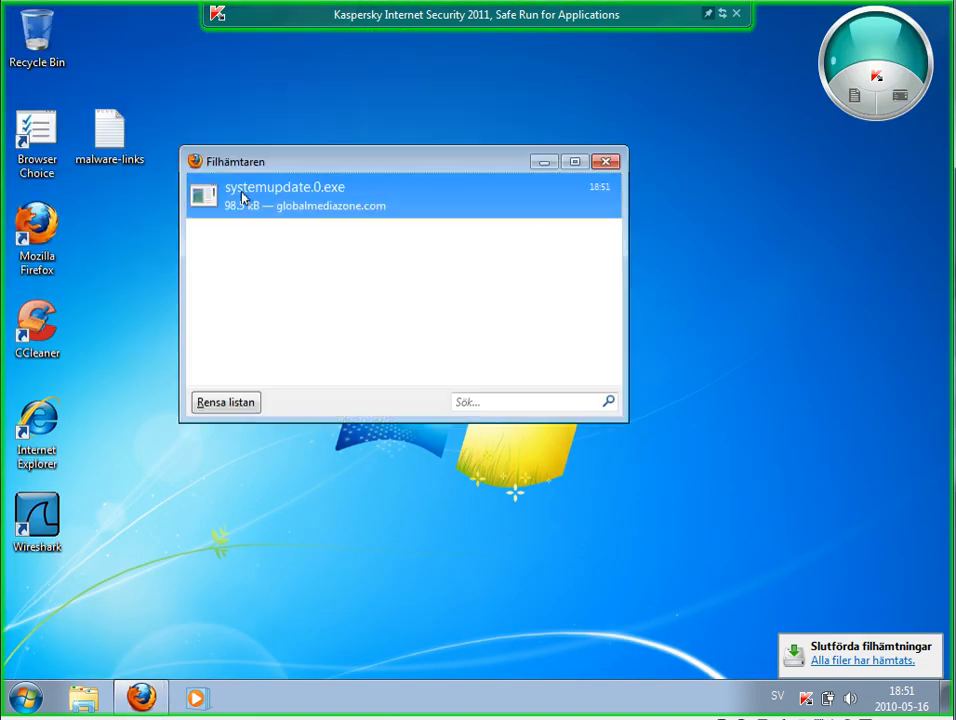
left_click(606, 161)
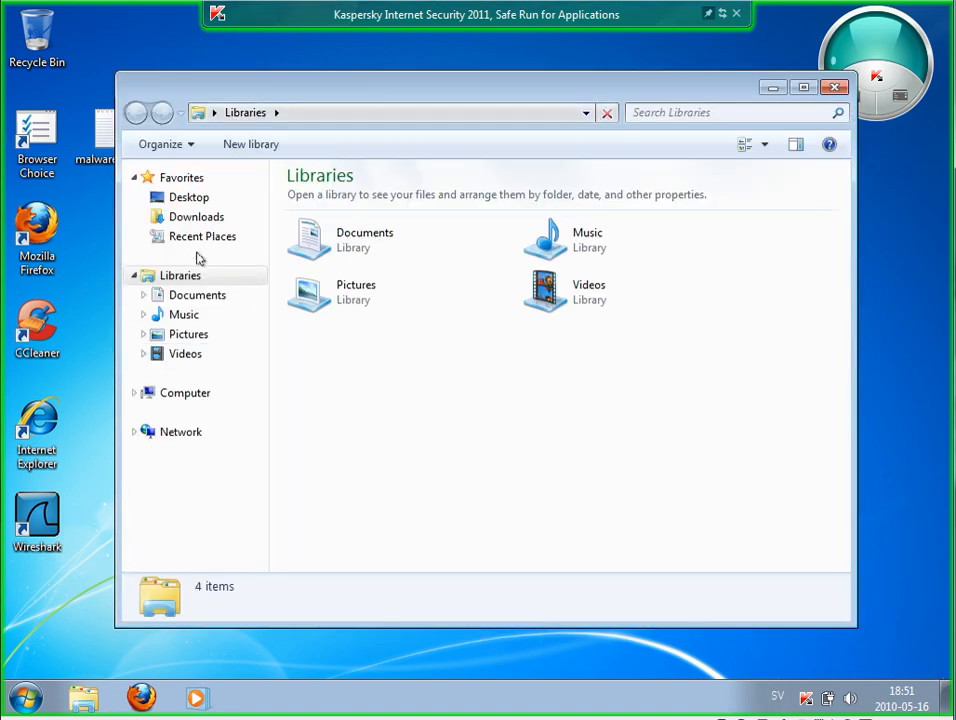
Browse Downloads and Computer, then return to Downloads and select systemupdate.0.
left_click(196, 216)
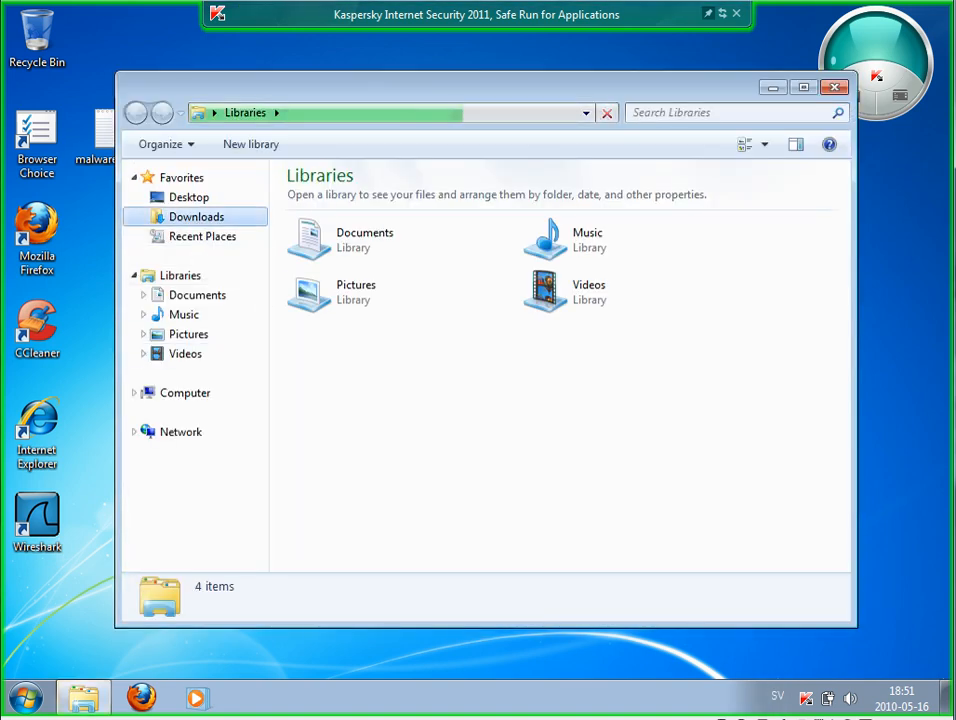
left_click(196, 216)
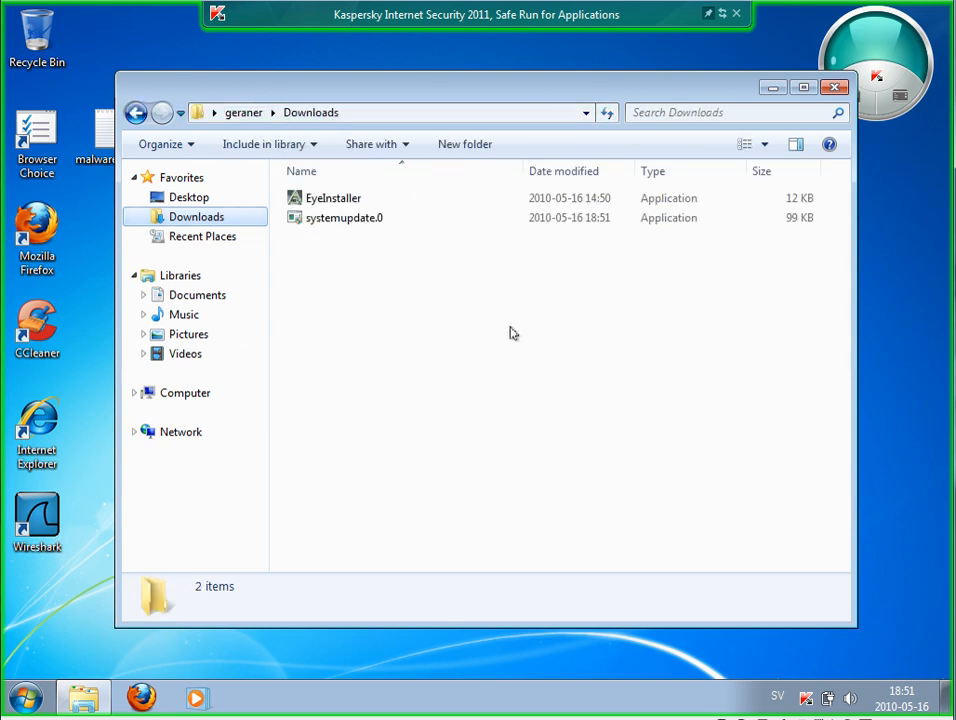
mouse_move(345, 217)
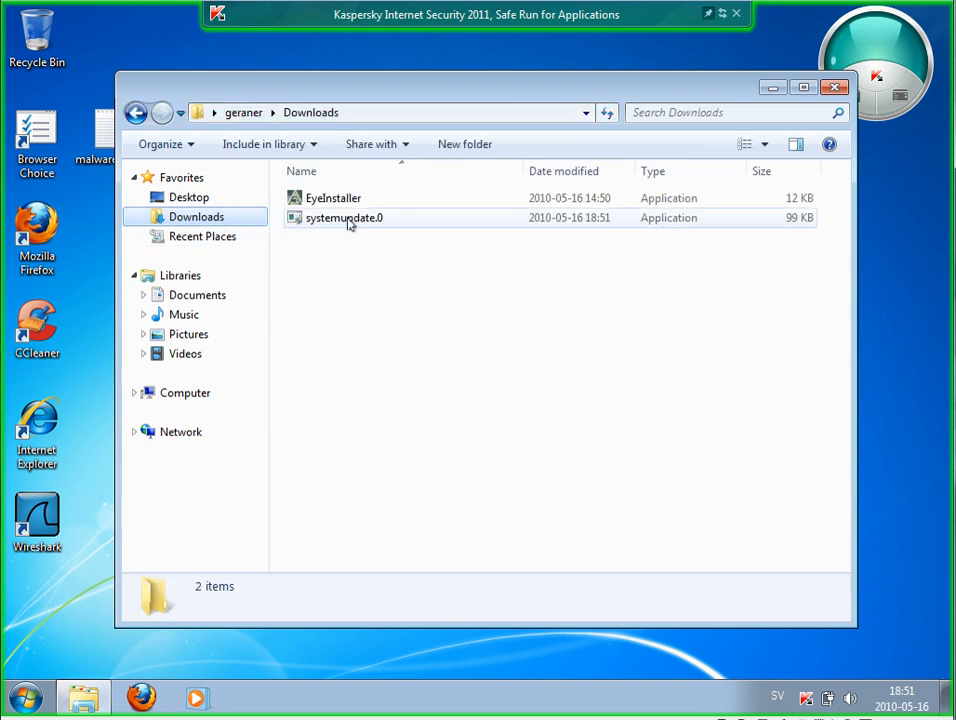
mouse_move(184, 392)
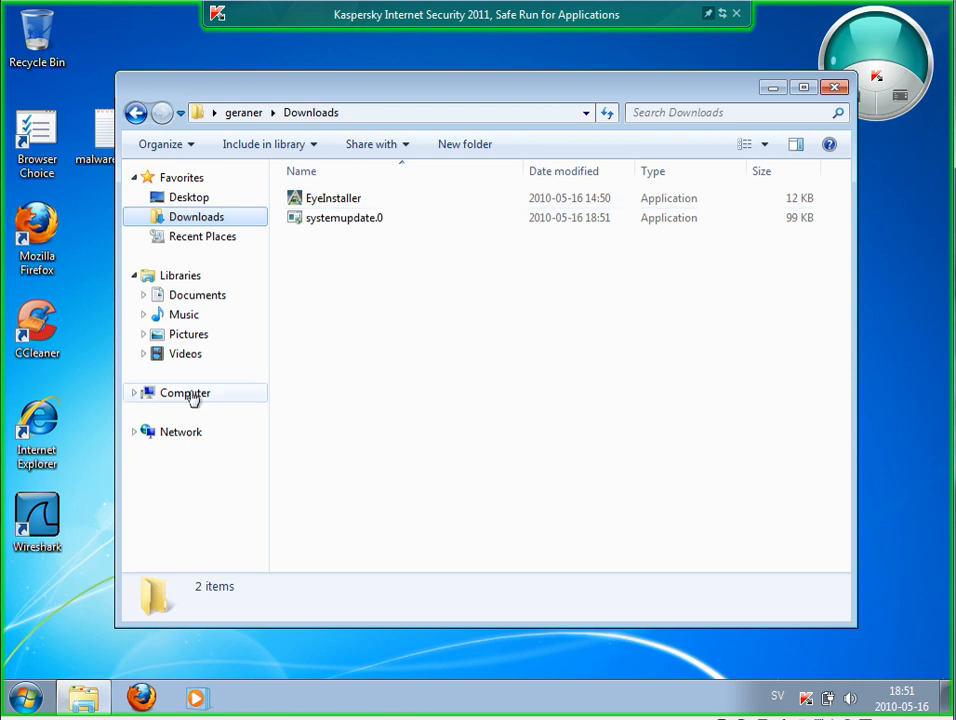
left_click(184, 392)
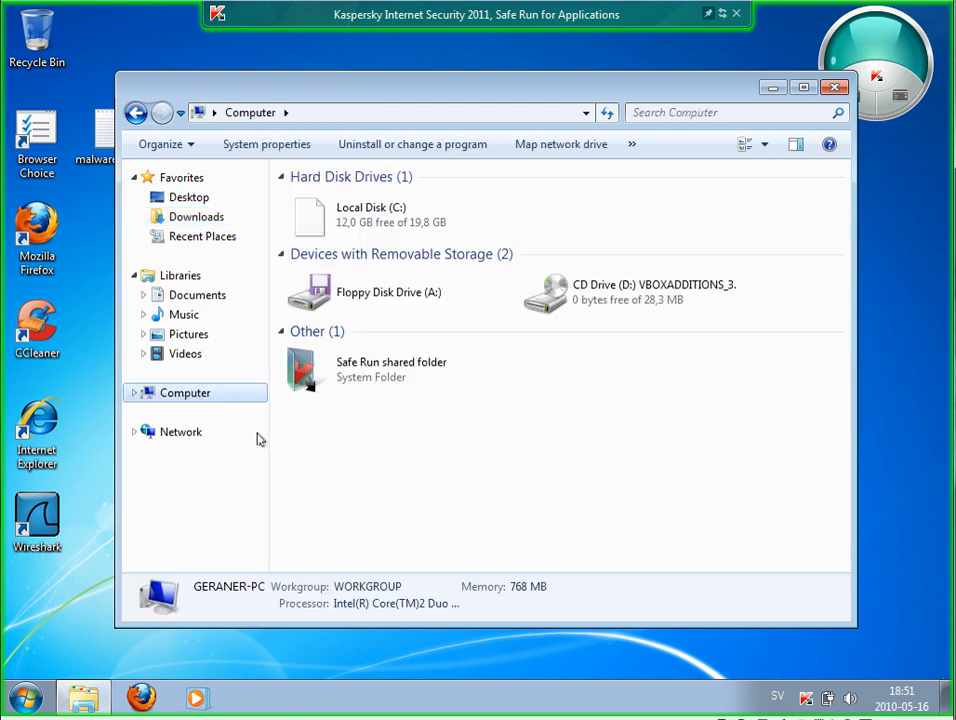
left_click(391, 369)
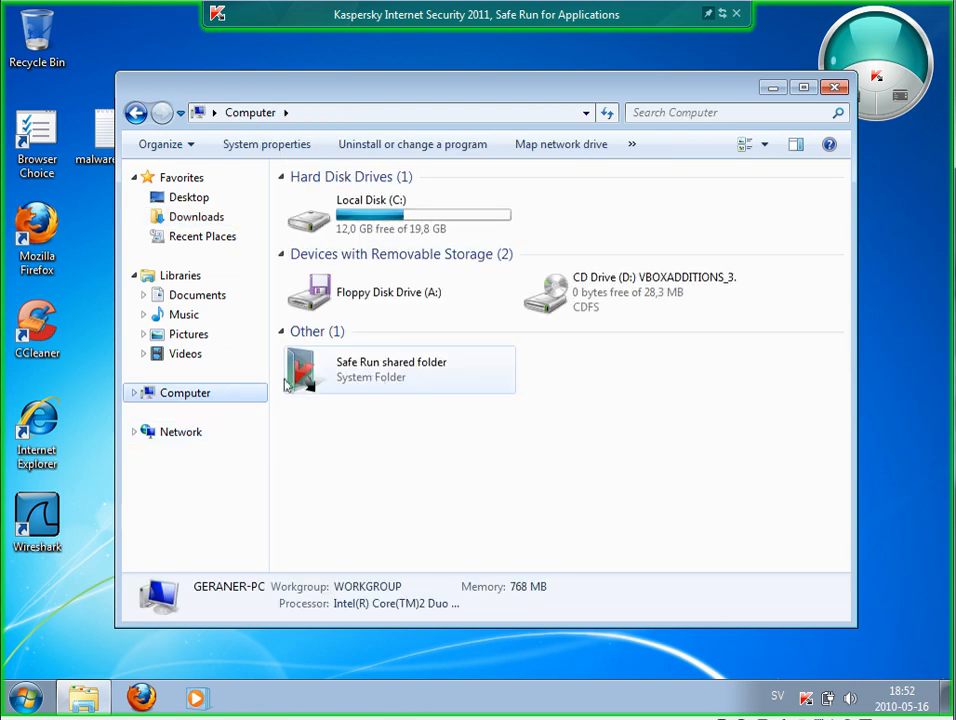
mouse_move(375, 373)
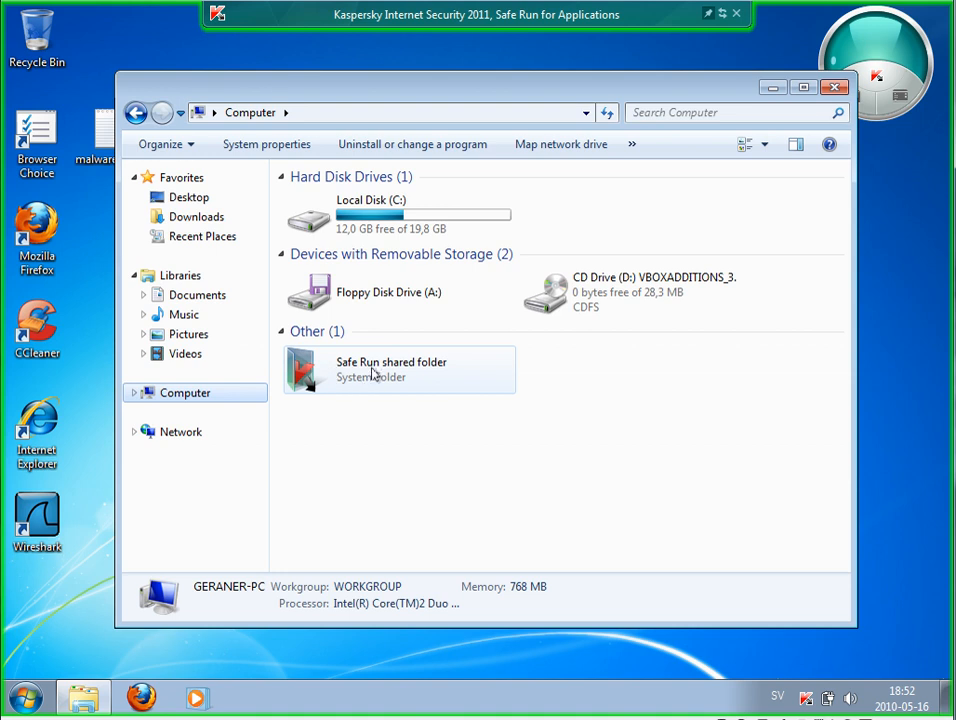
mouse_move(393, 375)
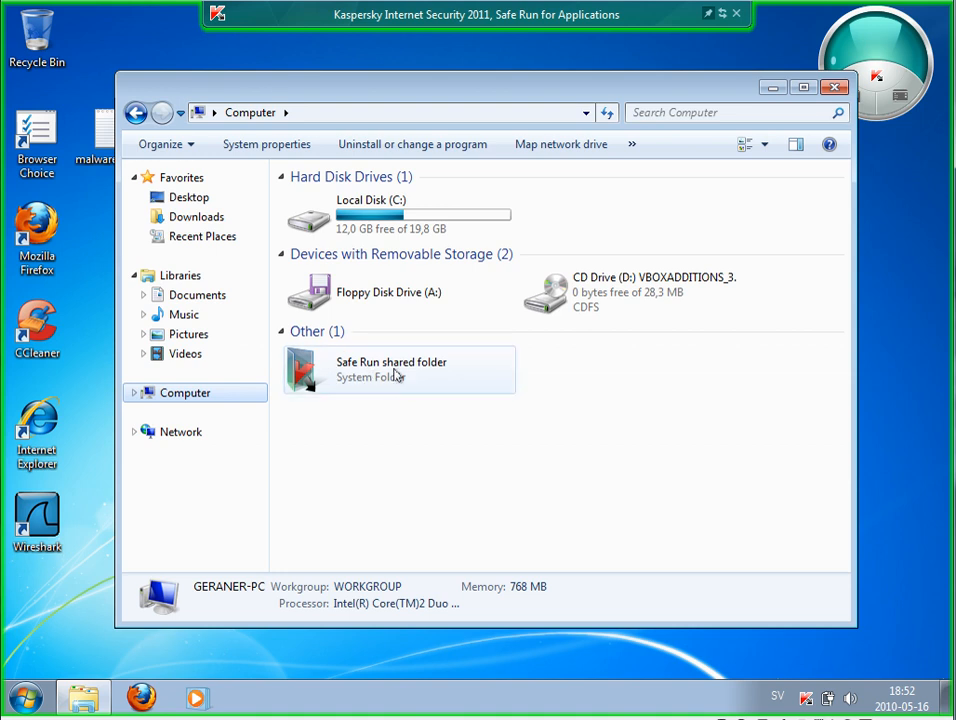
mouse_move(851, 238)
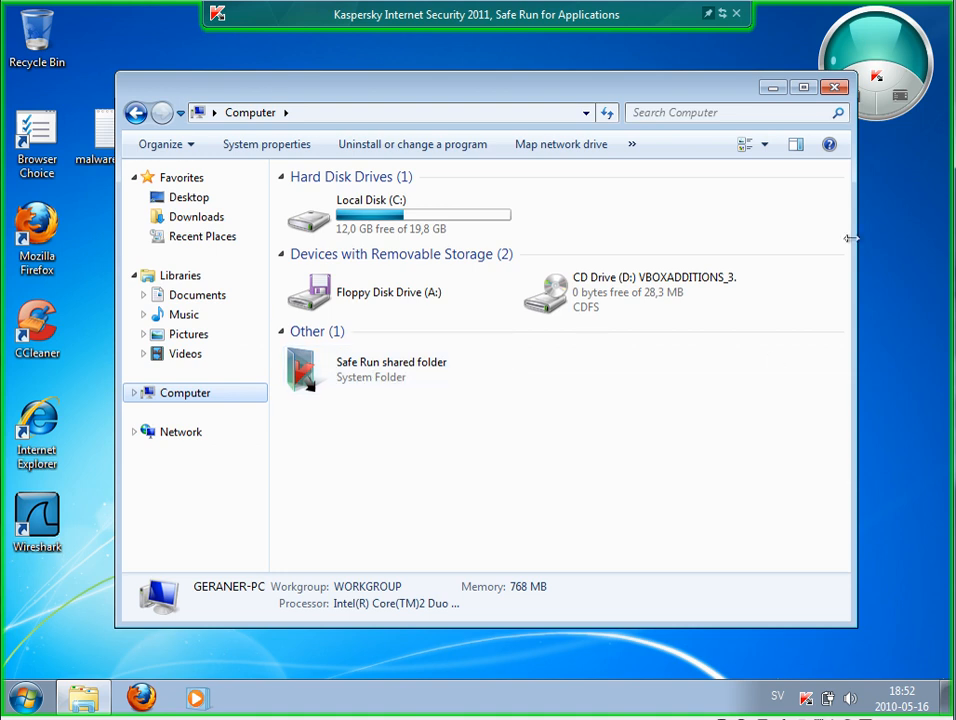
left_click(388, 291)
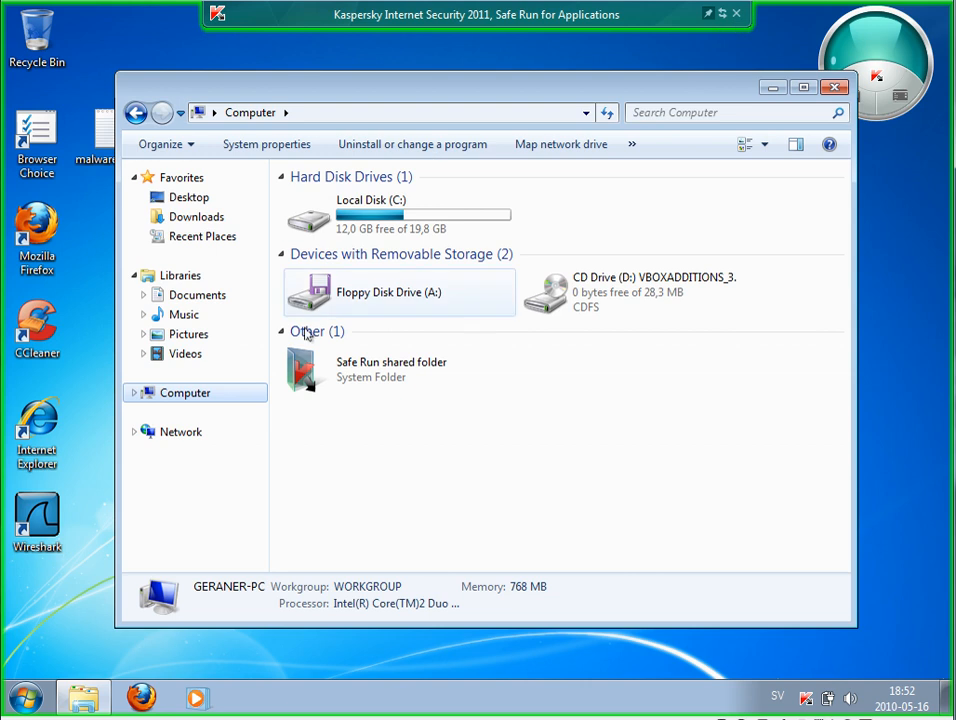
left_click(196, 216)
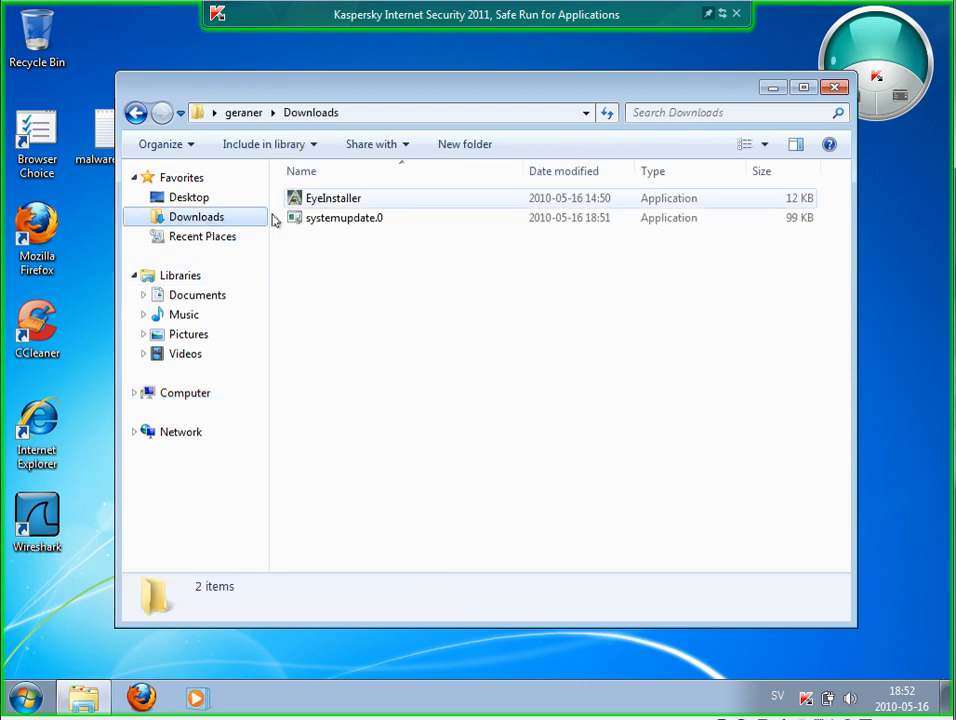
left_click(345, 218)
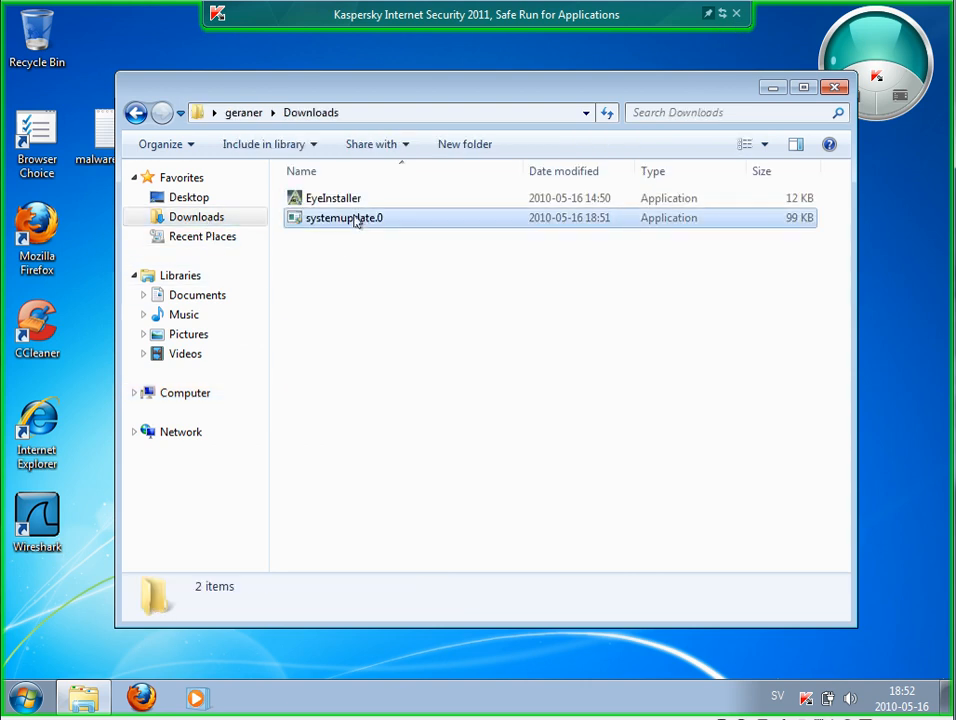
Launch systemupdate.0 from Downloads, allow it to make changes, and close the folder.
left_click(345, 218)
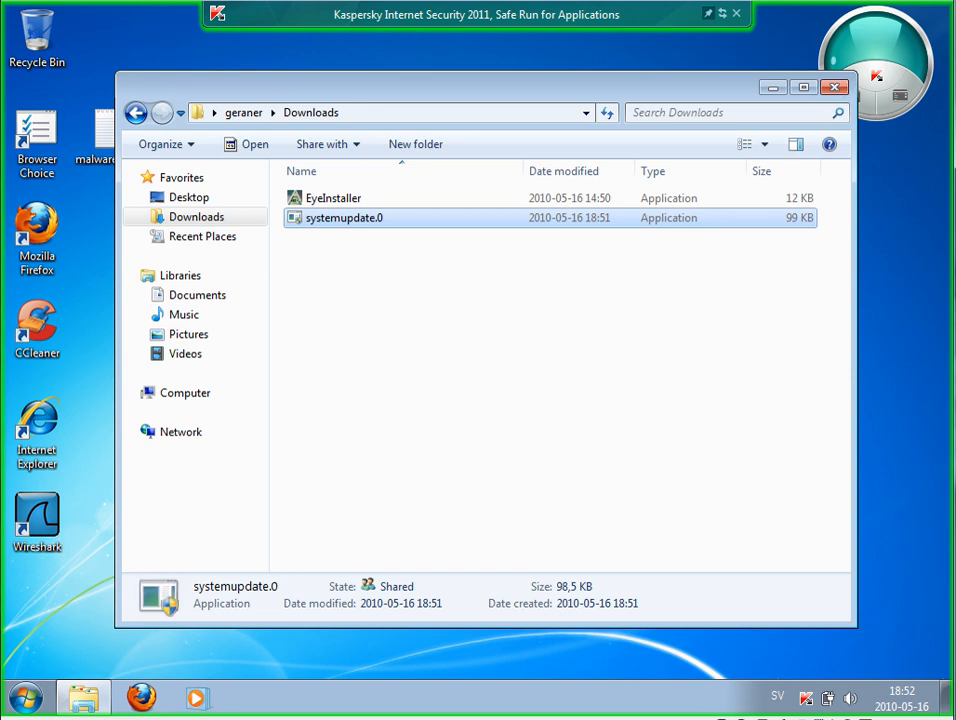
double_click(345, 217)
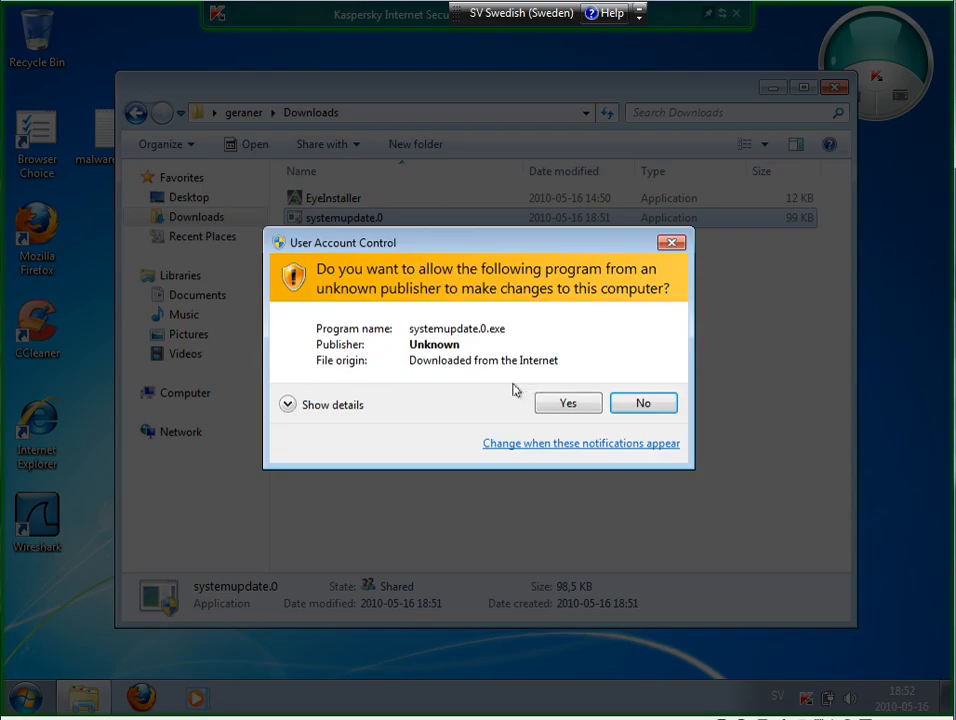
left_click(643, 402)
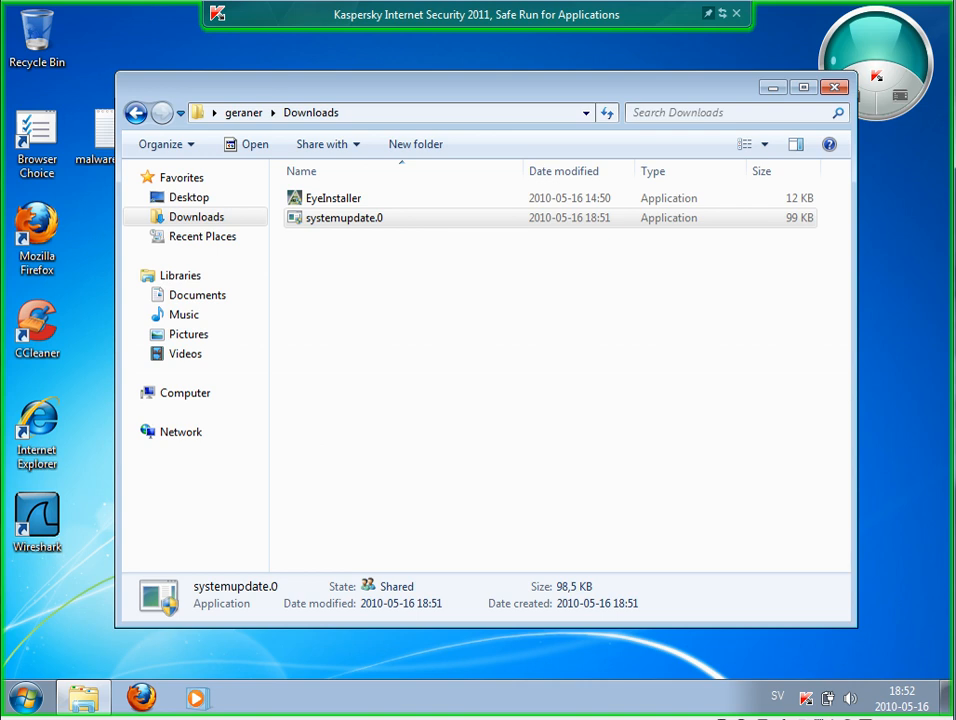
mouse_move(852, 104)
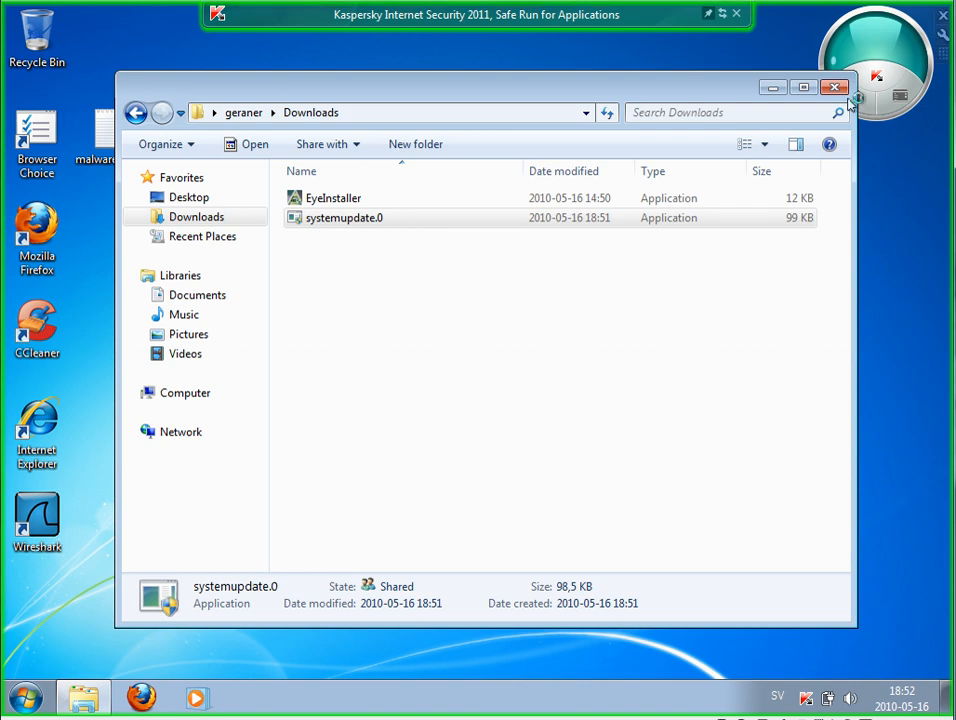
left_click(834, 87)
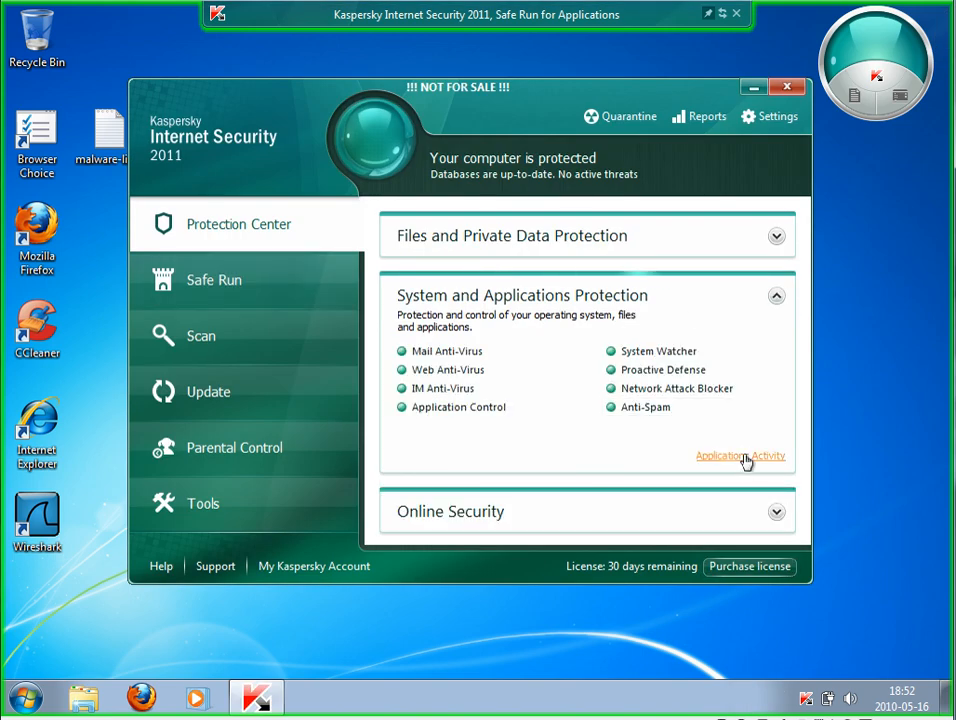
mouse_move(855, 436)
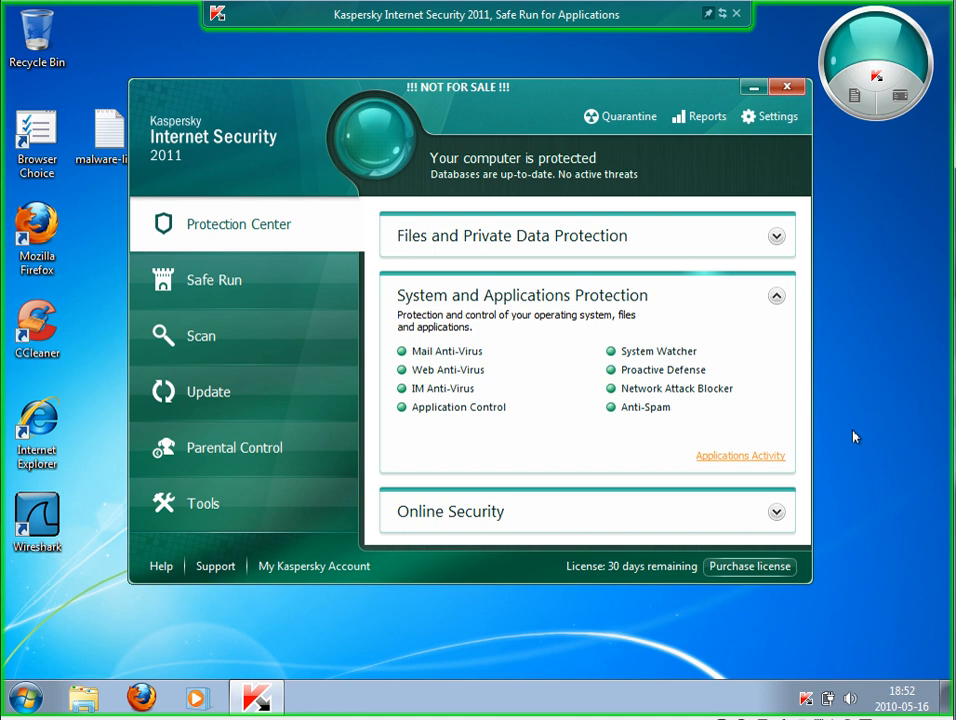
Open Applications Activity from Protection Center to see the running processes list.
left_click(740, 455)
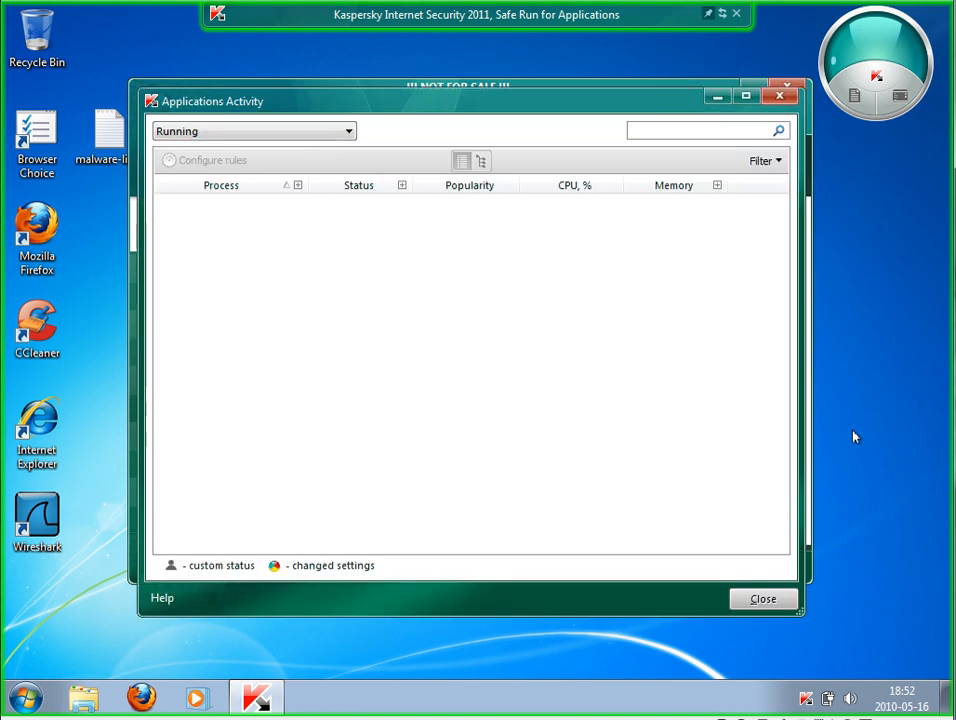
mouse_move(604, 381)
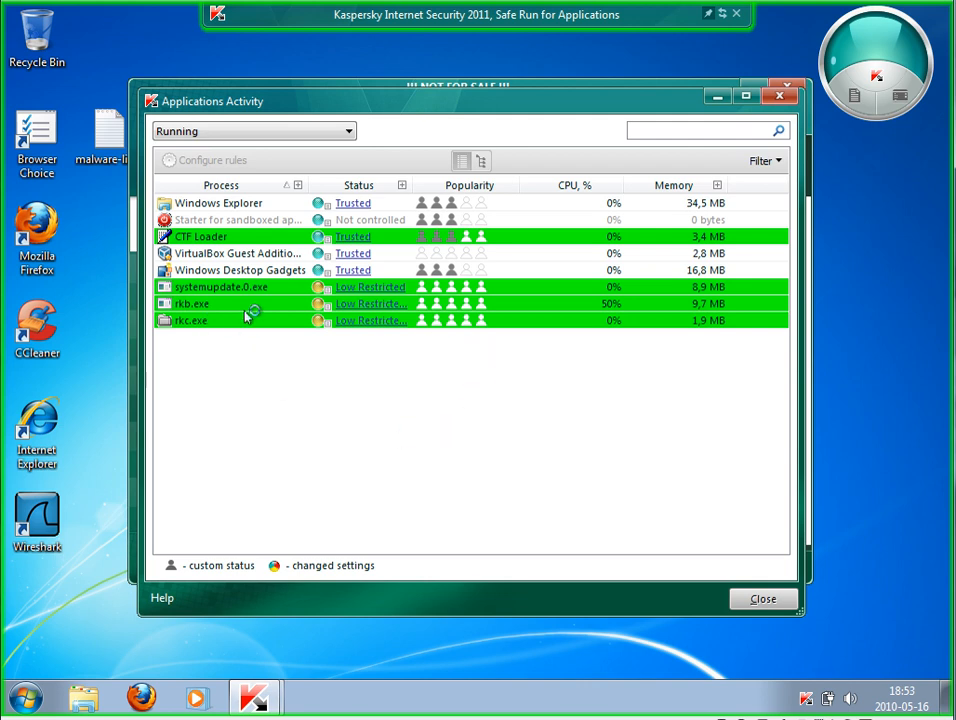
mouse_move(271, 383)
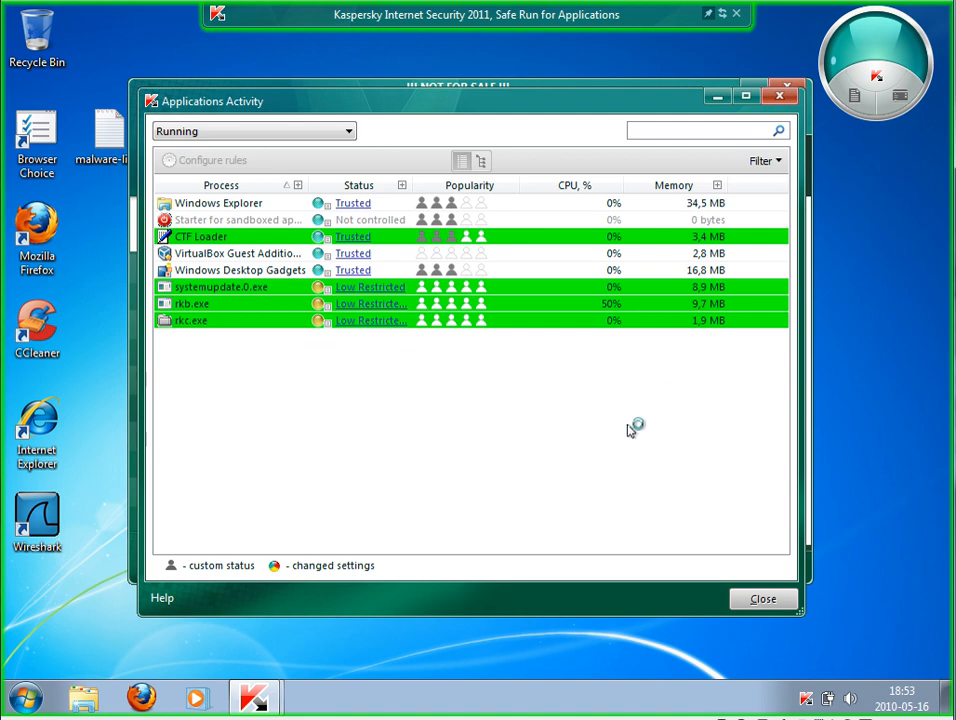
mouse_move(456, 388)
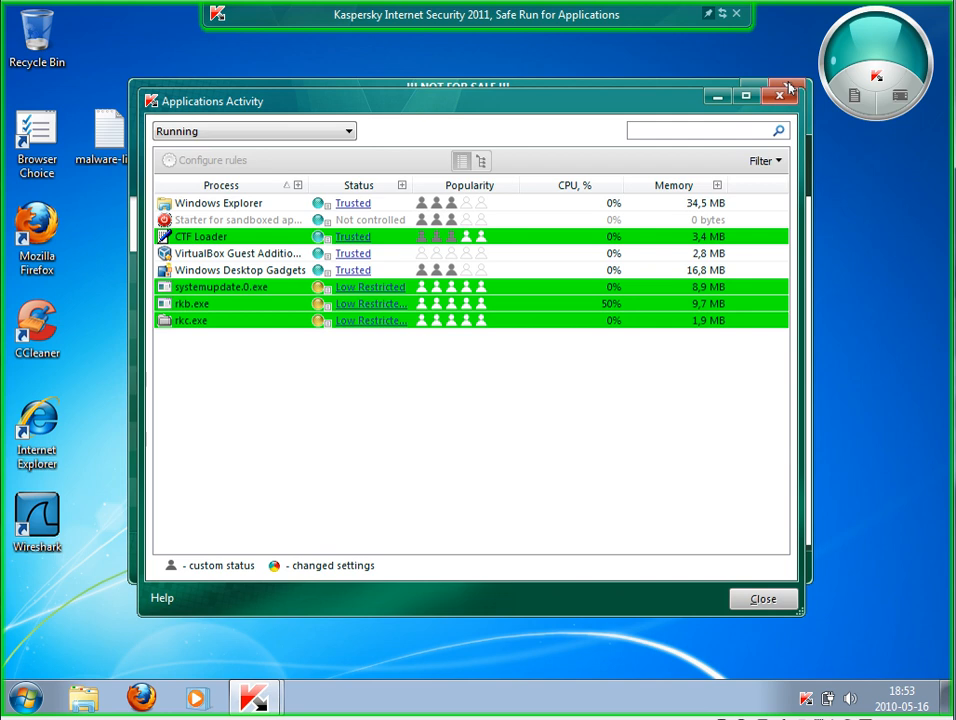
Inspect the running list: rkb.exe, rkc.exe and rkd.exe Low Restricted, systemupdate.0.exe uncontrolled.
left_click(779, 96)
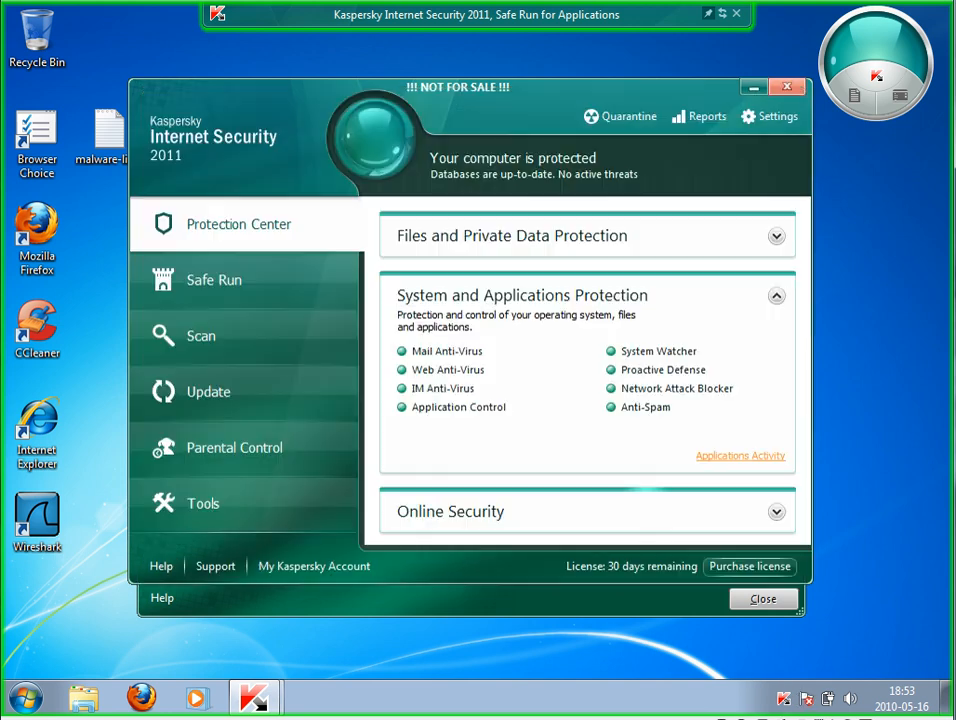
left_click(740, 455)
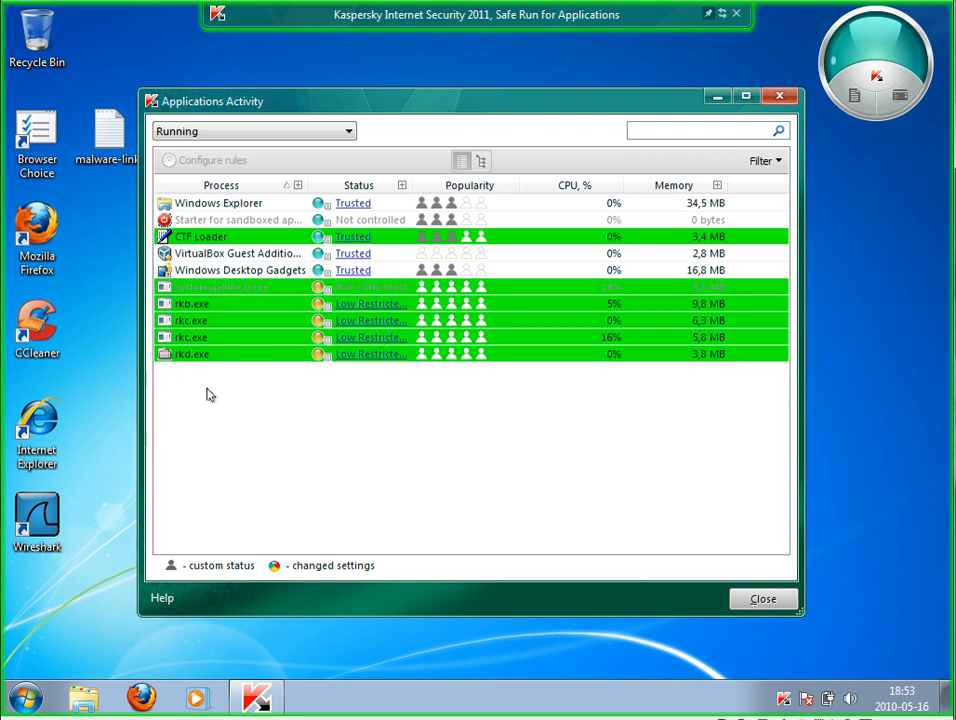
mouse_move(670, 424)
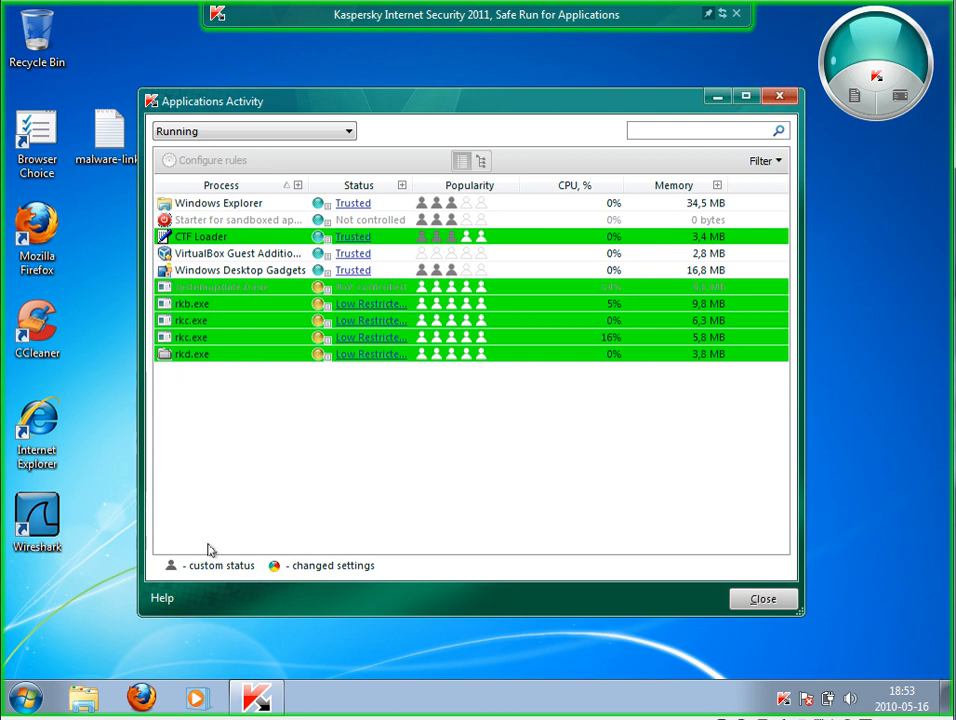
mouse_move(14, 92)
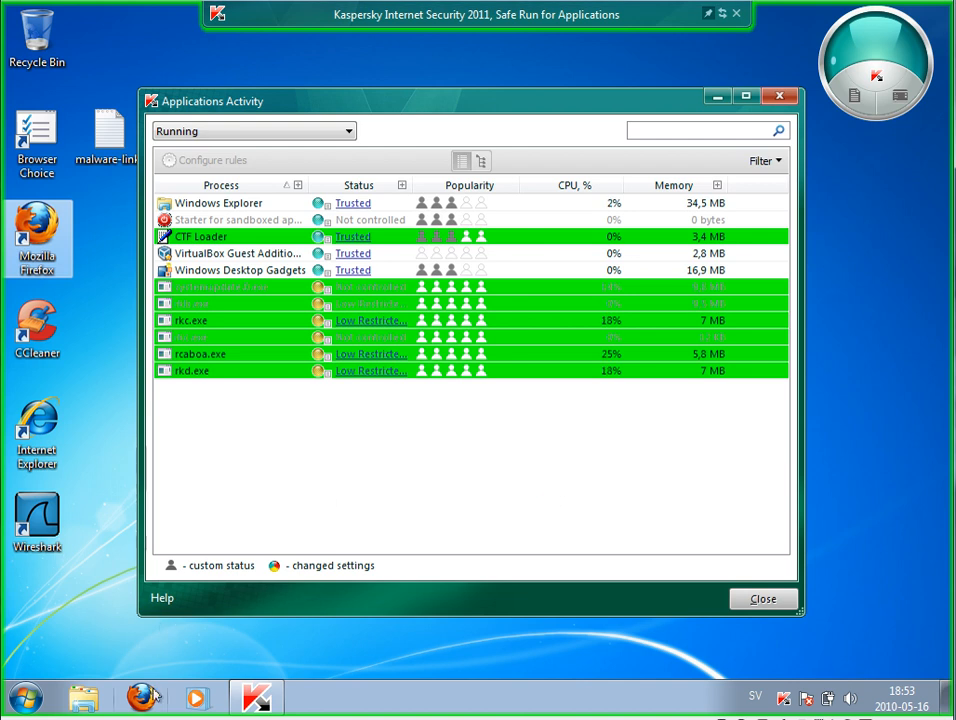
mouse_move(537, 478)
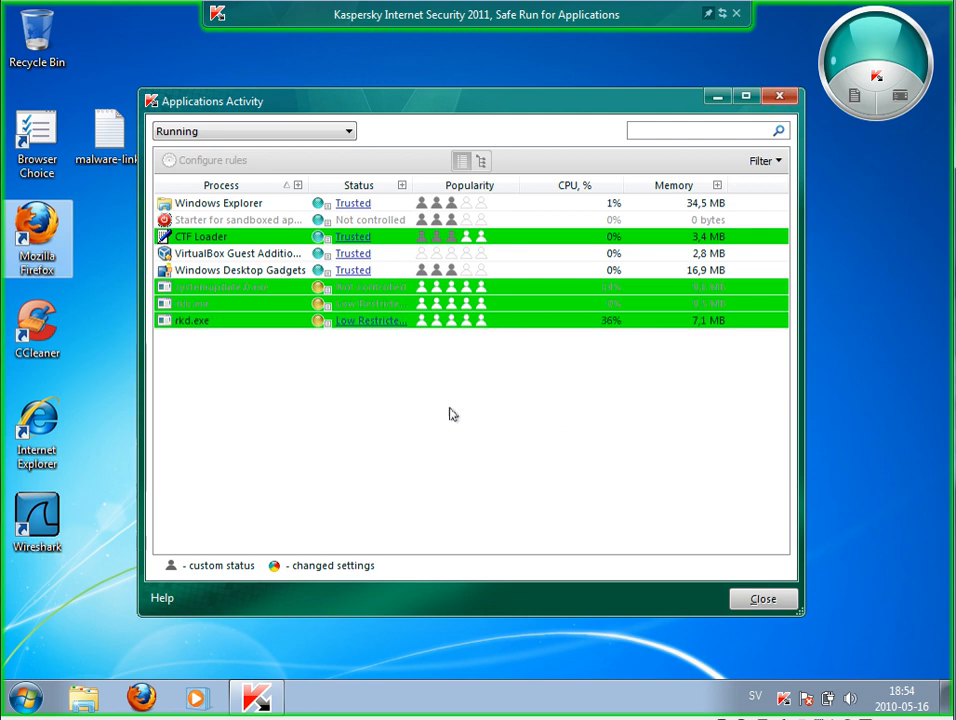
mouse_move(360, 170)
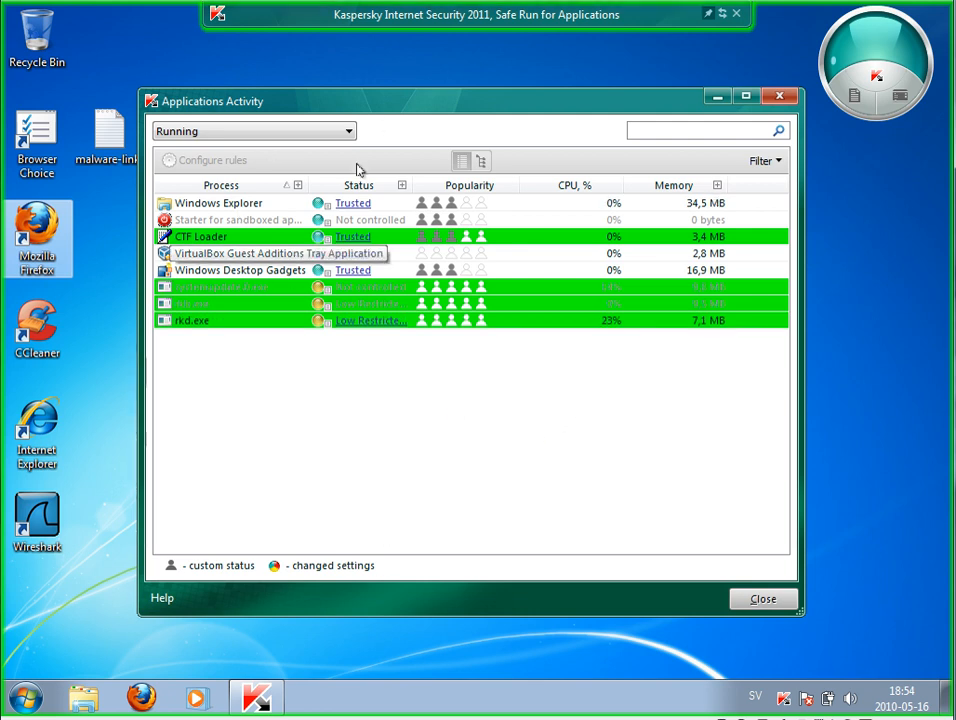
mouse_move(278, 340)
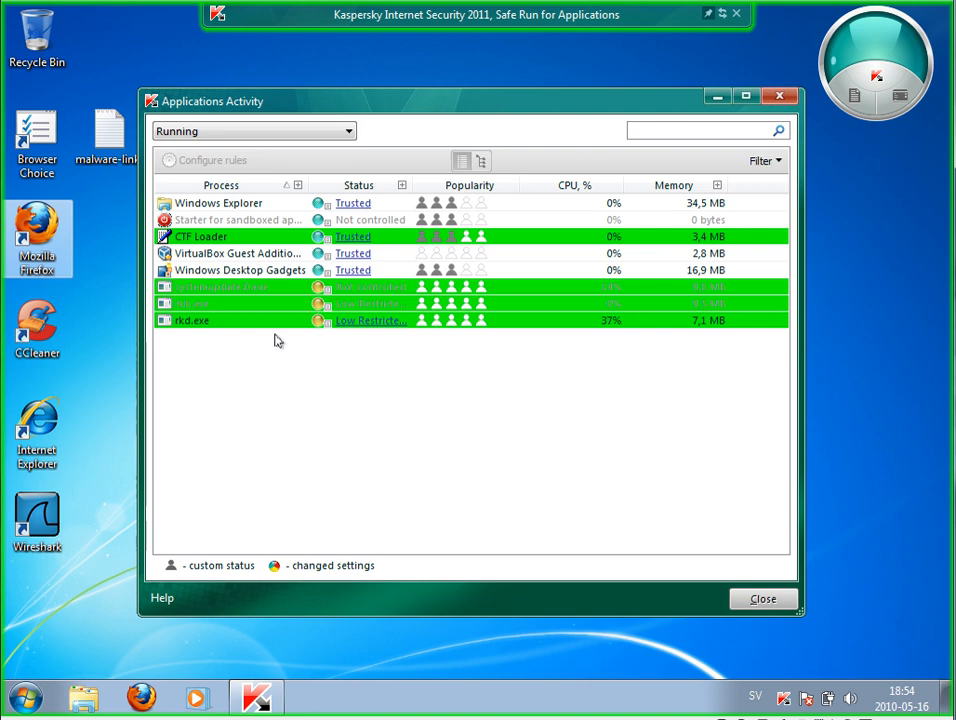
mouse_move(865, 375)
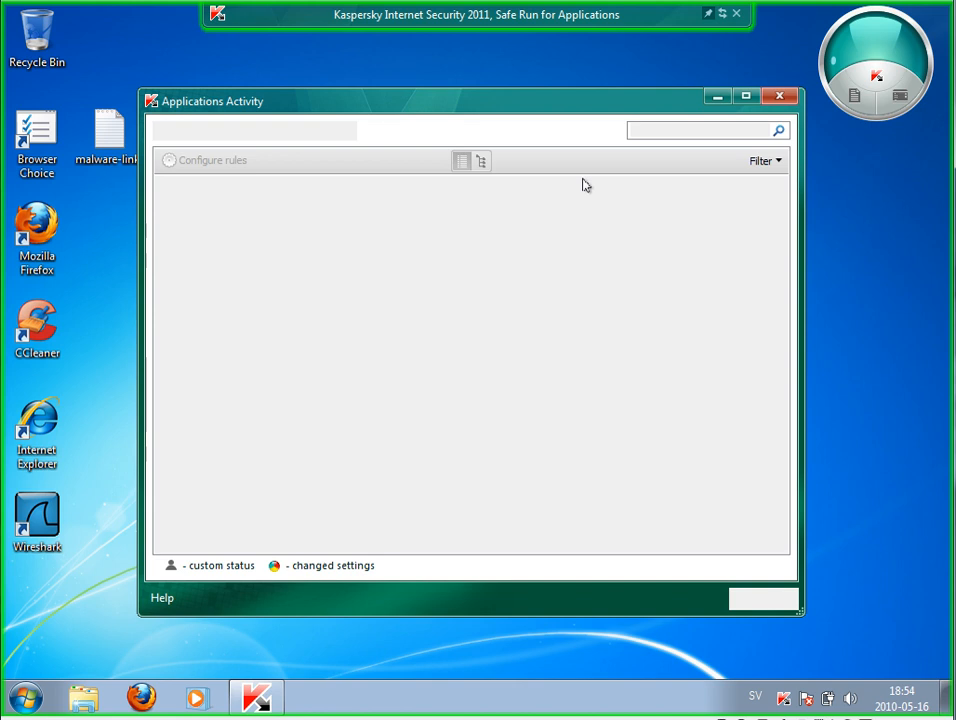
Shut down the Safe Run desktop, force-terminating SSHNAS21.DLL and RKD.EXE.
left_click(779, 96)
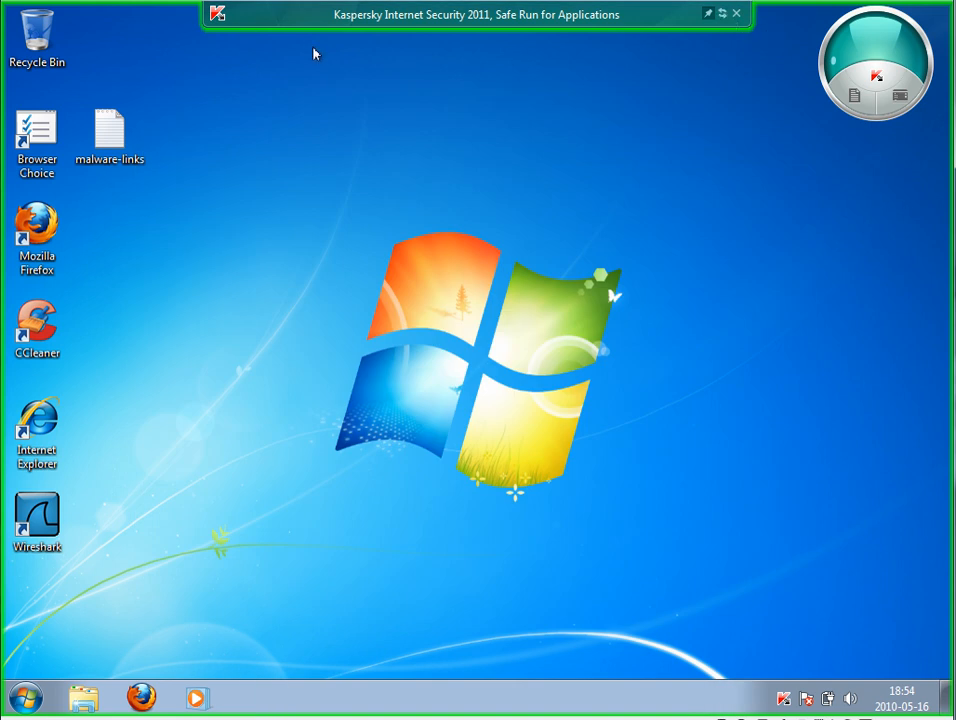
mouse_move(648, 104)
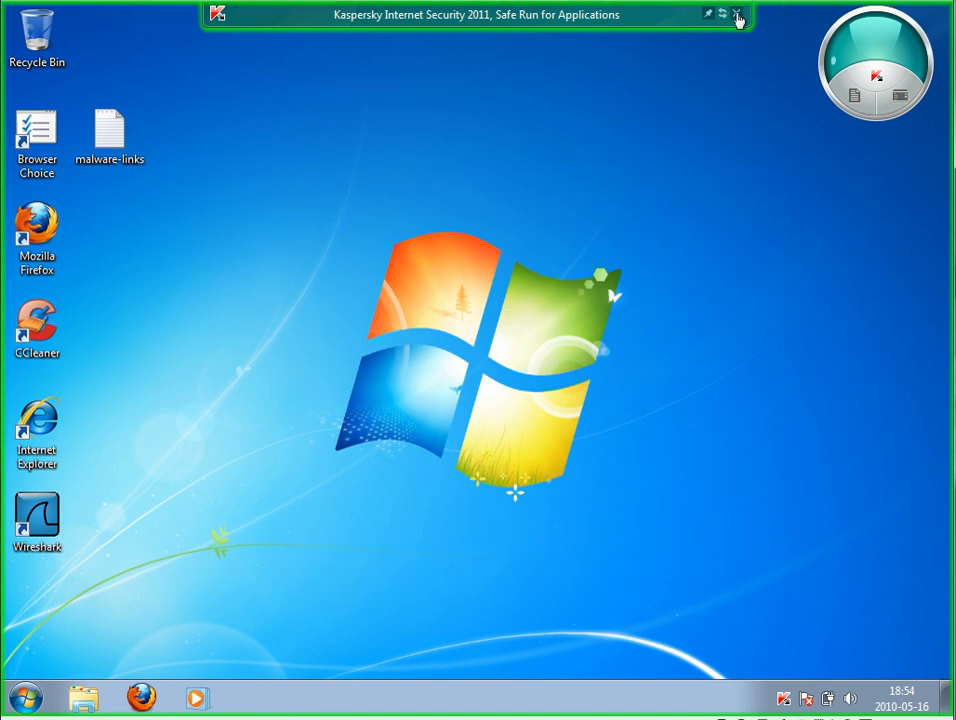
left_click(737, 14)
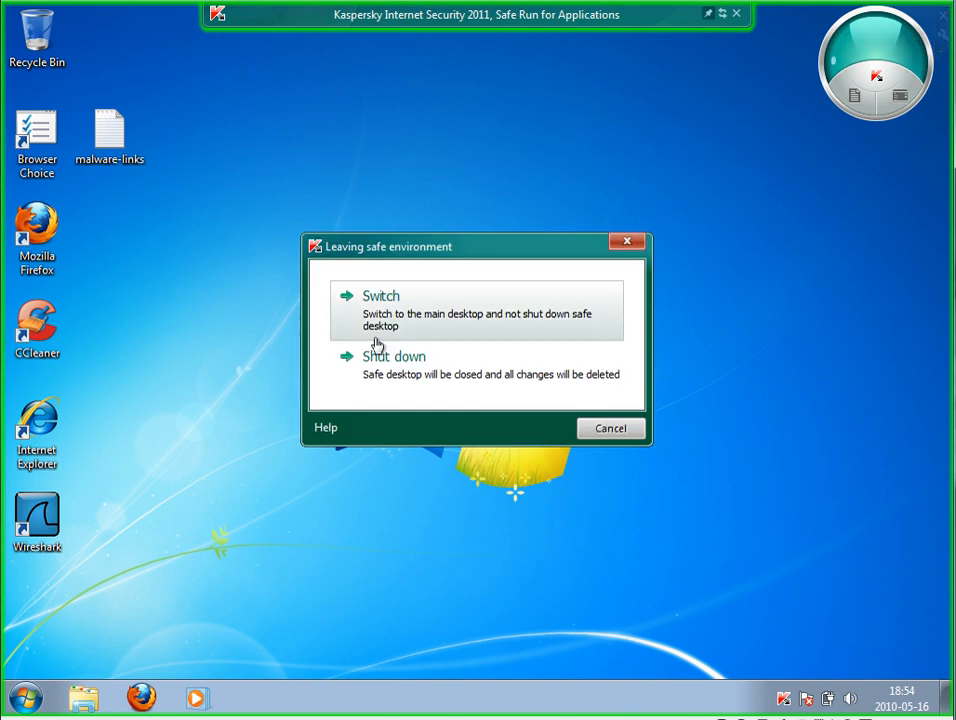
mouse_move(408, 365)
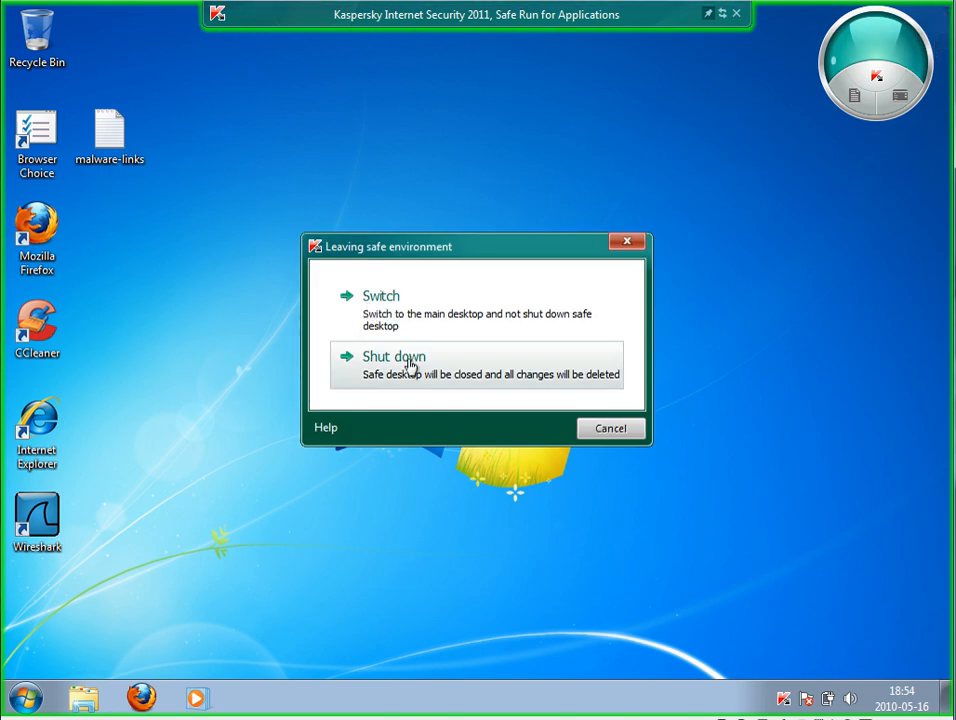
mouse_move(424, 390)
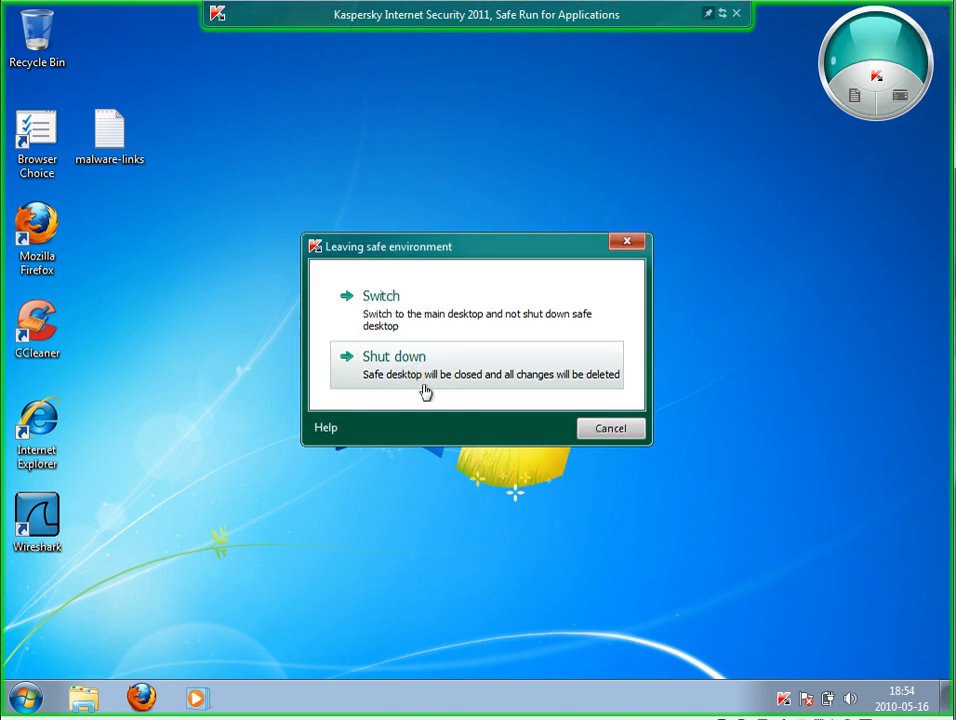
left_click(394, 356)
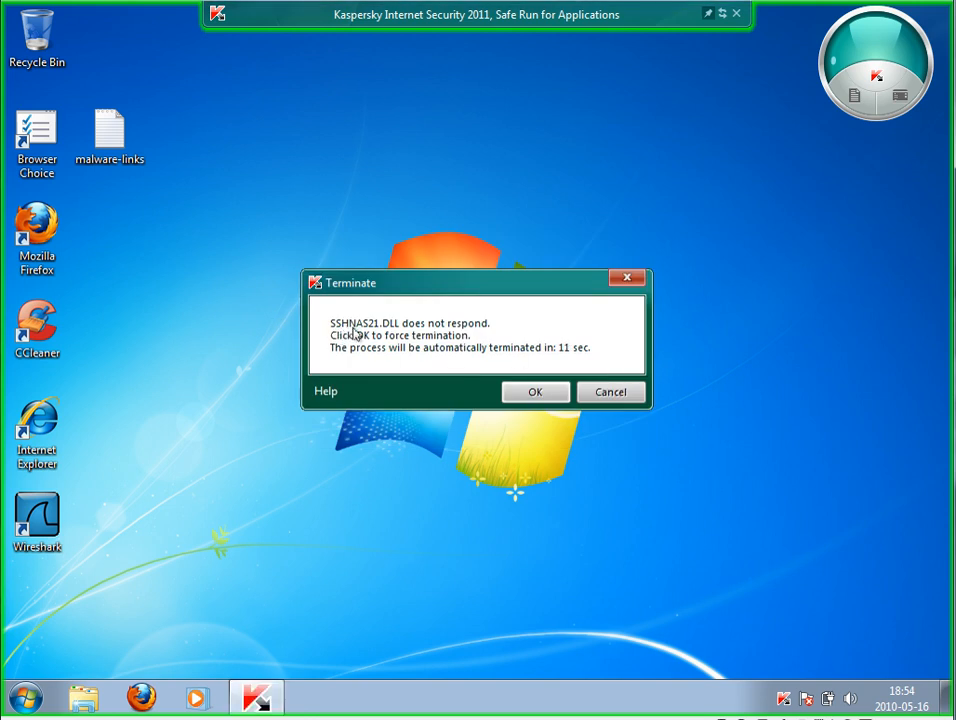
mouse_move(492, 331)
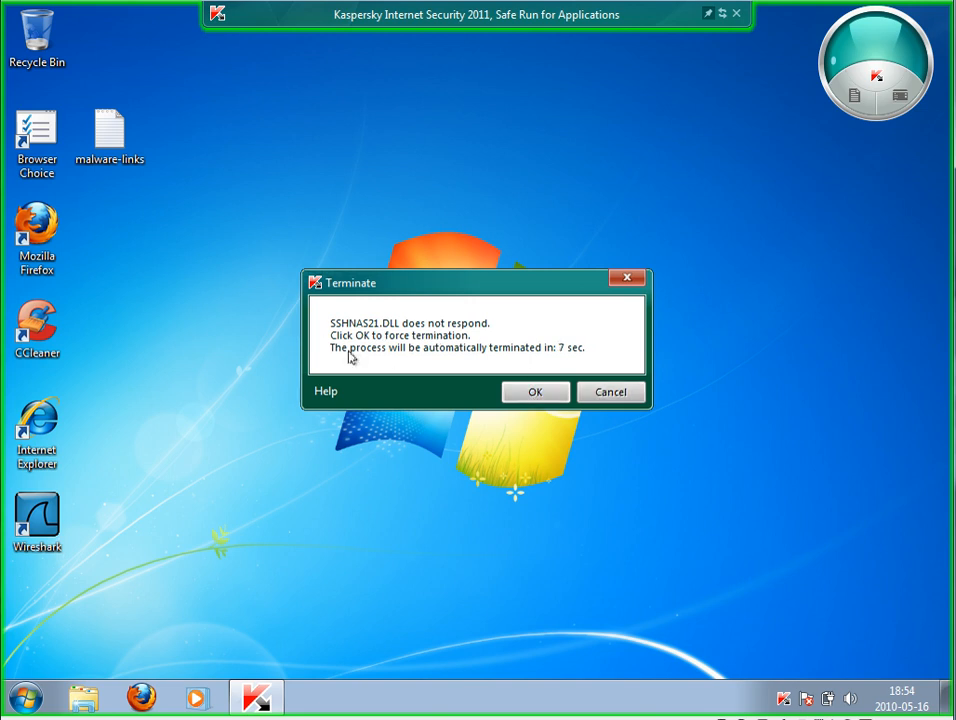
left_click(535, 391)
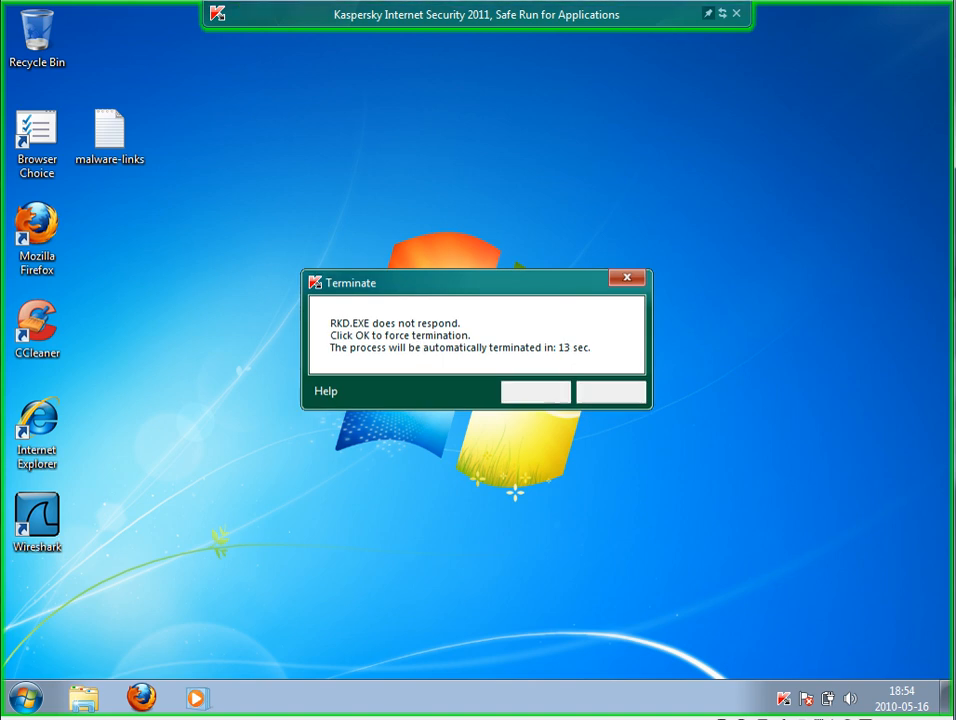
left_click(535, 391)
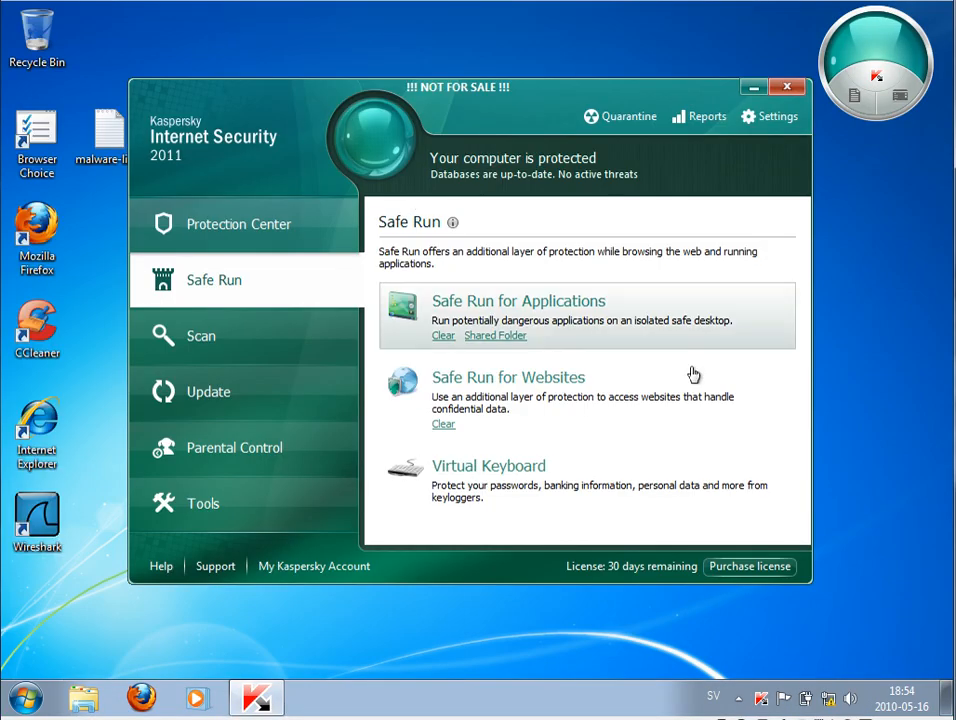
Check Applications Activity and Task Manager for malware processes on the normal desktop, then close both.
left_click(238, 224)
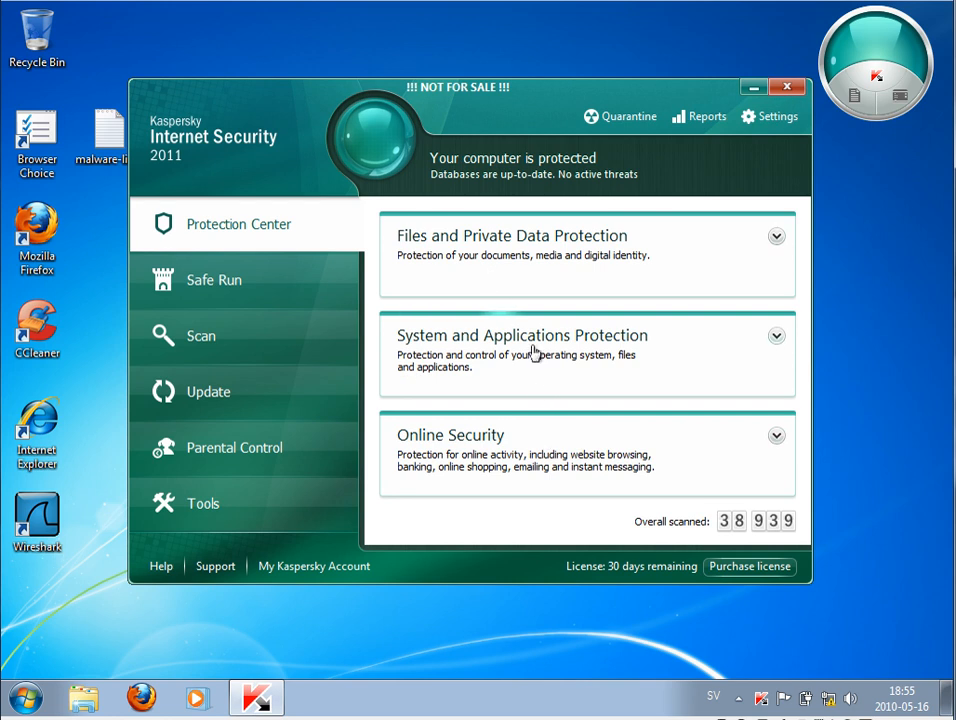
left_click(776, 335)
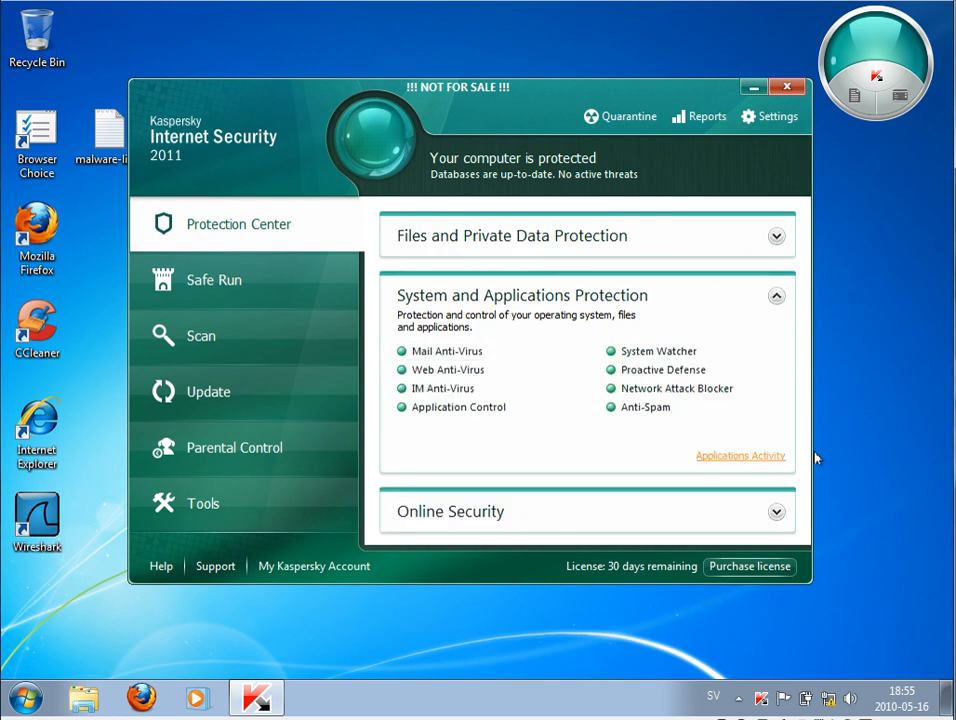
left_click(740, 455)
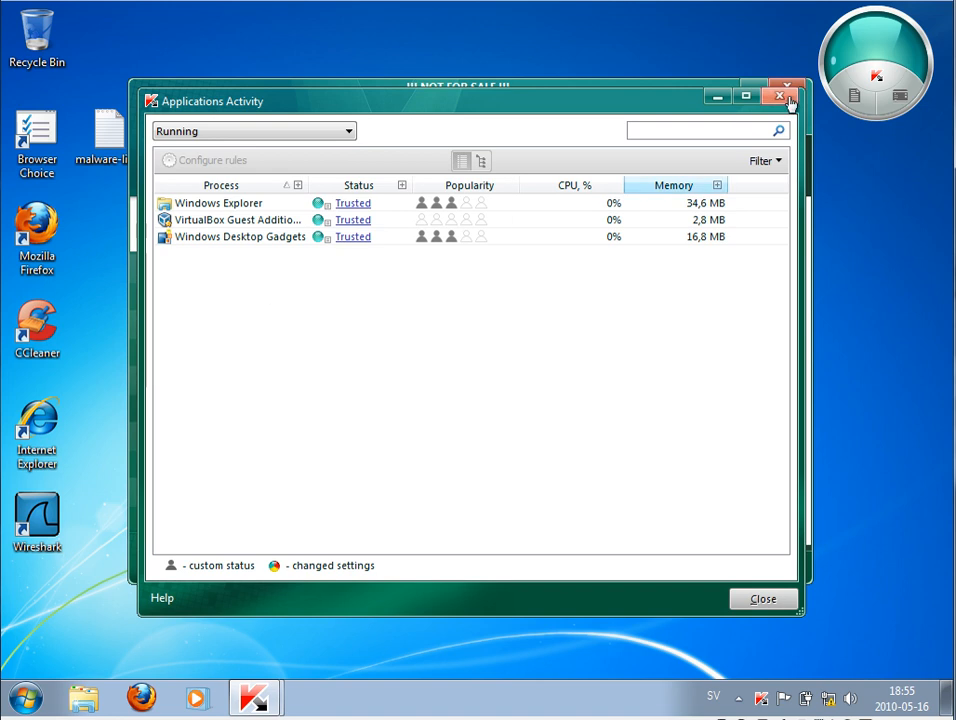
left_click(778, 96)
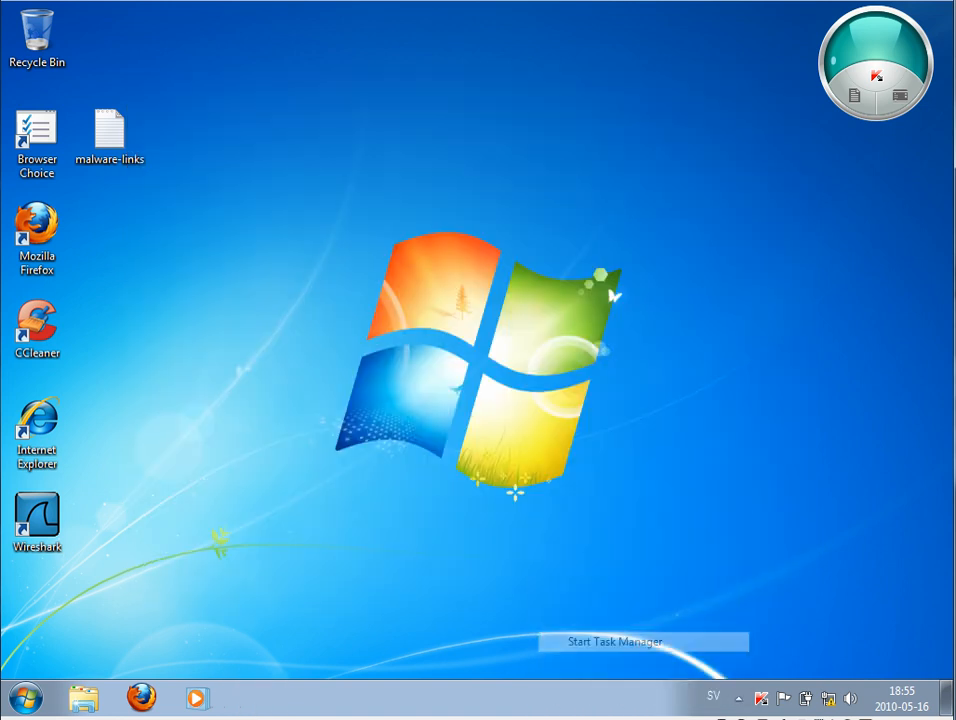
left_click(614, 641)
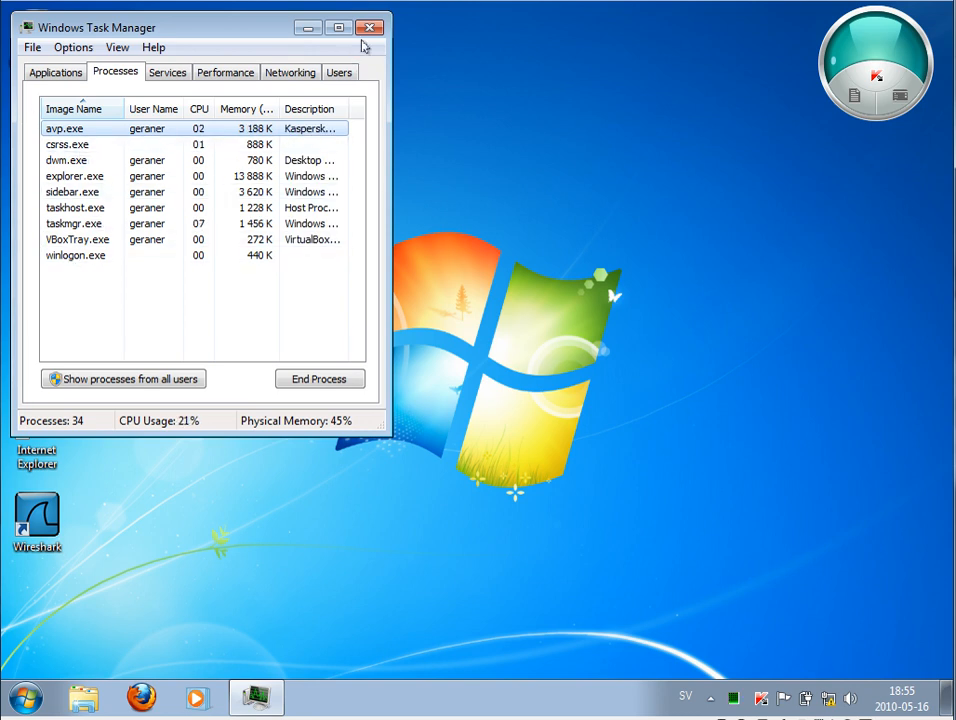
left_click(370, 27)
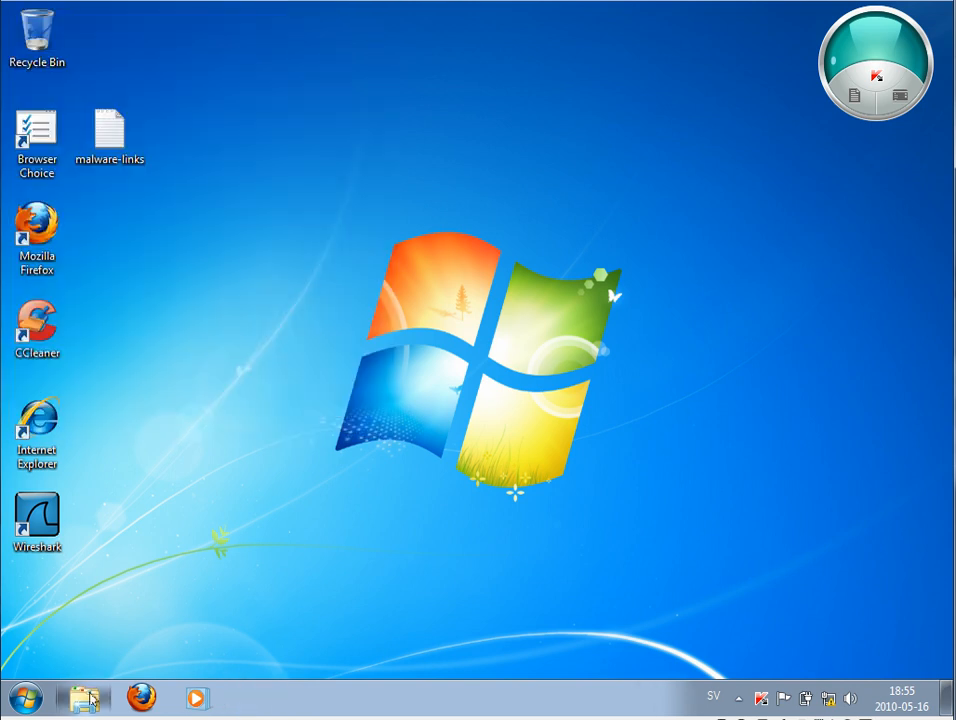
left_click(84, 697)
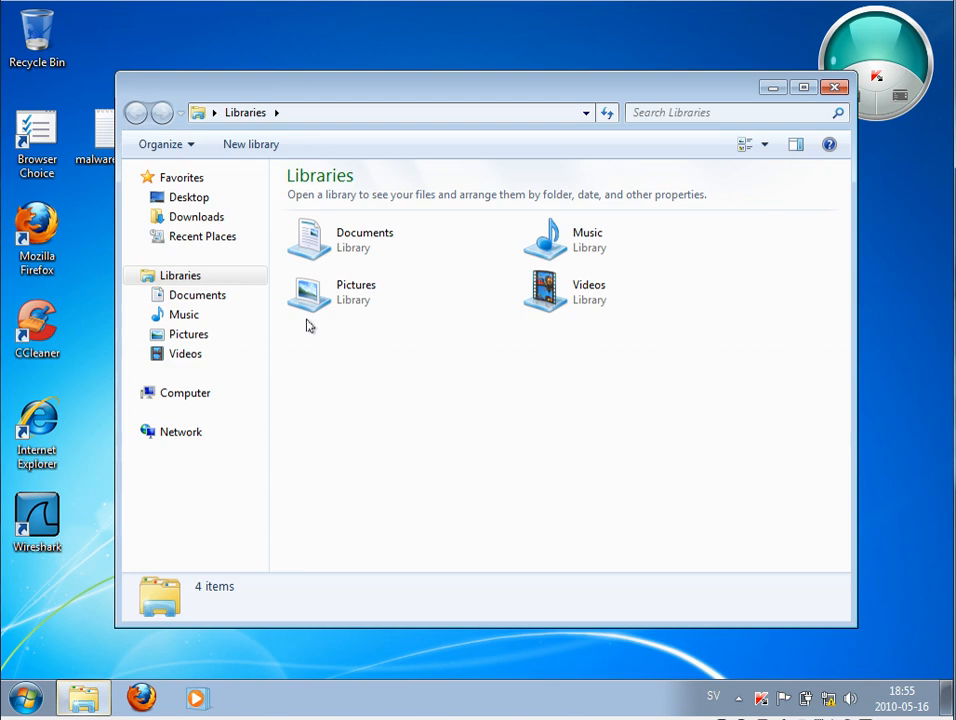
left_click(196, 216)
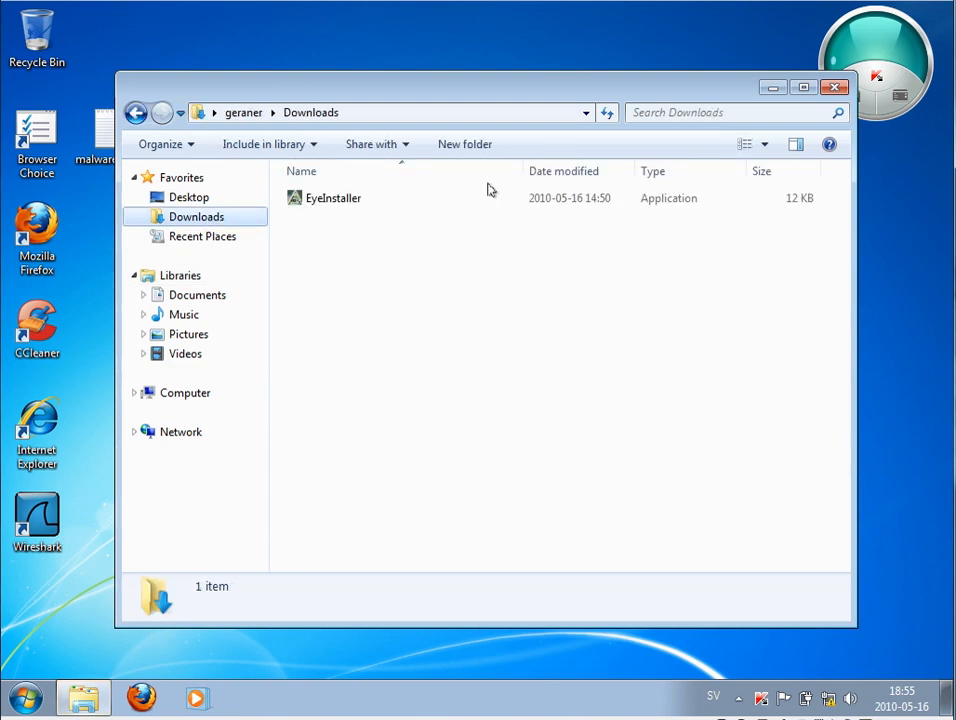
mouse_move(341, 249)
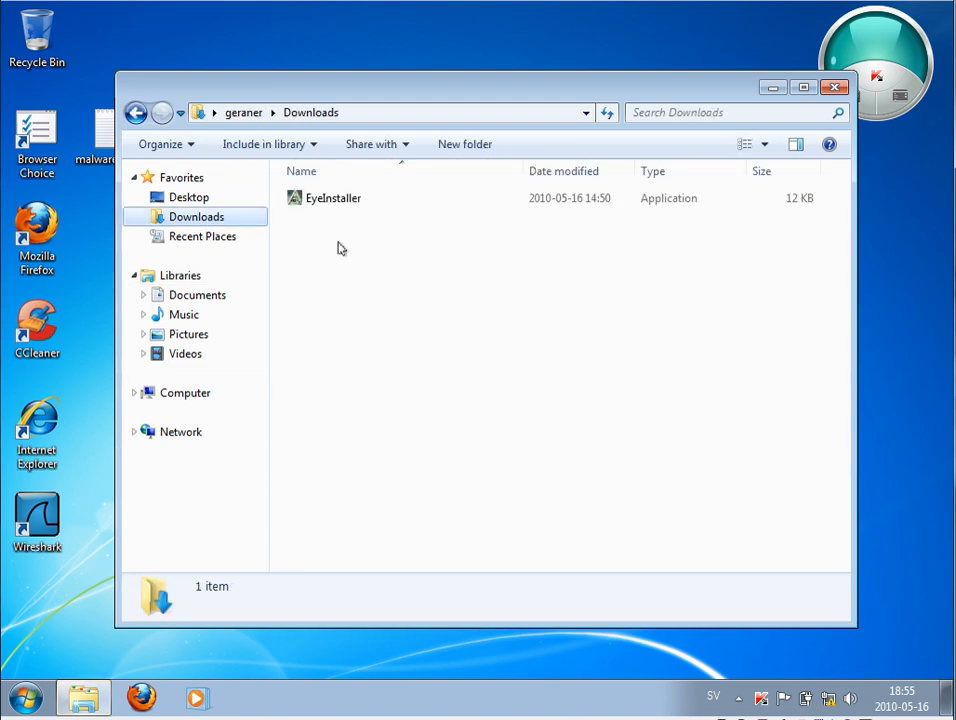
mouse_move(803, 87)
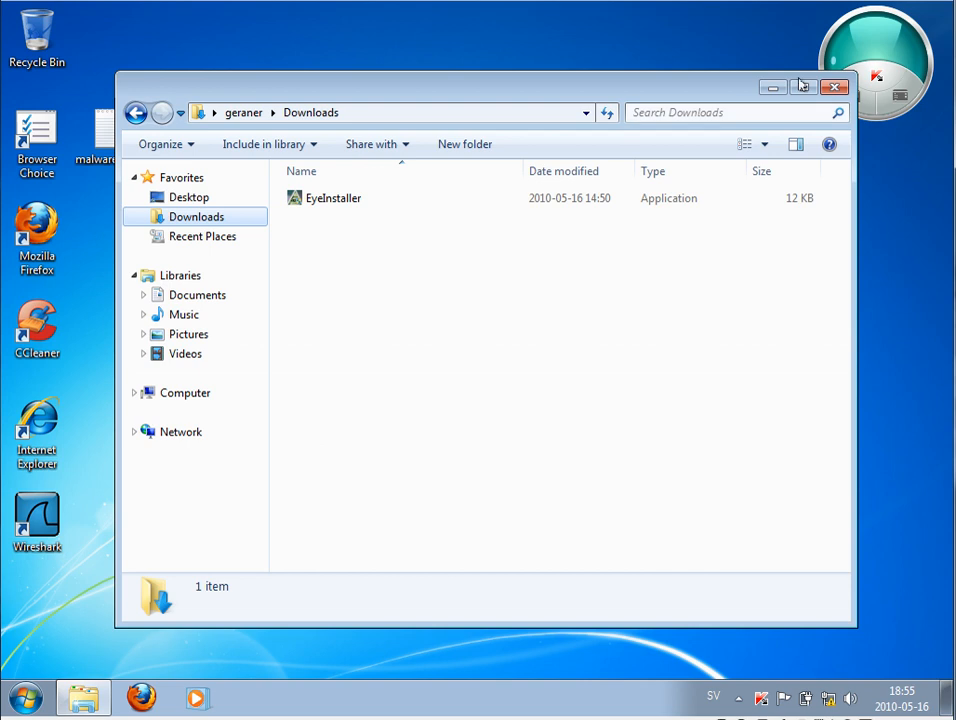
mouse_move(337, 255)
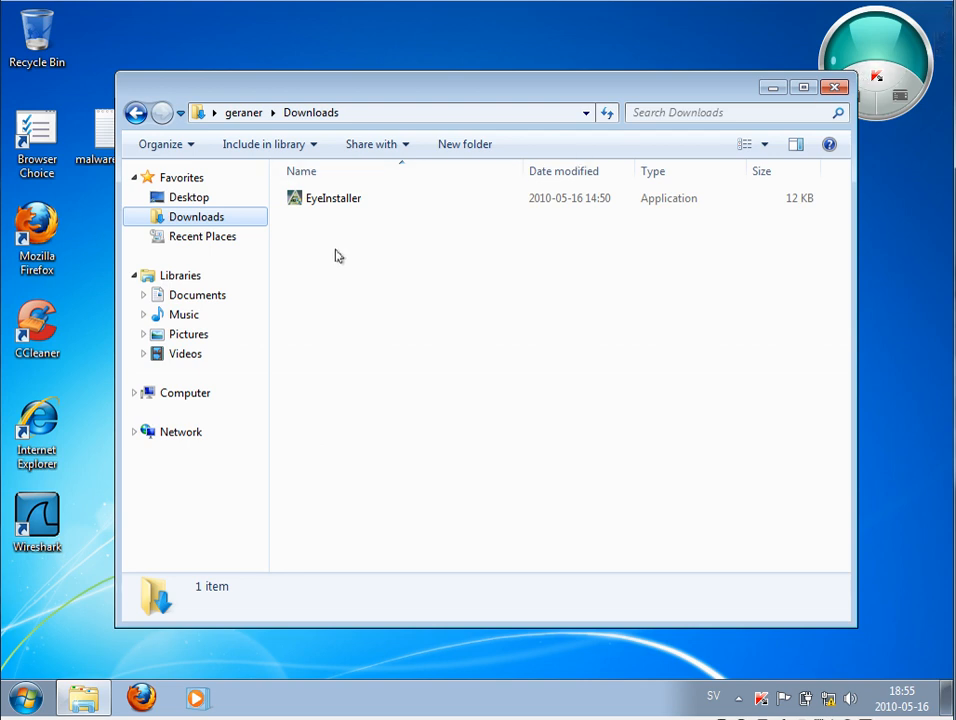
left_click(834, 87)
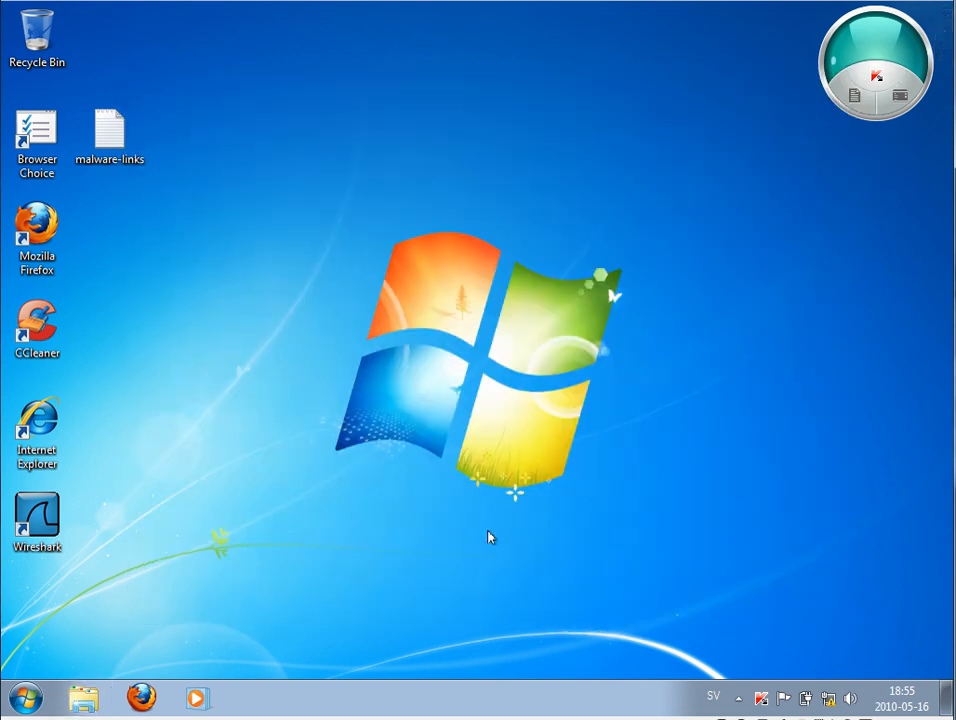
mouse_move(420, 570)
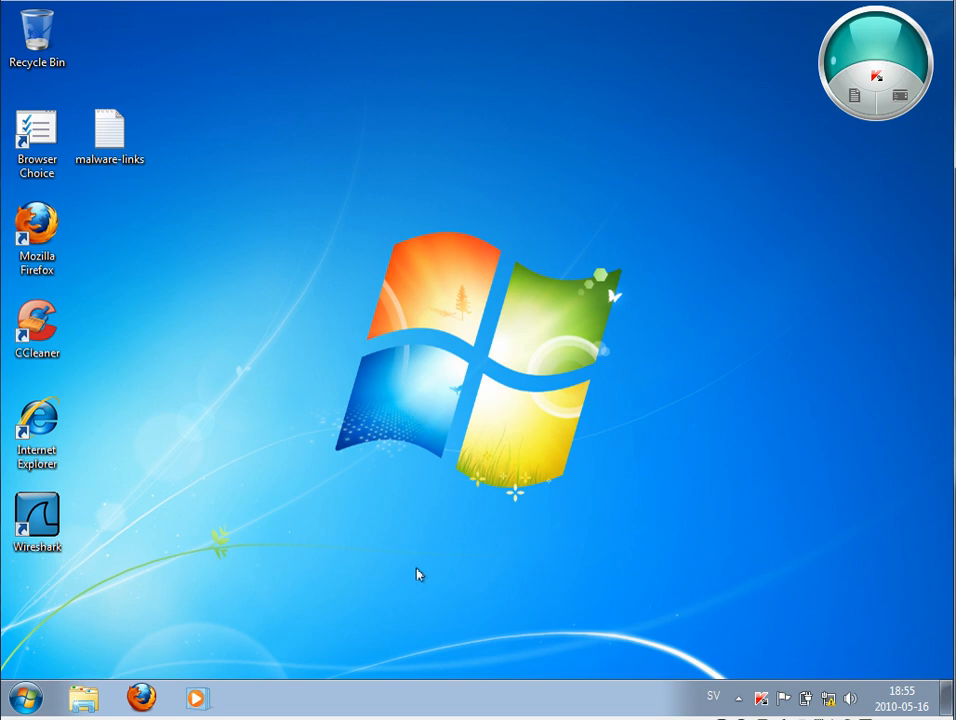
left_click(37, 237)
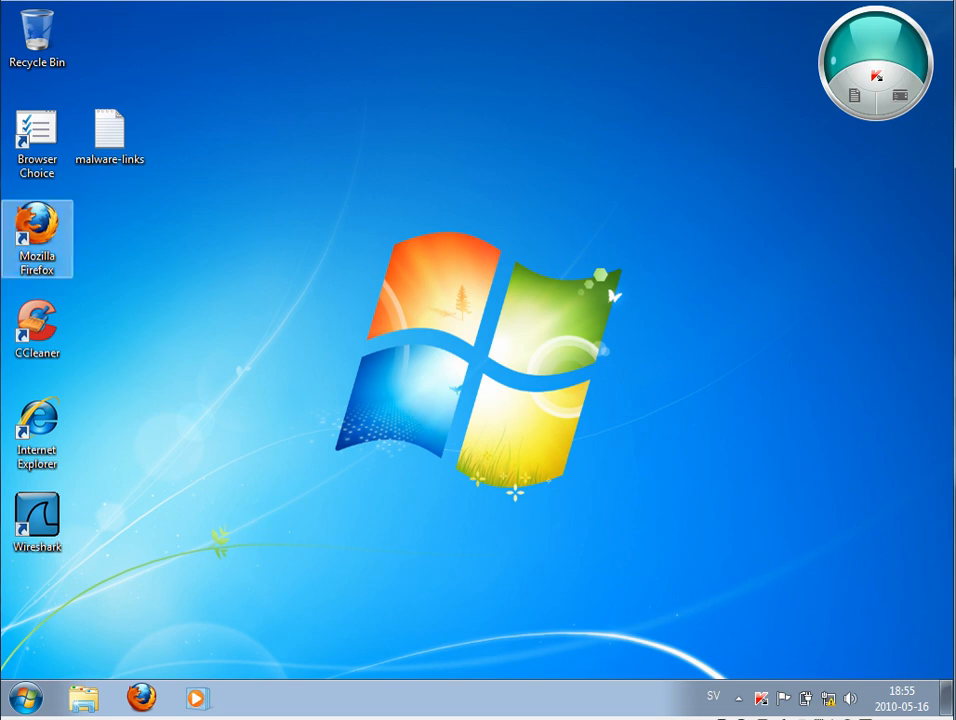